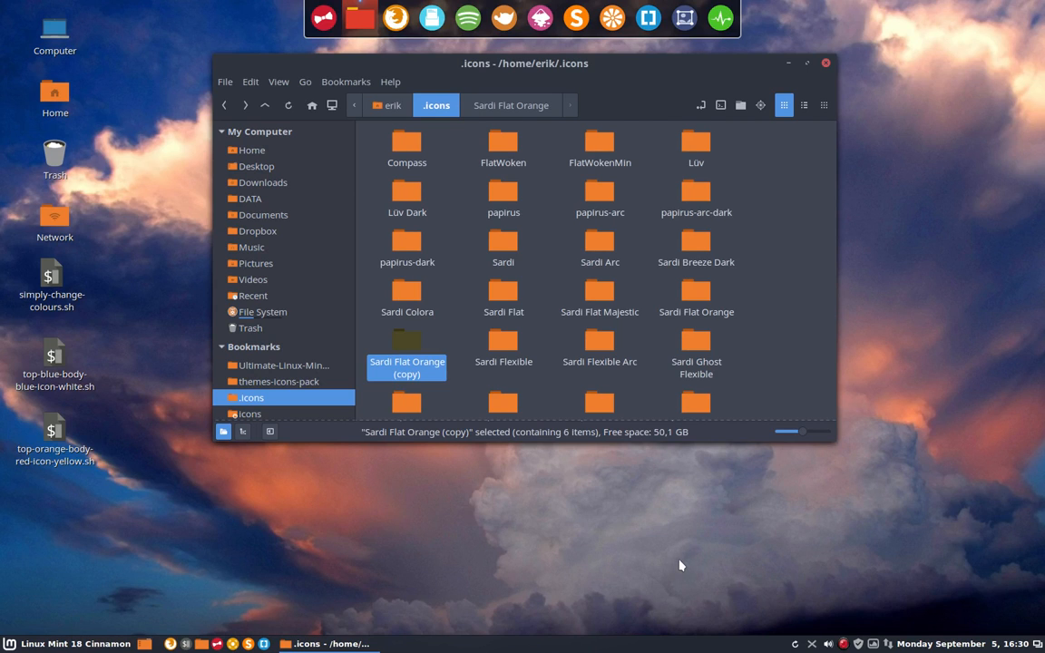
Browse ~/.icons, peek at Sardi Mono Orange's change-color script, and return to .icons.
{"action": "scroll", "scroll_direction": "down", "scroll_amount": 3}
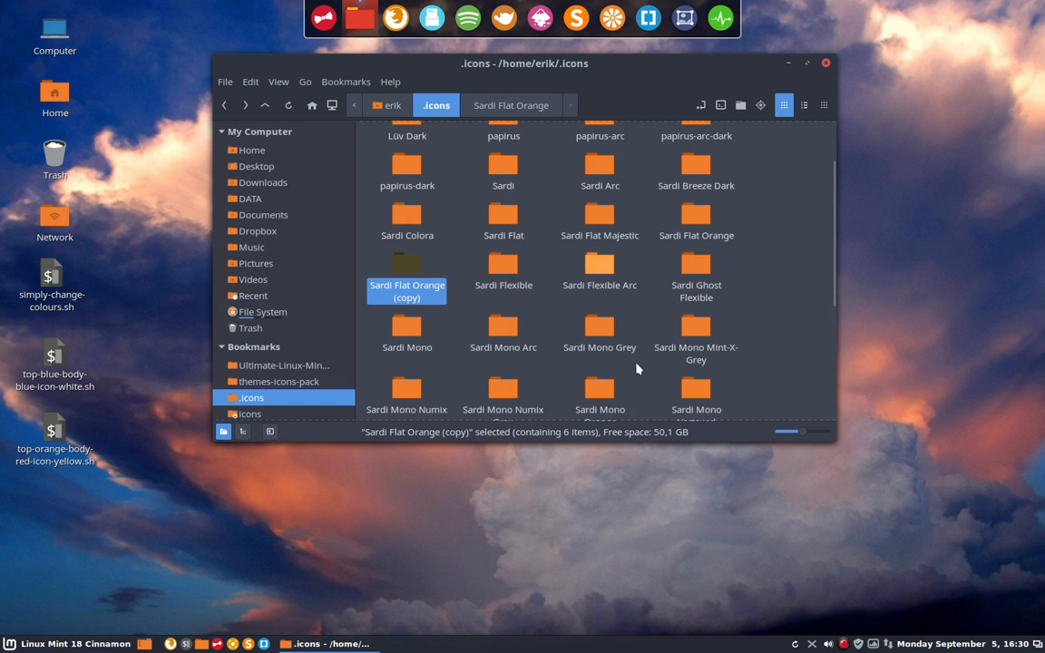
{"action": "scroll", "scroll_direction": "down", "scroll_amount": 3}
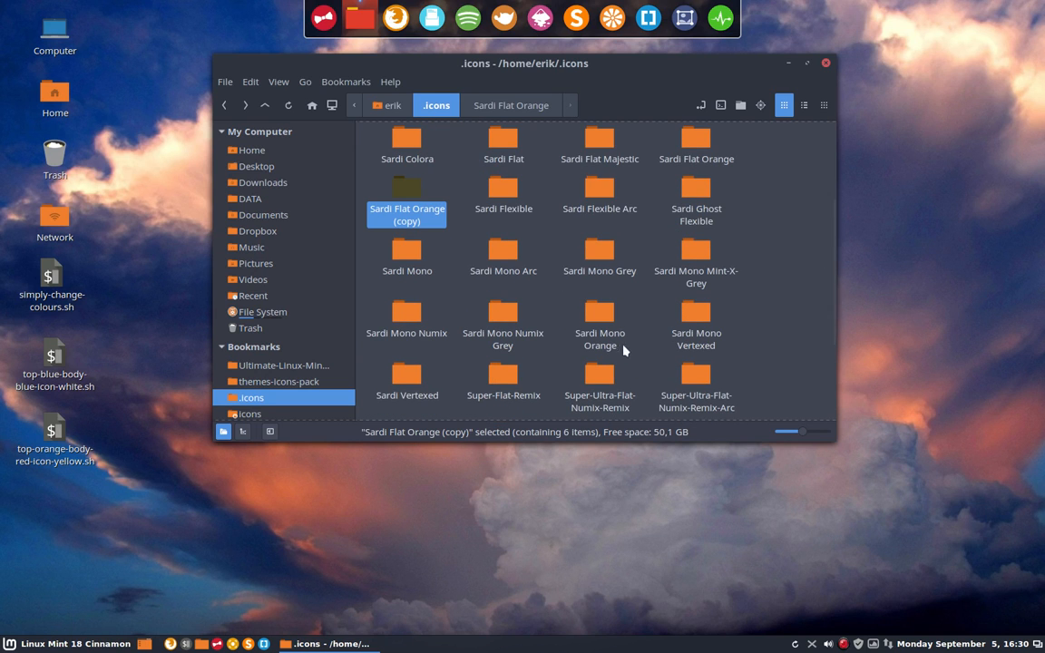
{"action": "double_click", "coordinate": [599, 313]}
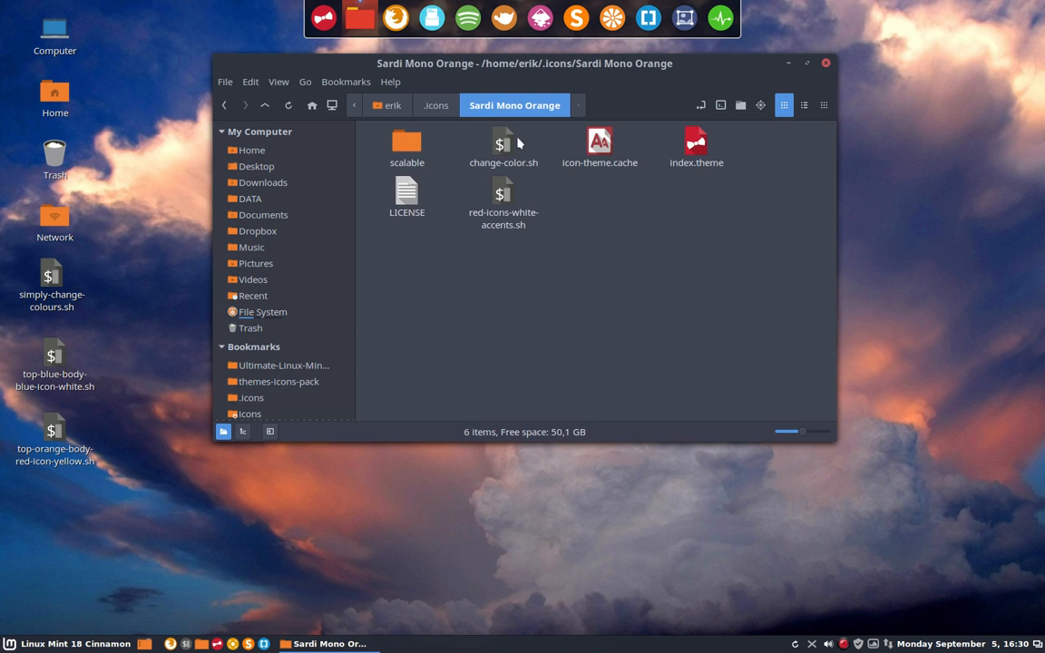
{"action": "left_click", "coordinate": [503, 145]}
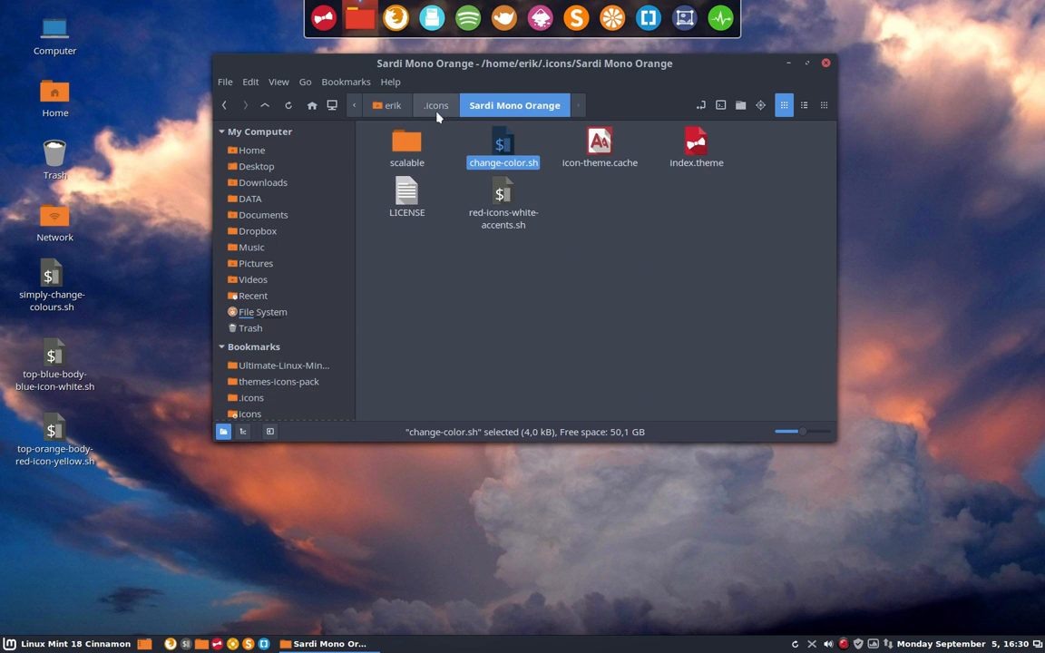
{"action": "left_click", "coordinate": [436, 104]}
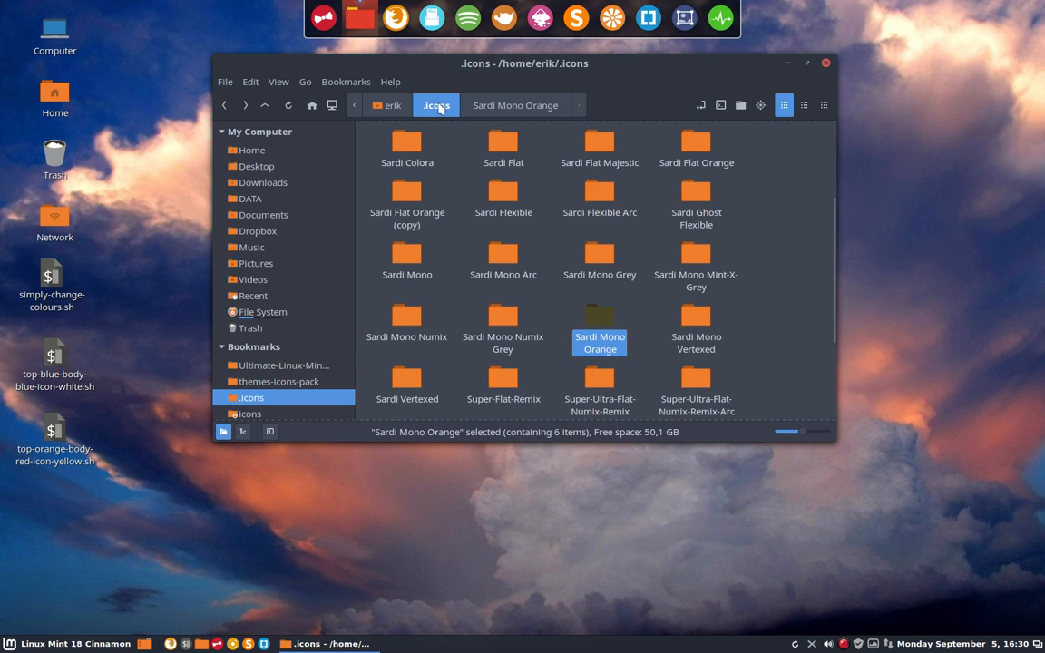
{"action": "scroll", "scroll_direction": "up", "scroll_amount": 3}
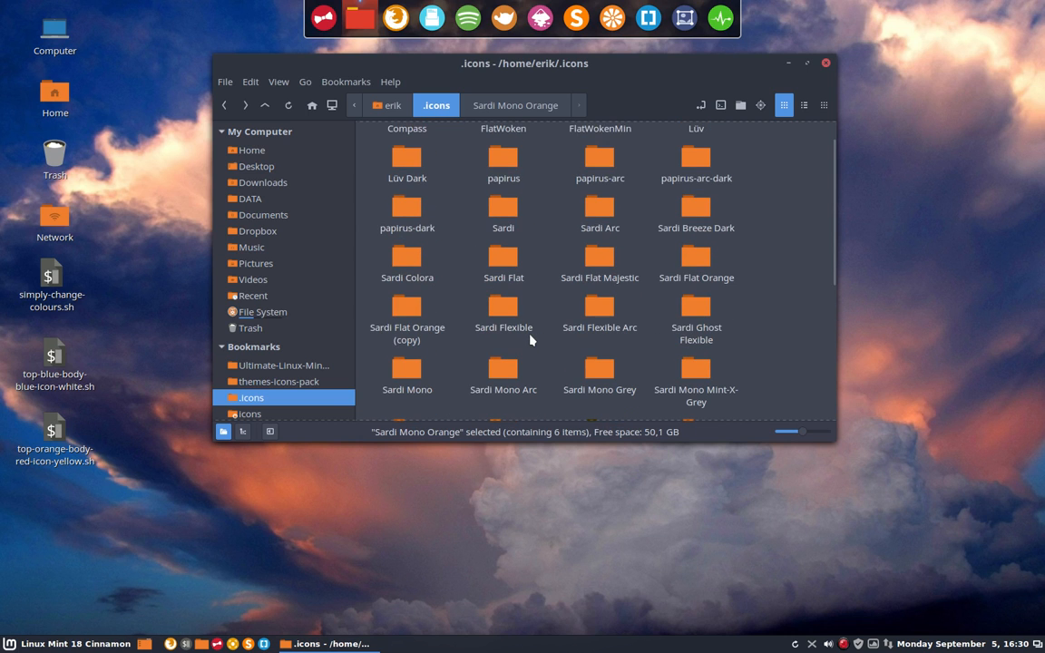
{"action": "mouse_move", "coordinate": [606, 346]}
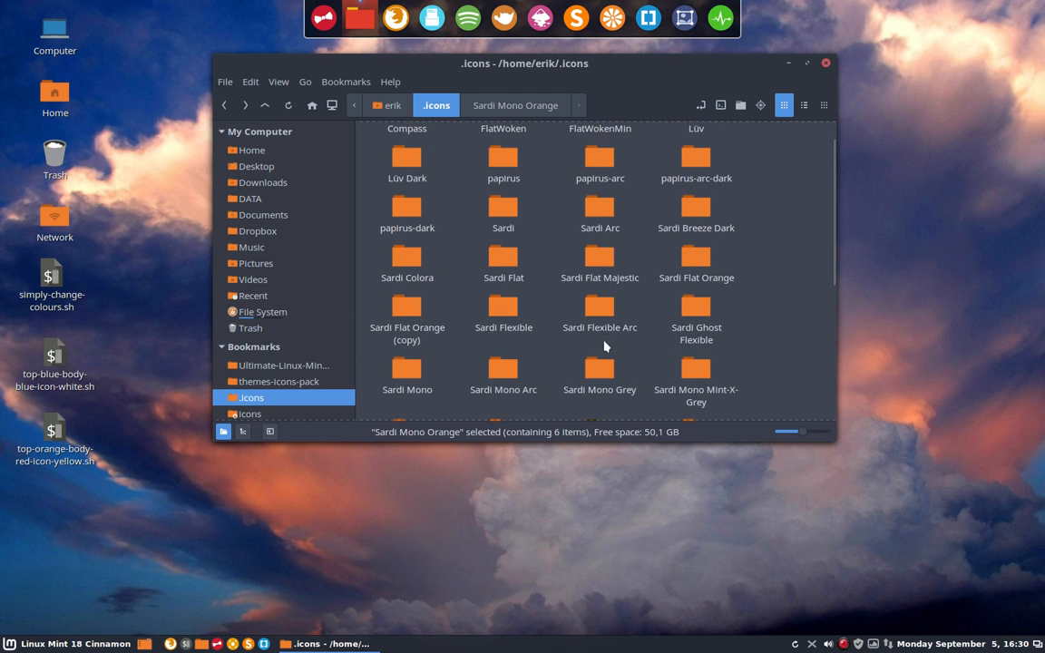
{"action": "scroll", "scroll_direction": "down", "scroll_amount": 3}
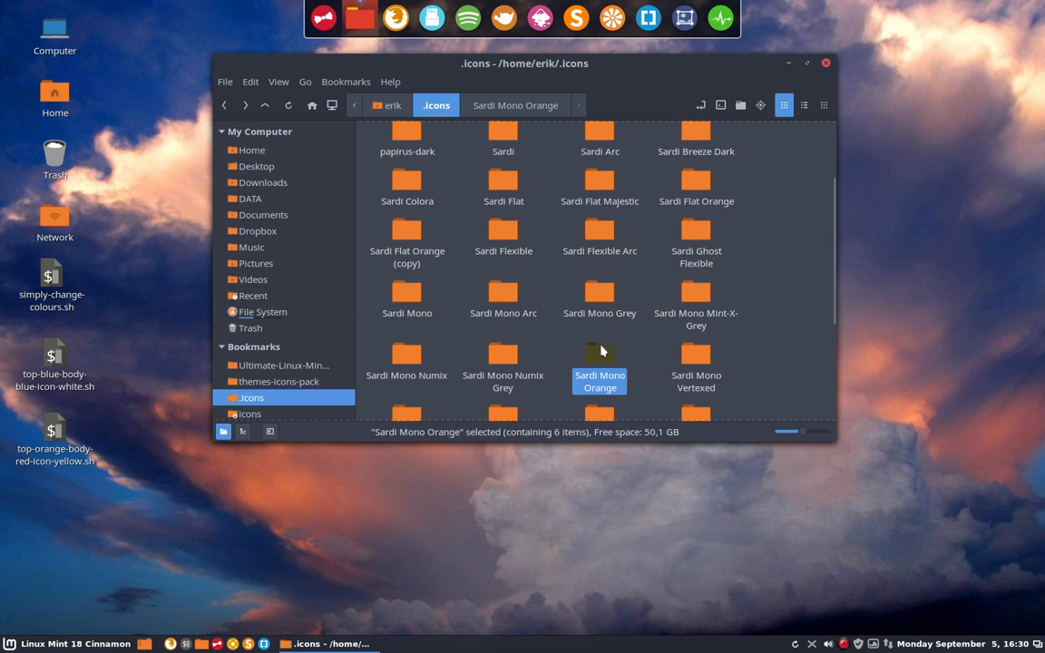
{"action": "mouse_move", "coordinate": [686, 221]}
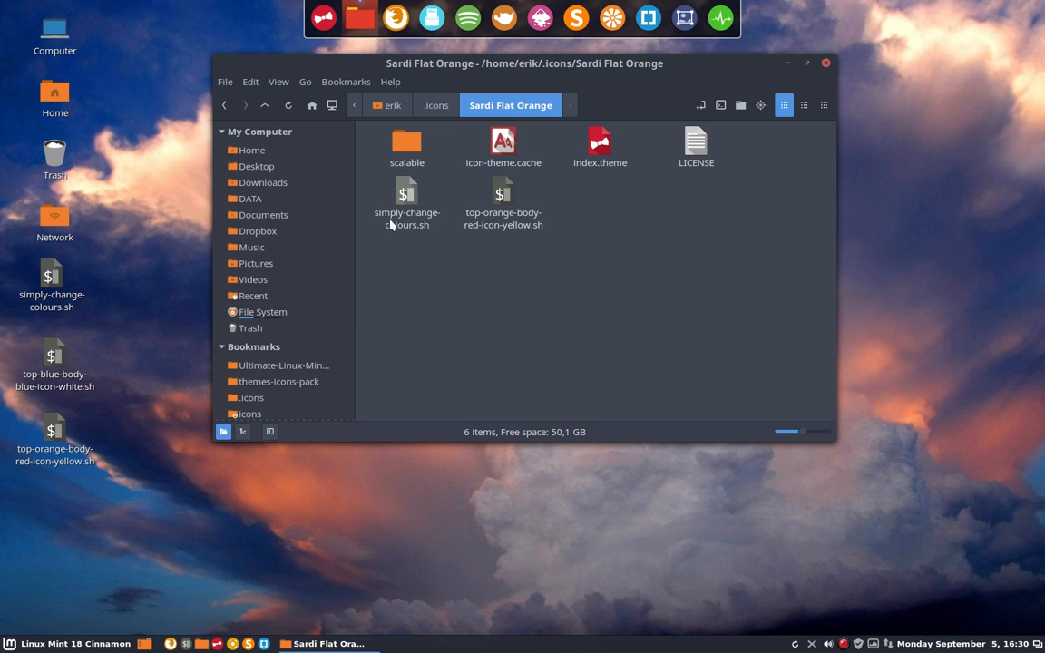
Copy top-blue-body-blue-icon-white.sh from the desktop into the Sardi Flat Orange folder.
{"action": "left_click", "coordinate": [406, 199]}
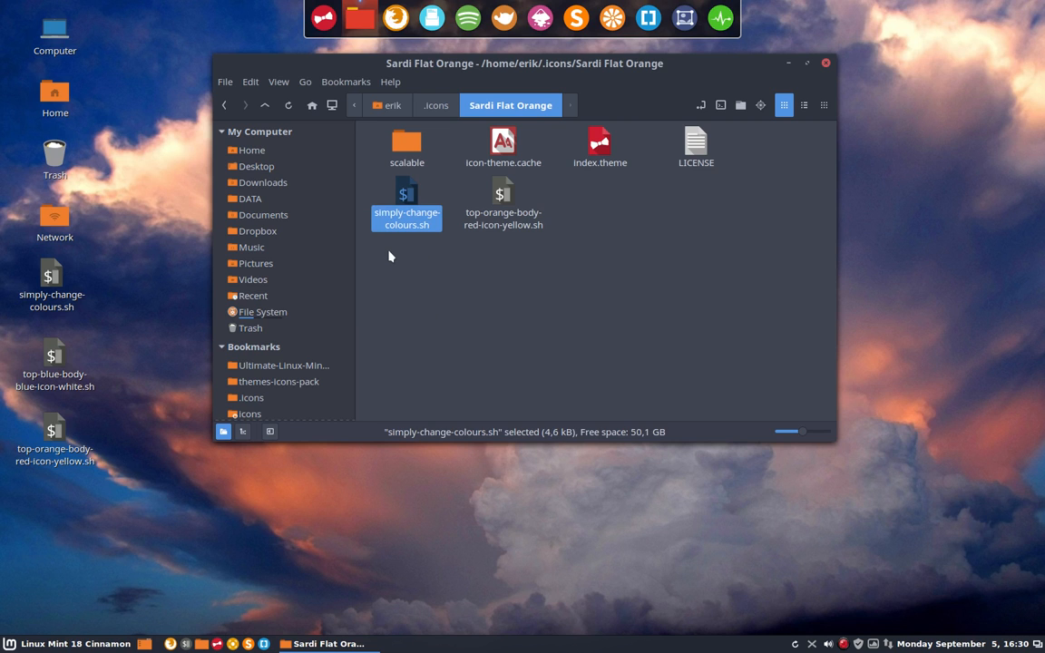
{"action": "left_click", "coordinate": [502, 212]}
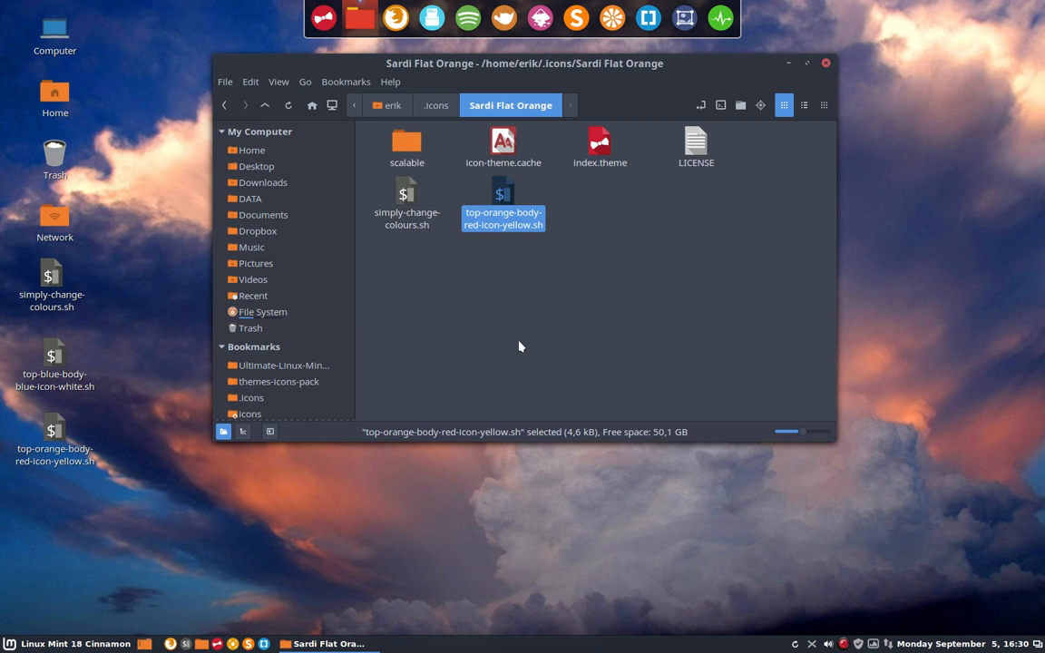
{"action": "left_click", "coordinate": [54, 354]}
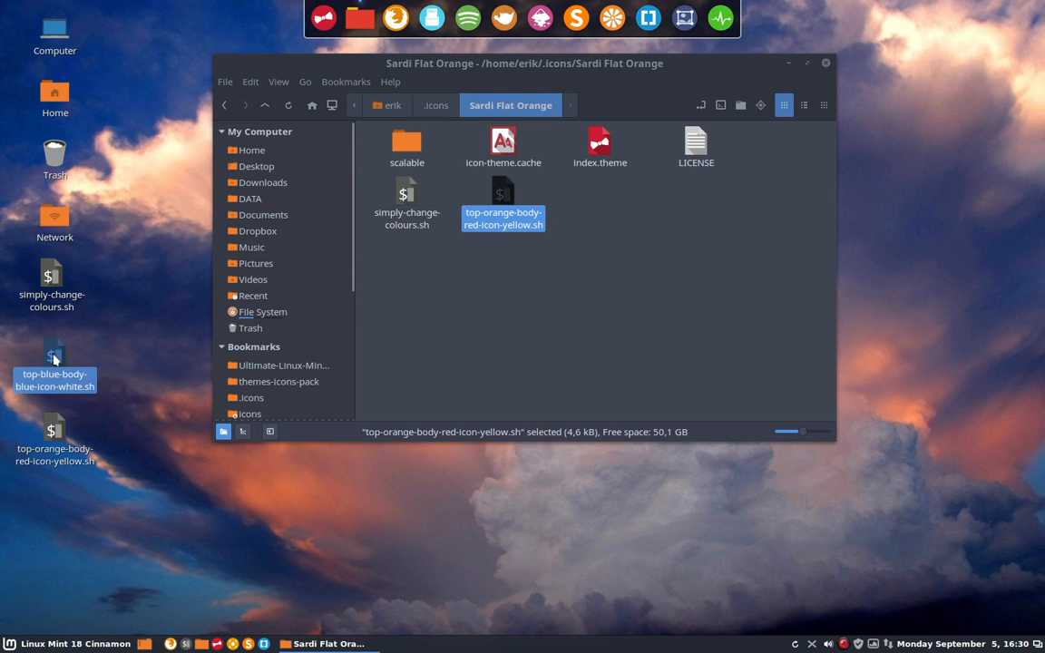
{"action": "left_click_drag", "start_coordinate": [55, 354], "coordinate": [618, 217]}
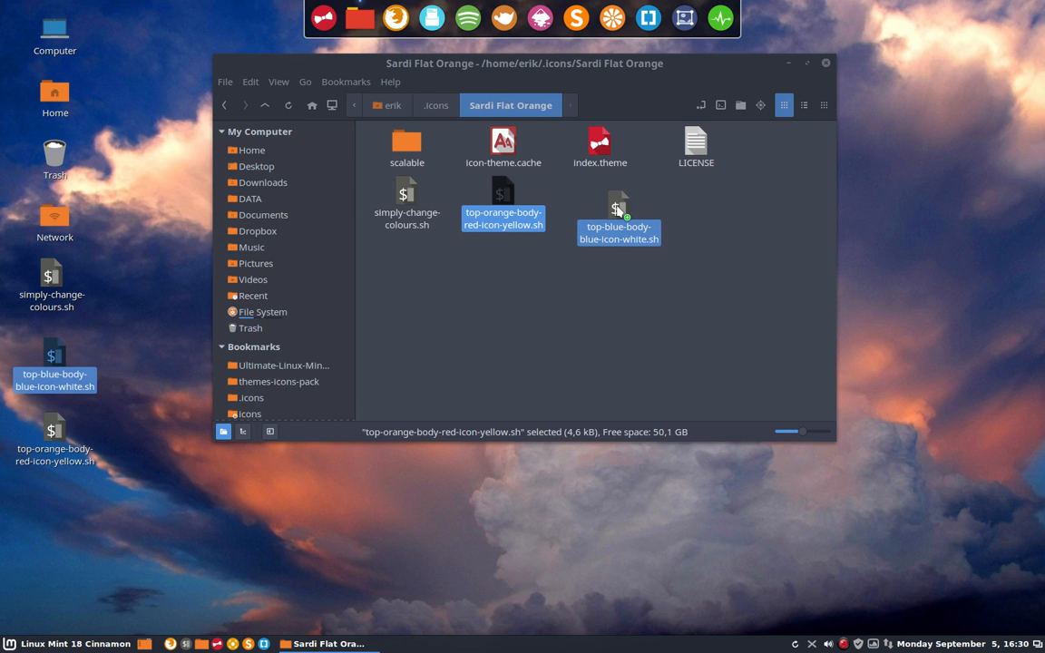
Check the three colour scripts and the scalable folder now in Sardi Flat Orange.
{"action": "left_click", "coordinate": [503, 212]}
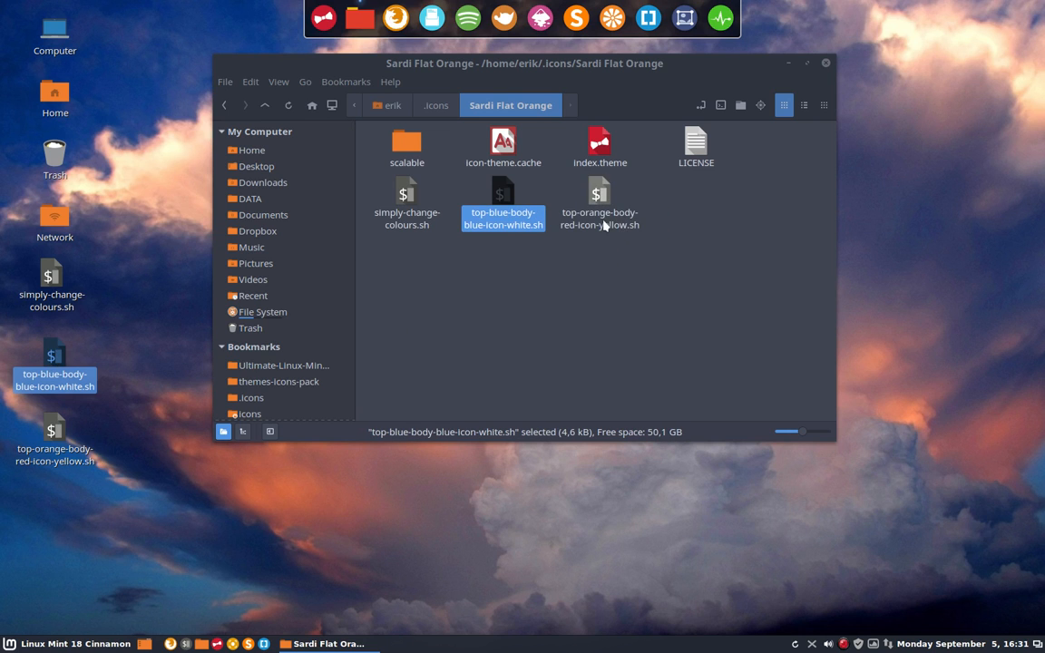
{"action": "left_click", "coordinate": [406, 204]}
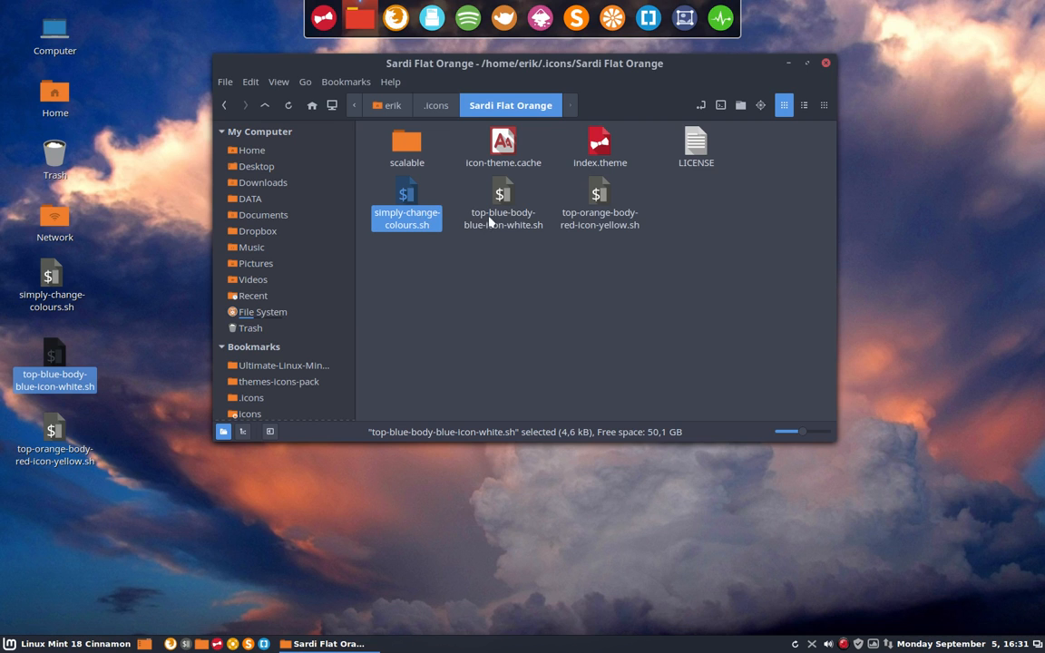
{"action": "left_click", "coordinate": [399, 251]}
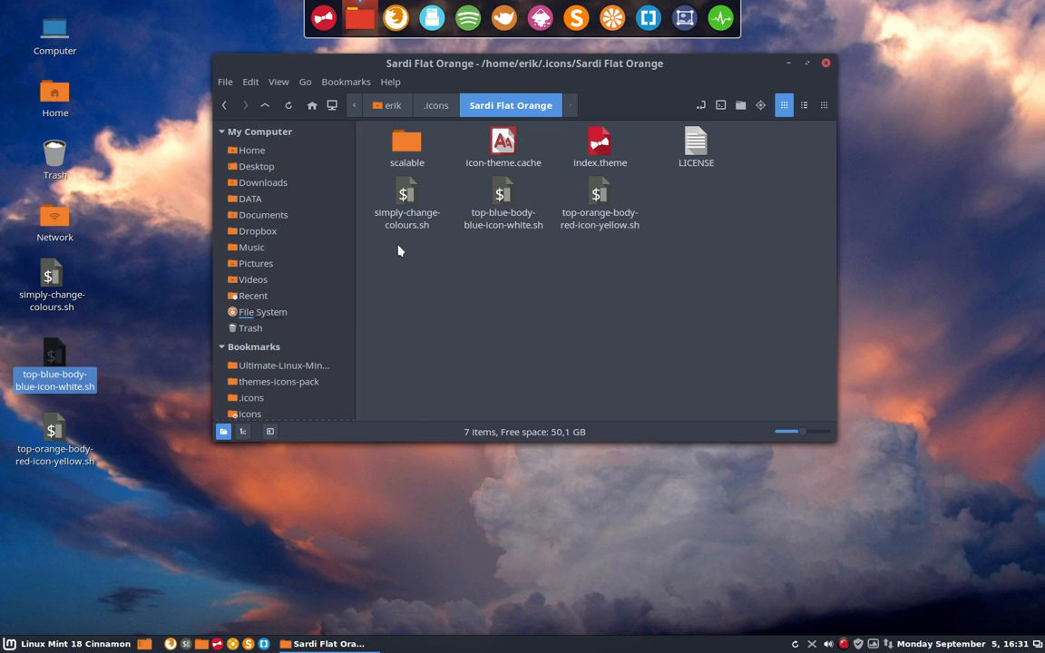
{"action": "left_click", "coordinate": [407, 199]}
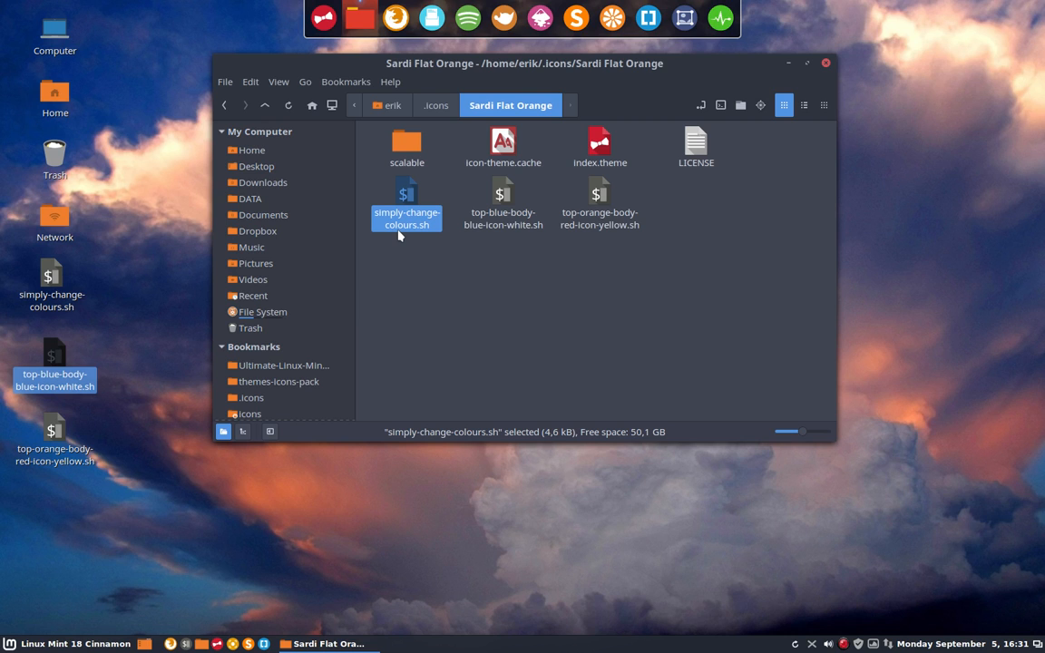
{"action": "mouse_move", "coordinate": [472, 208]}
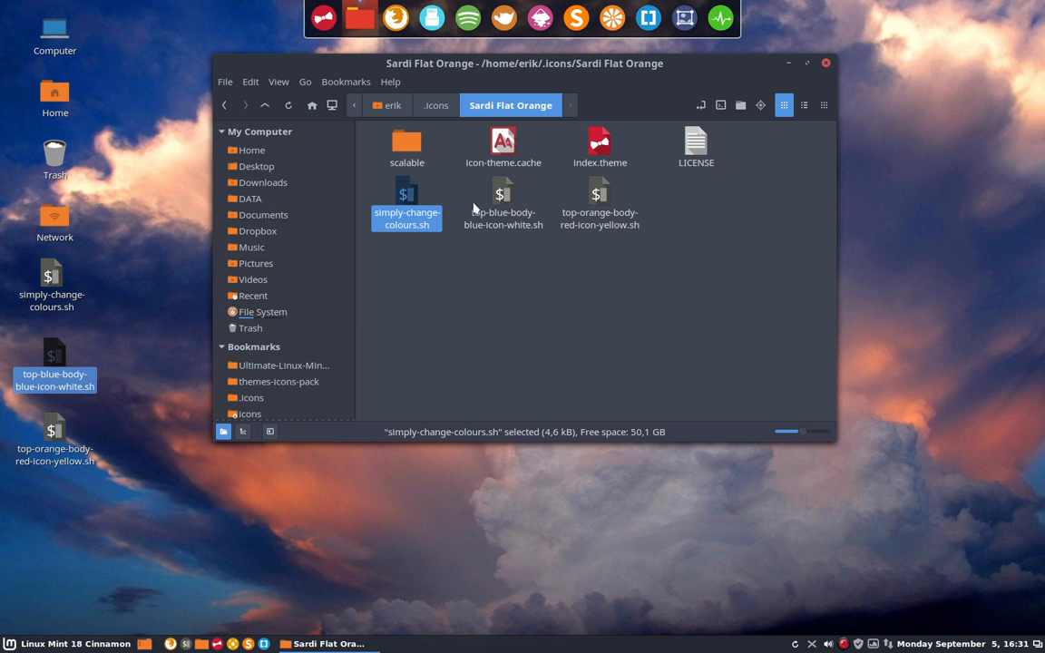
{"action": "left_click", "coordinate": [503, 212]}
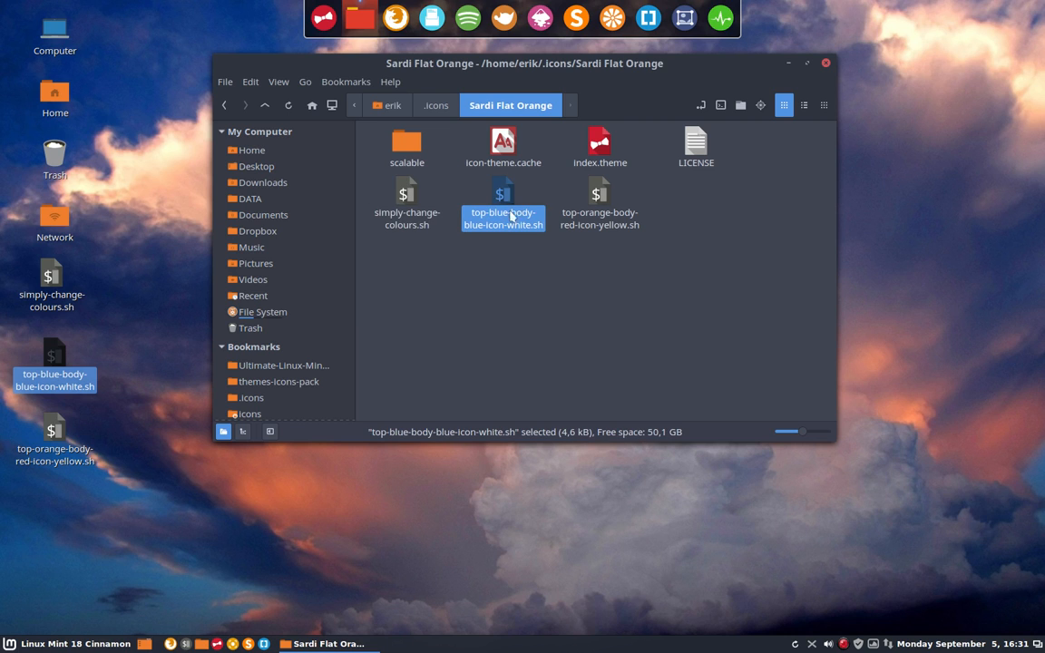
{"action": "mouse_move", "coordinate": [535, 237]}
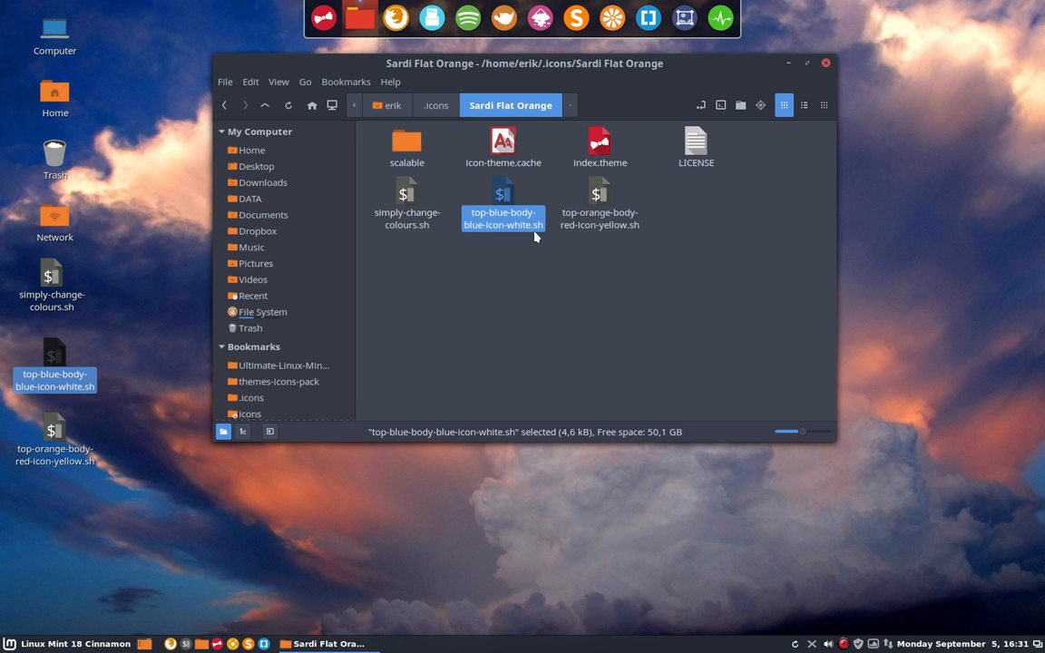
{"action": "left_click", "coordinate": [445, 275]}
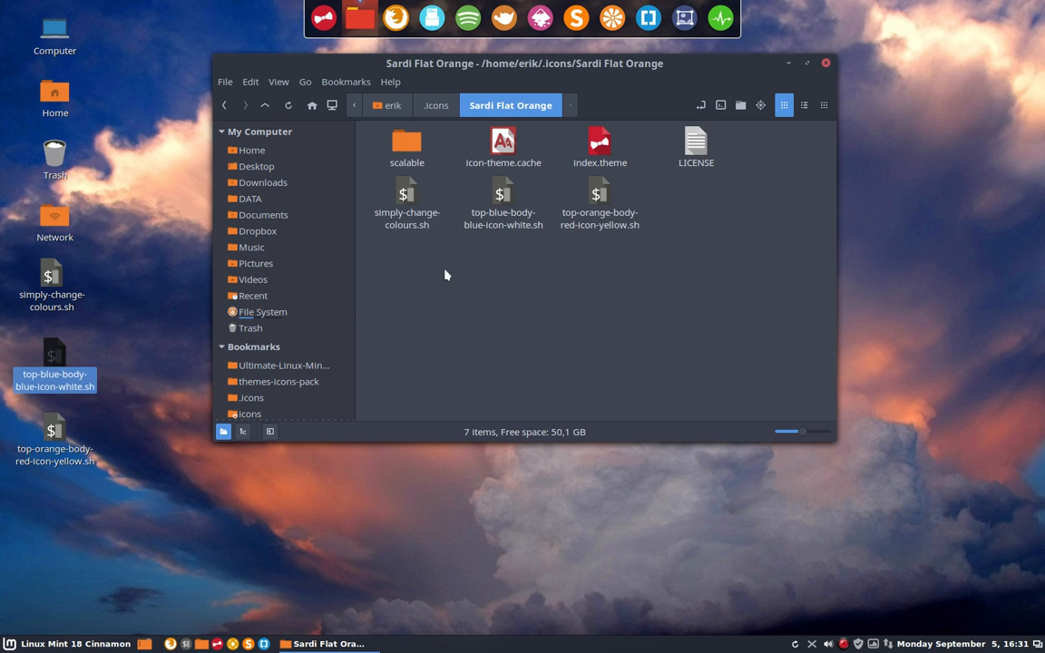
{"action": "left_click", "coordinate": [406, 146]}
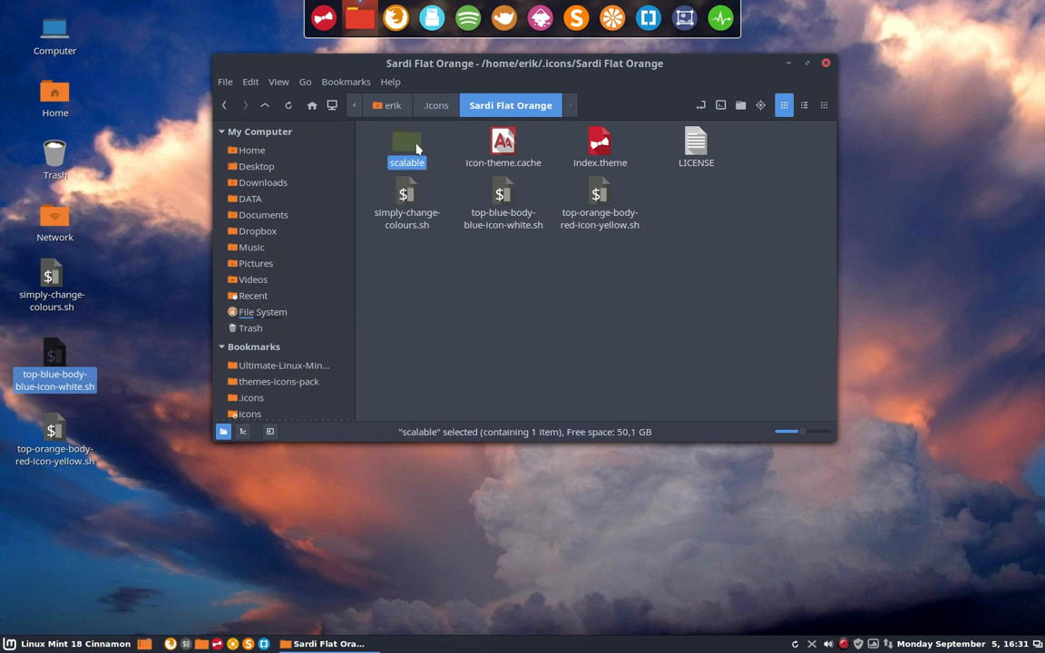
{"action": "double_click", "coordinate": [406, 145]}
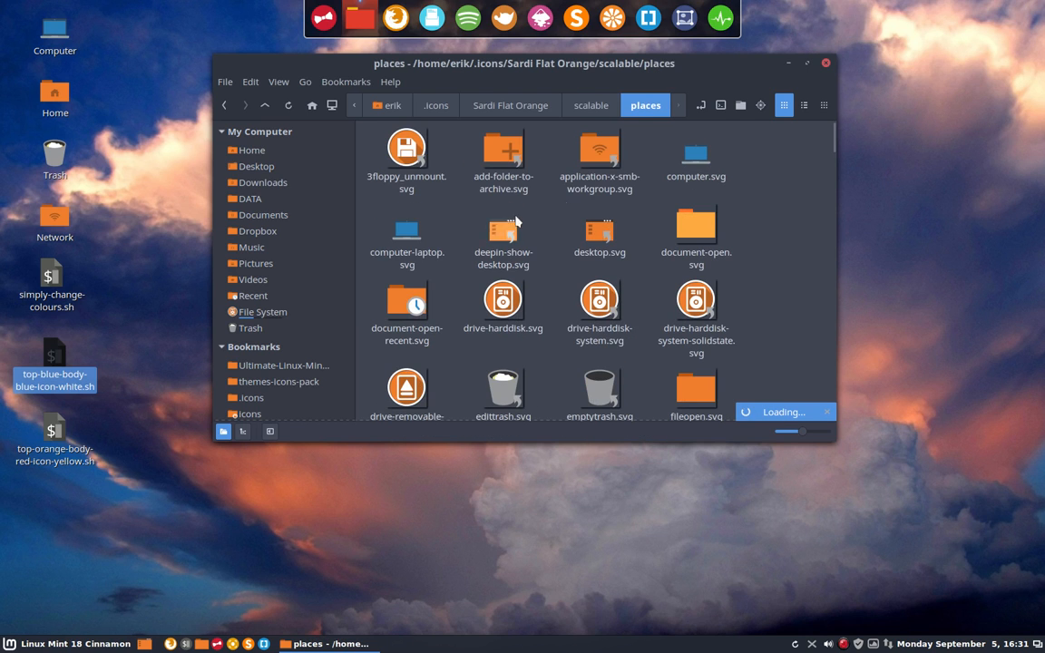
{"action": "left_click", "coordinate": [805, 62]}
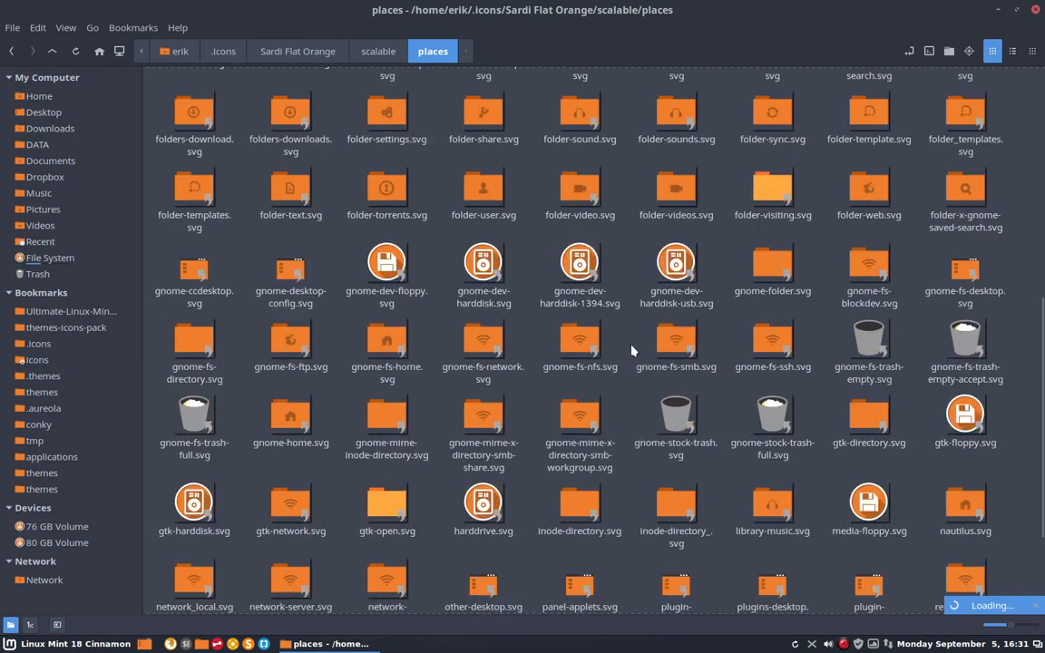
{"action": "scroll", "scroll_direction": "down", "scroll_amount": 3}
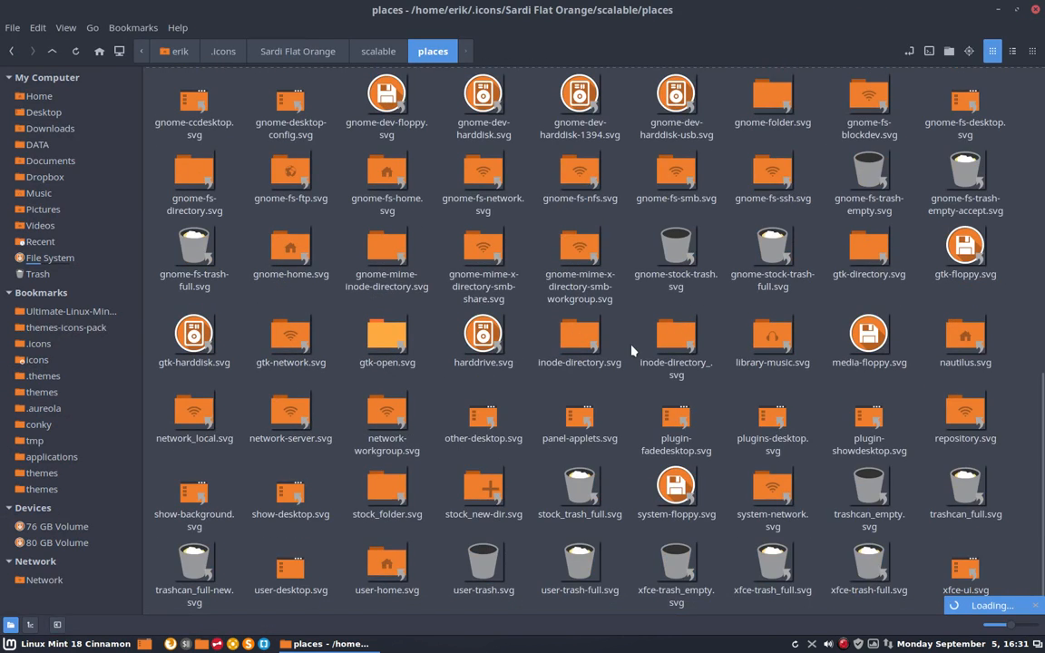
{"action": "scroll", "scroll_direction": "up", "scroll_amount": 3}
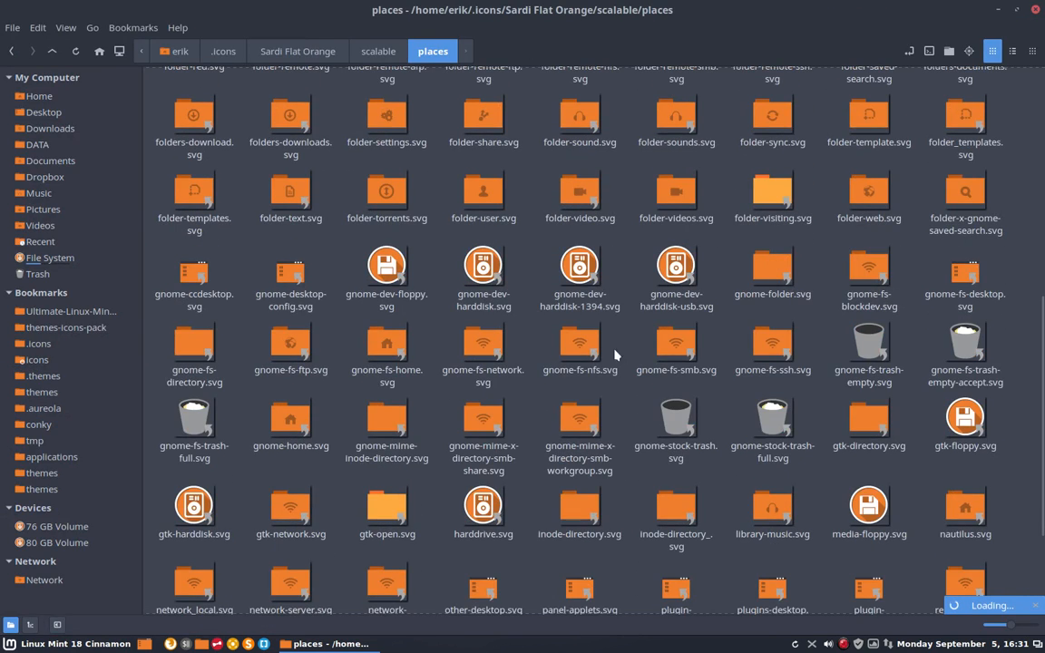
{"action": "scroll", "scroll_direction": "up", "scroll_amount": 3}
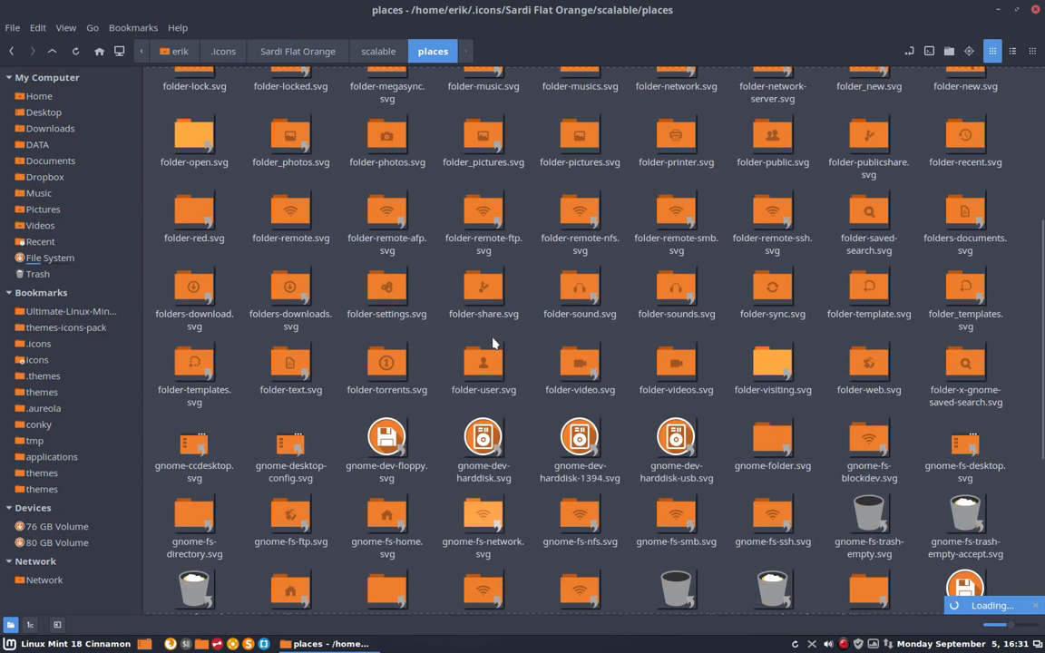
{"action": "mouse_move", "coordinate": [386, 211]}
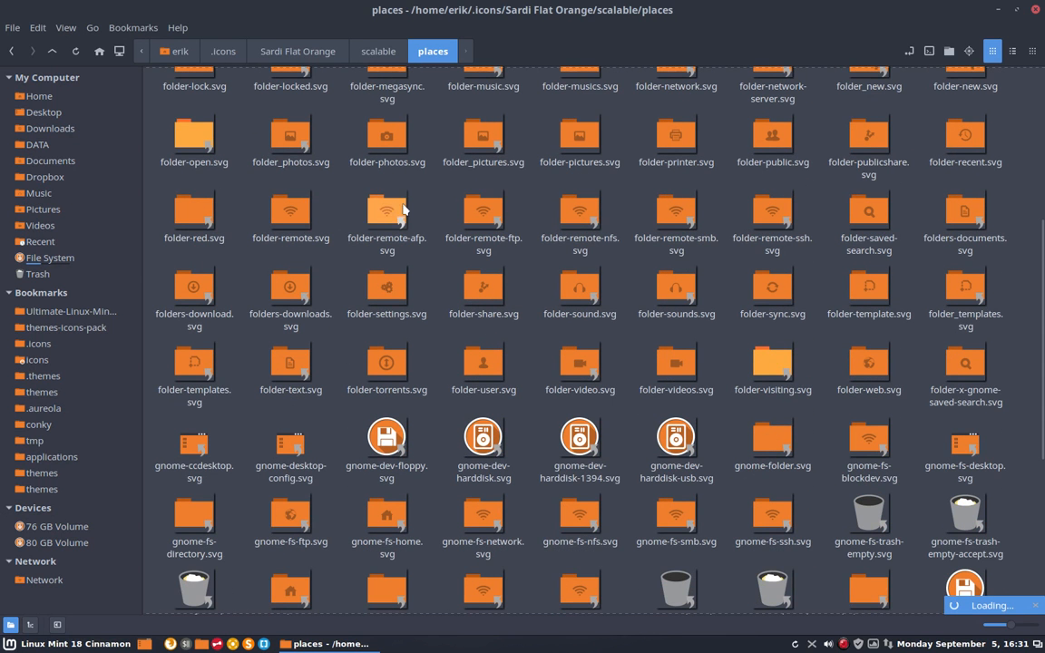
{"action": "mouse_move", "coordinate": [377, 200]}
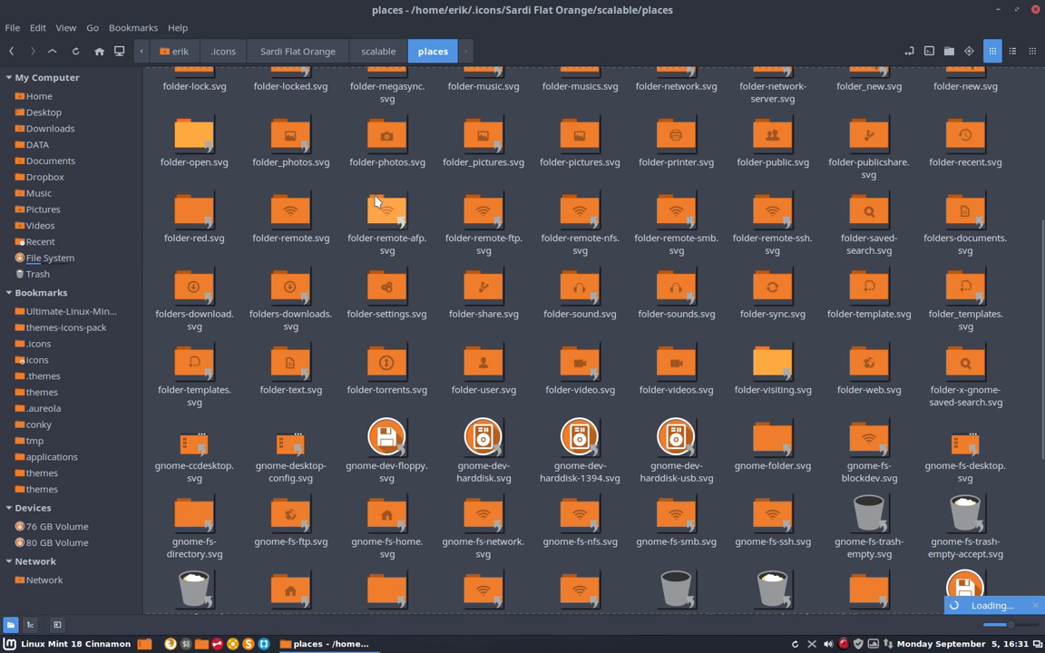
{"action": "mouse_move", "coordinate": [390, 220]}
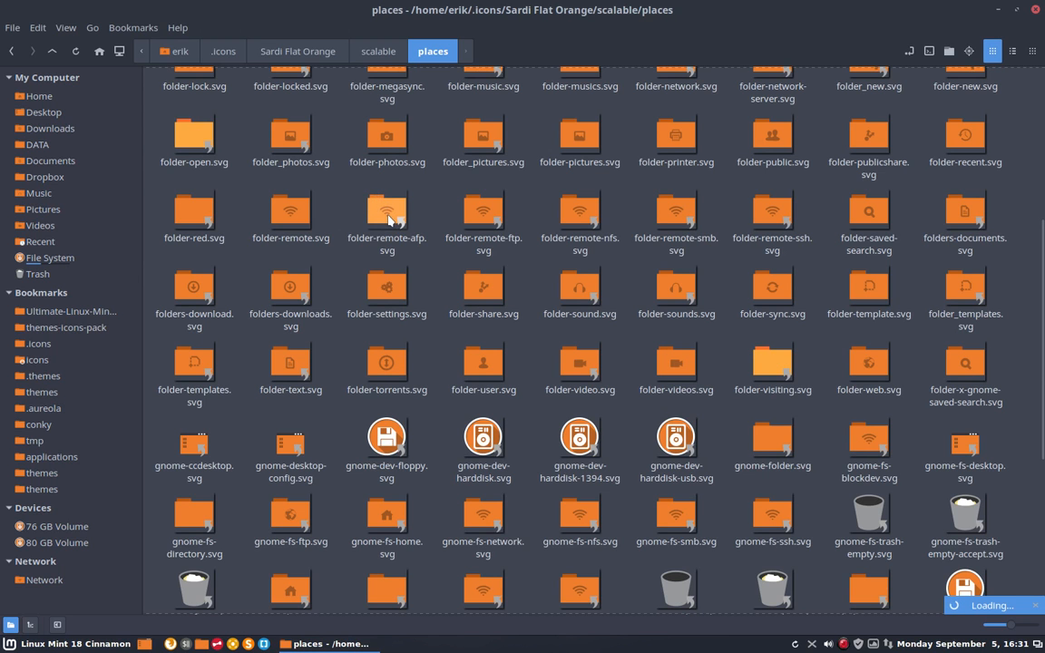
{"action": "scroll", "scroll_direction": "down", "scroll_amount": 3}
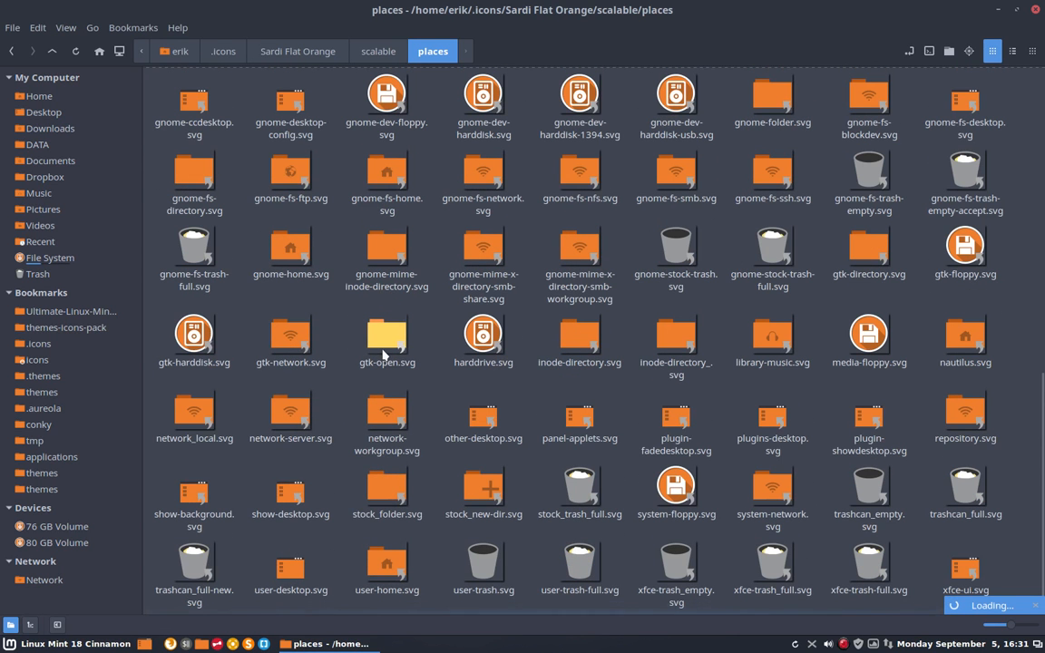
{"action": "mouse_move", "coordinate": [752, 376]}
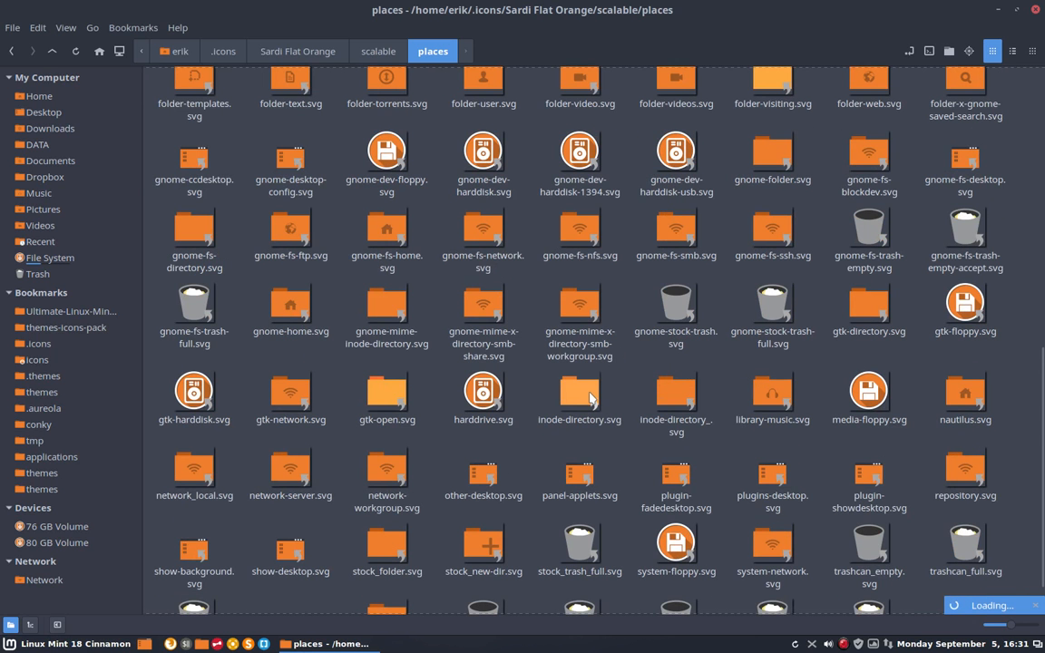
{"action": "mouse_move", "coordinate": [566, 381]}
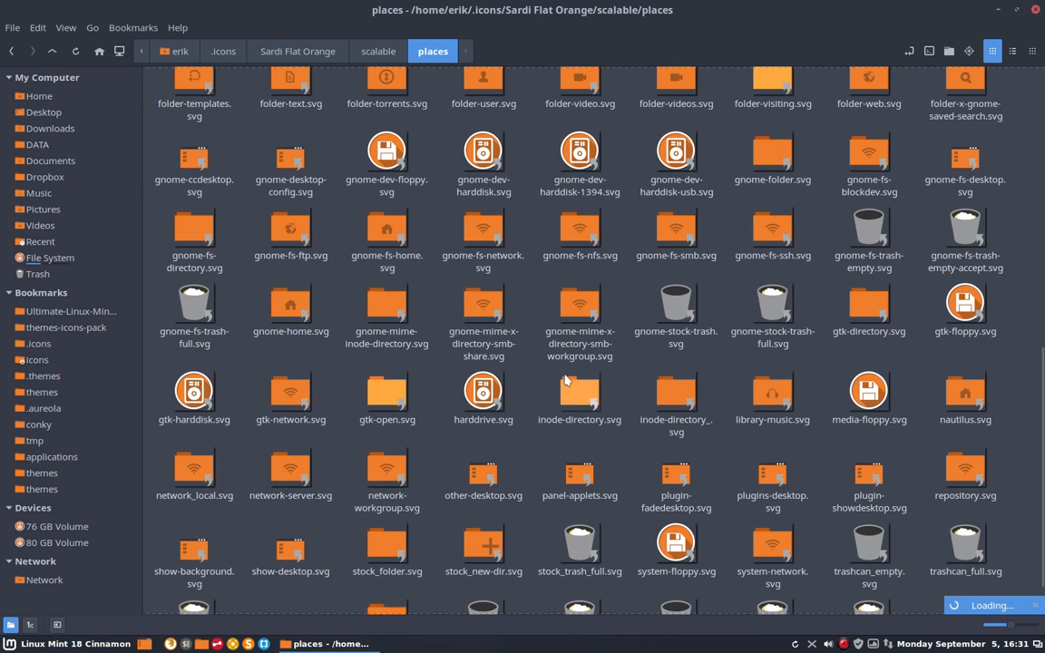
{"action": "scroll", "scroll_direction": "up", "scroll_amount": 3}
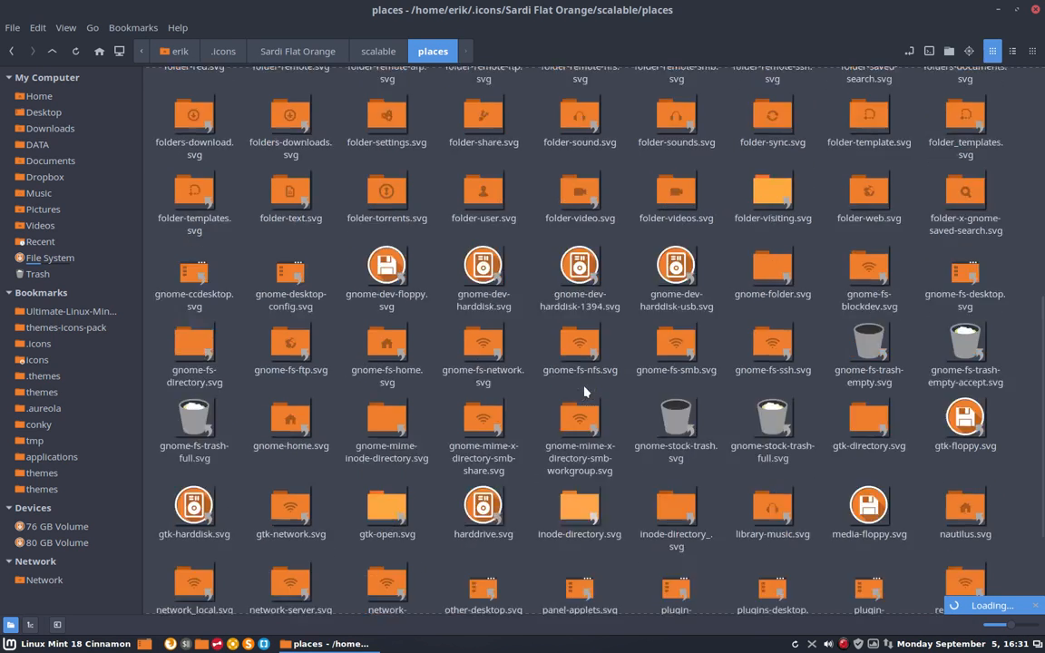
{"action": "scroll", "scroll_direction": "up", "scroll_amount": 3}
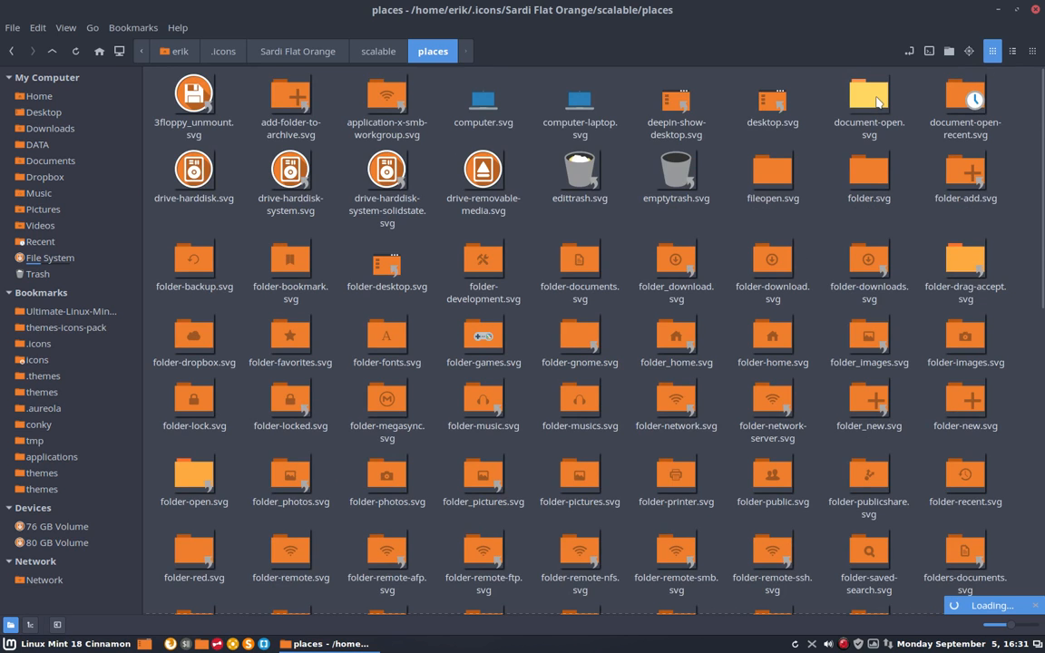
{"action": "mouse_move", "coordinate": [875, 99]}
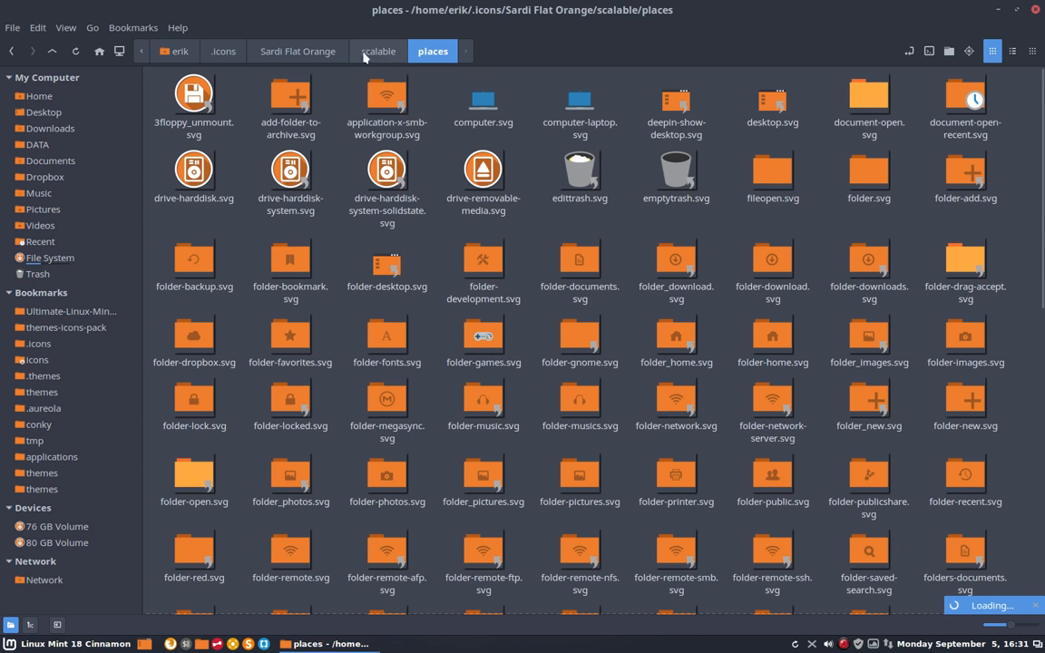
Return to the Sardi Flat Orange folder, delete icon-theme.cache, and select simply-change-colours.sh.
{"action": "left_click", "coordinate": [378, 51]}
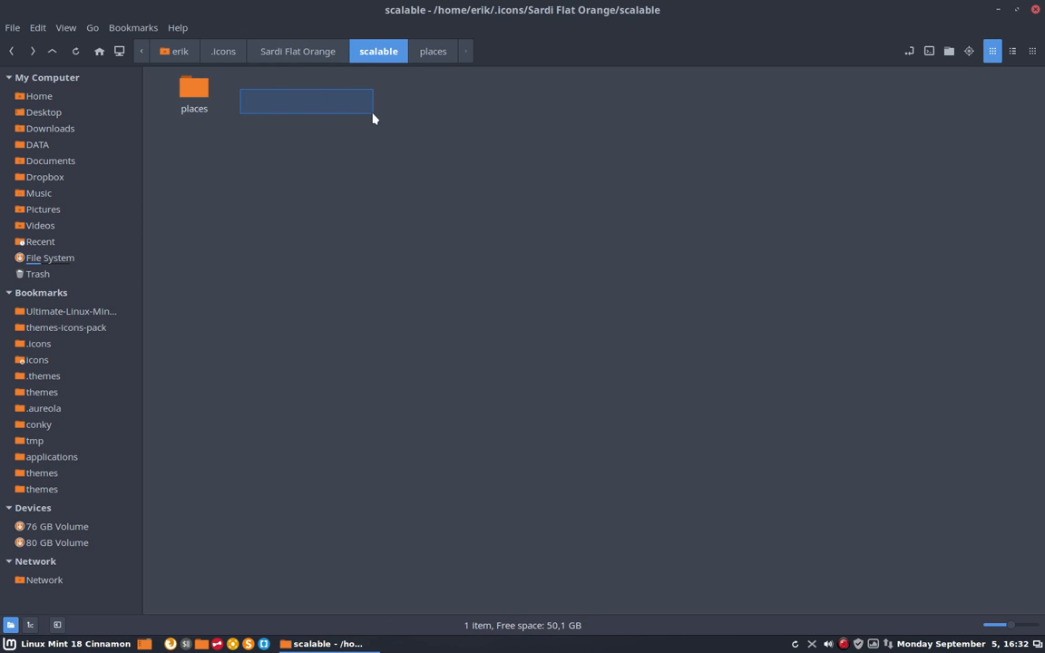
{"action": "left_click_drag", "start_coordinate": [371, 119], "coordinate": [497, 152]}
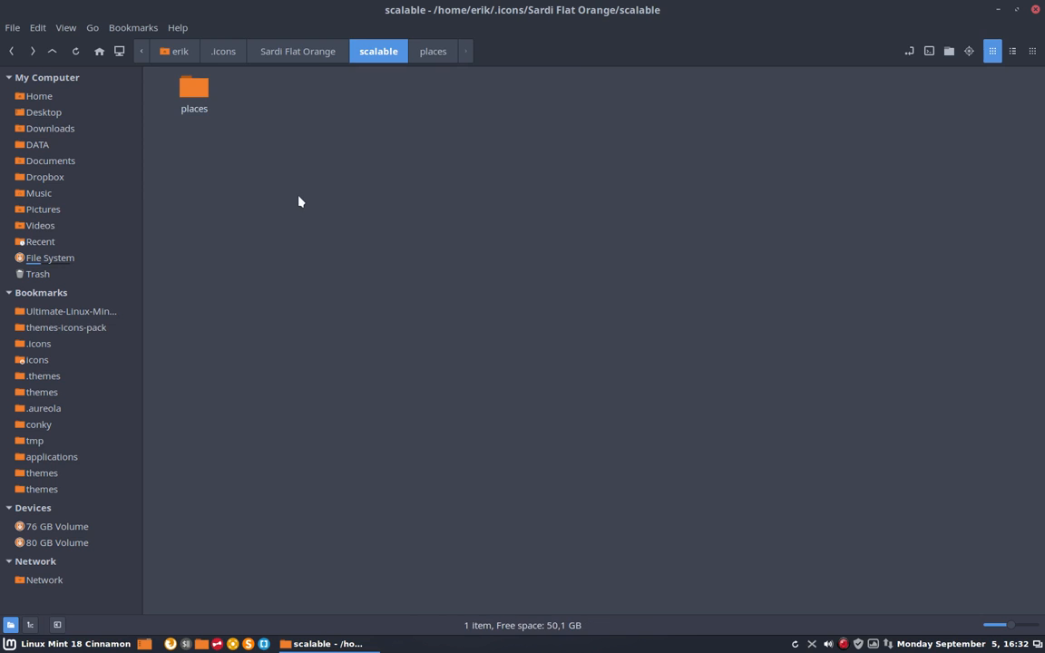
{"action": "left_click", "coordinate": [297, 51]}
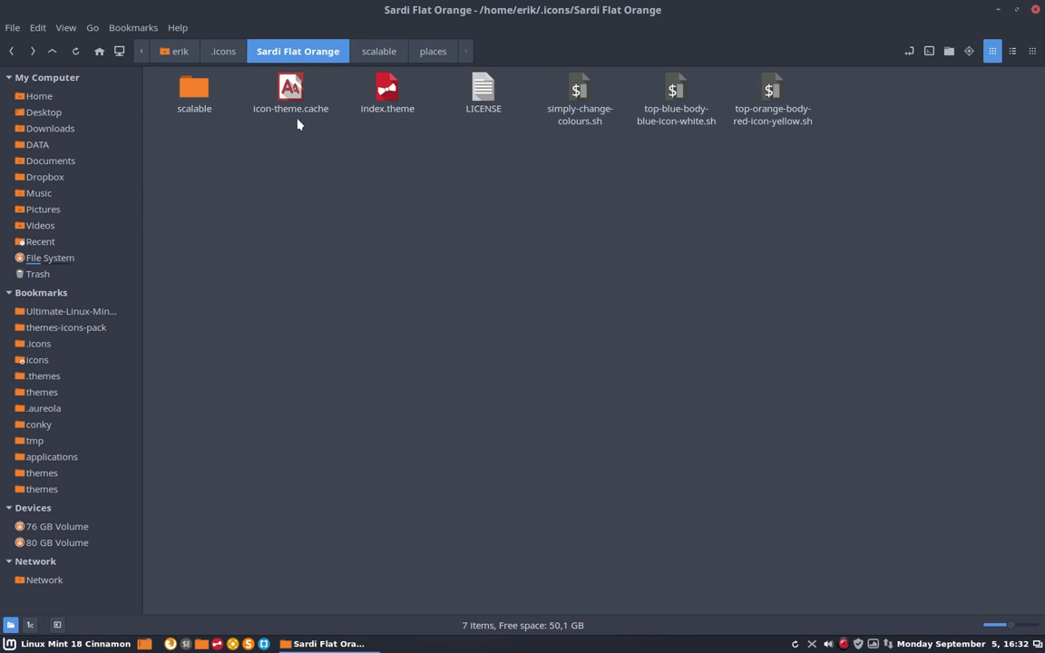
{"action": "left_click", "coordinate": [291, 91]}
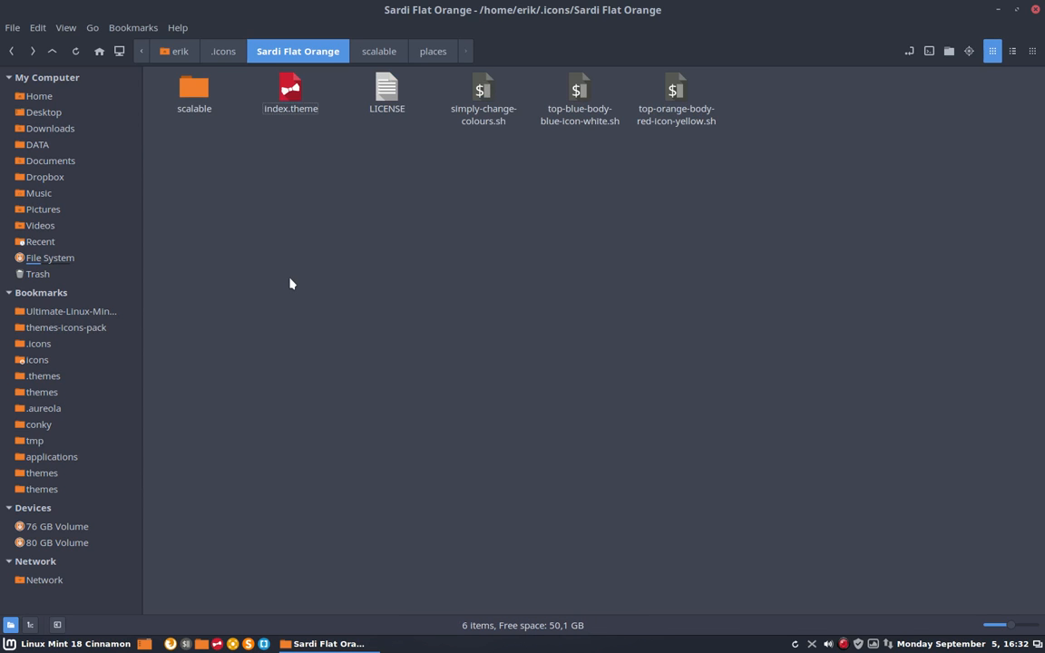
{"action": "mouse_move", "coordinate": [464, 164]}
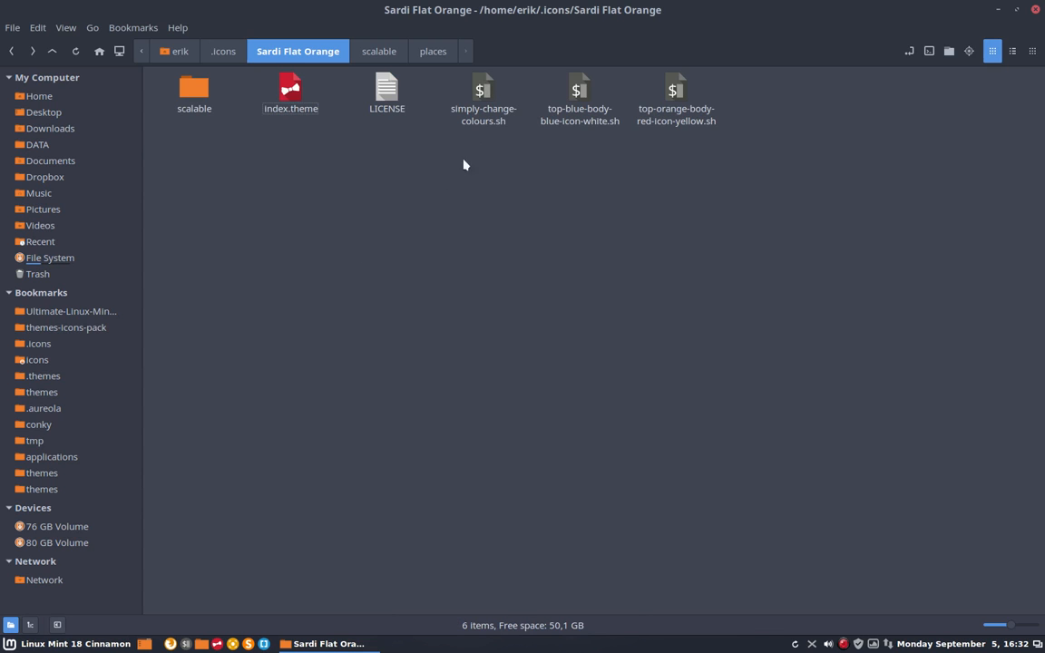
{"action": "left_click", "coordinate": [483, 95]}
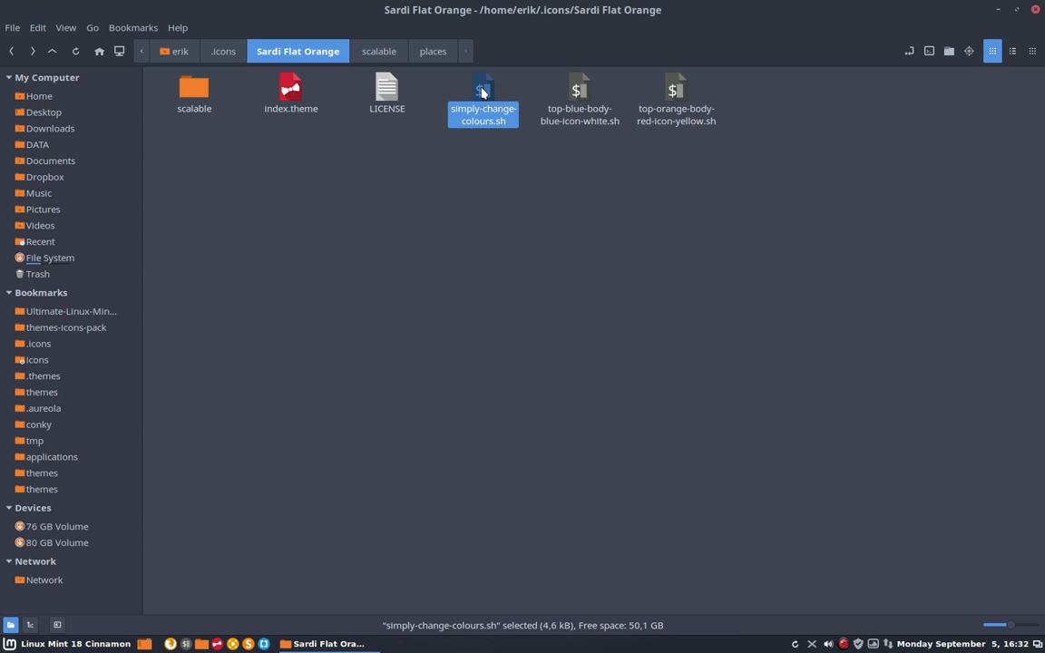
Display simply-change-colours.sh in Sublime Text and inspect its old orange colour codes.
{"action": "double_click", "coordinate": [483, 96]}
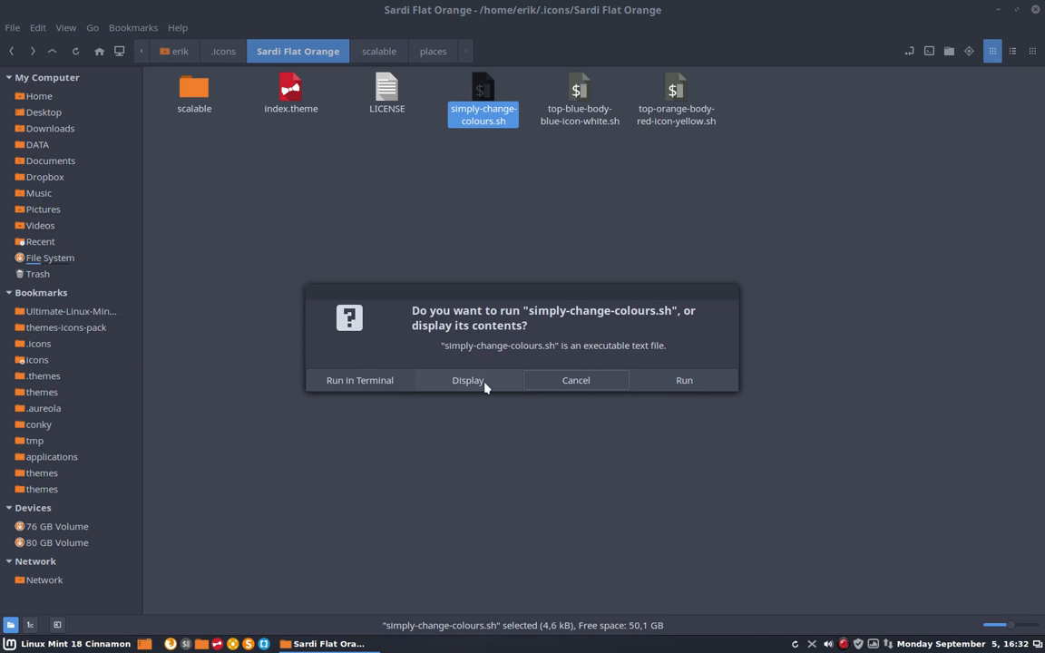
{"action": "left_click", "coordinate": [468, 380]}
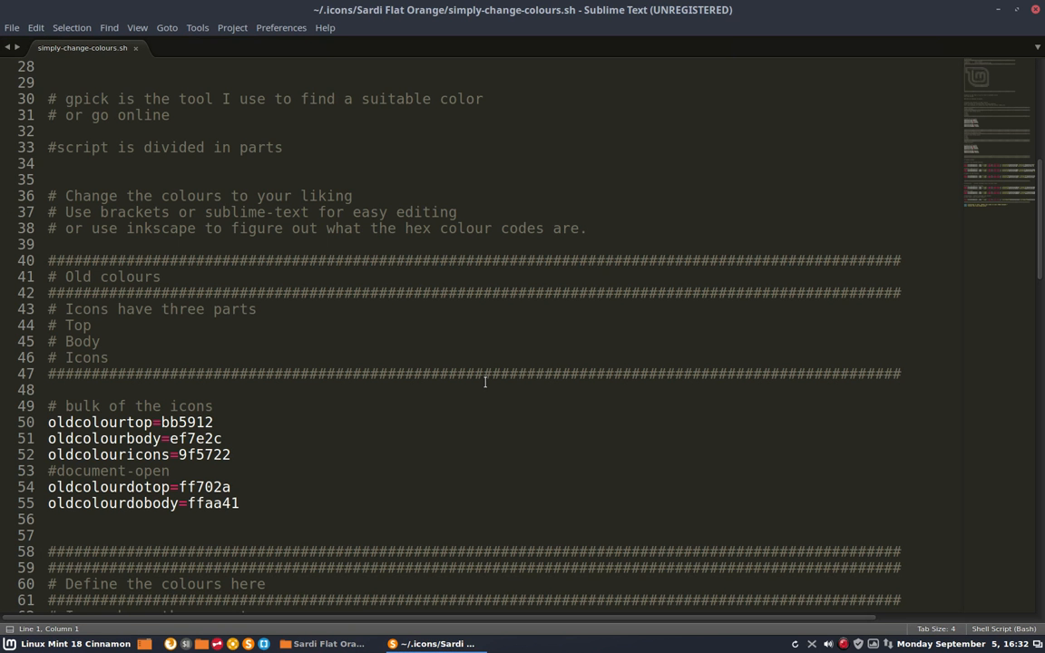
{"action": "scroll", "scroll_direction": "up", "scroll_amount": 3}
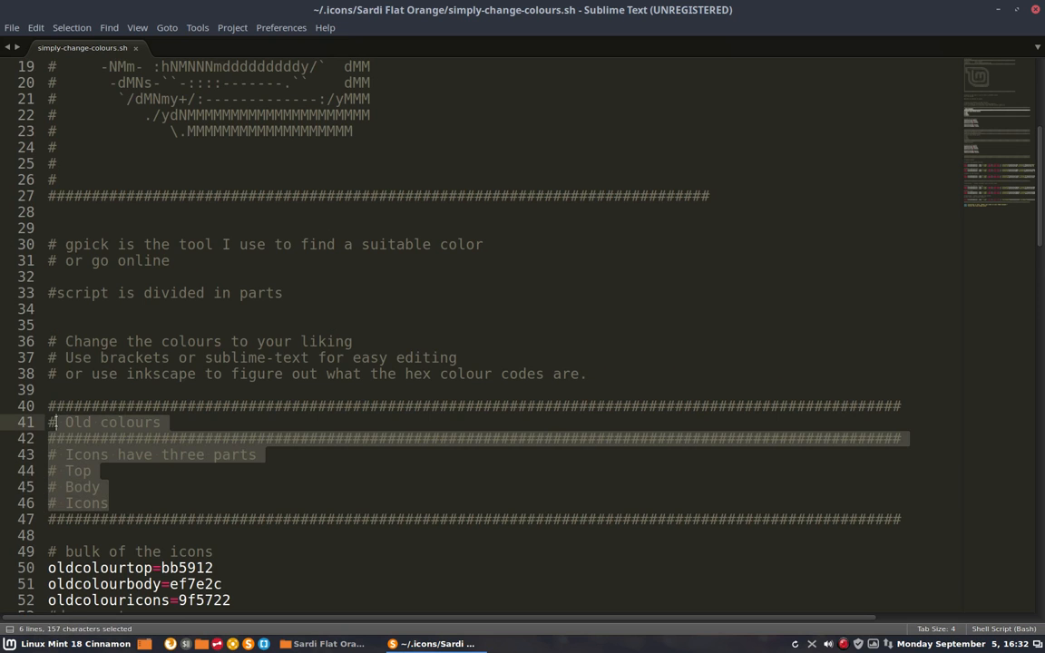
{"action": "scroll", "scroll_direction": "down", "scroll_amount": 3}
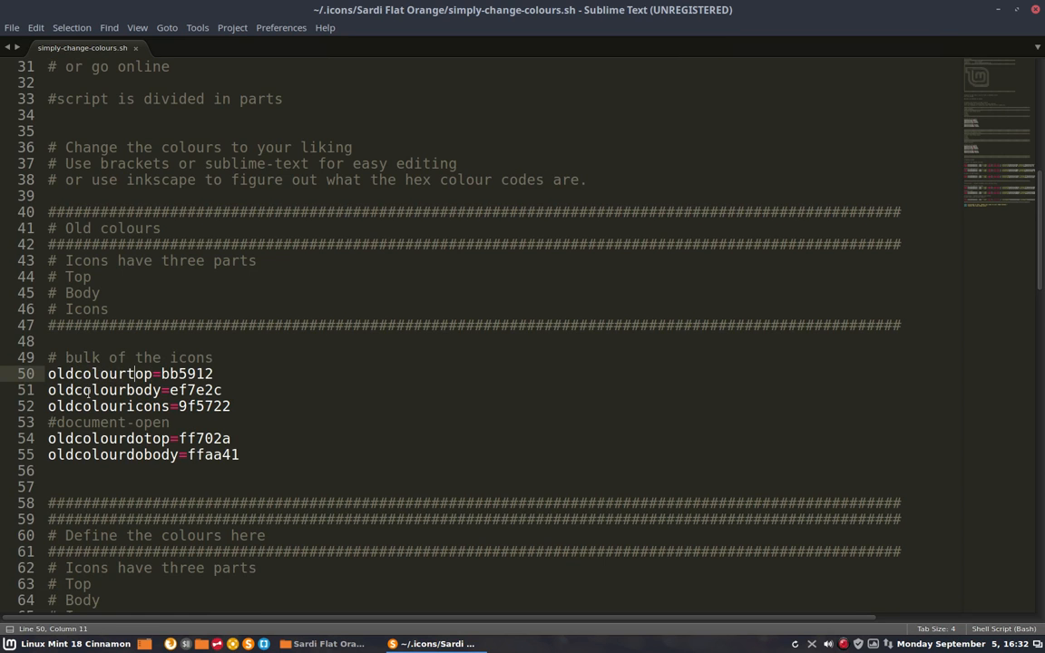
{"action": "left_click", "coordinate": [133, 405]}
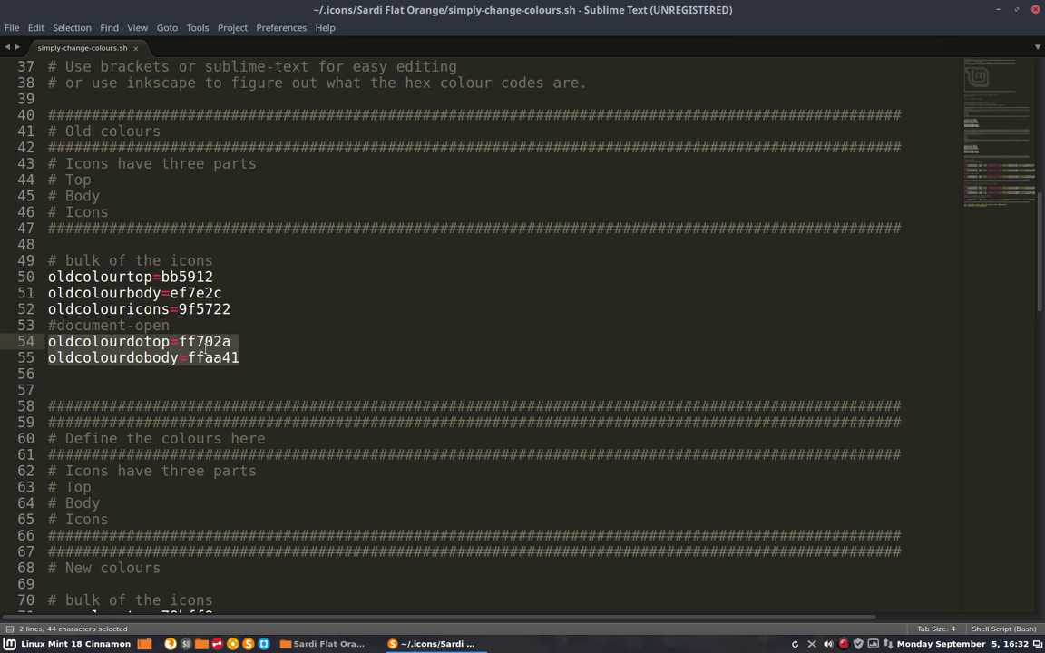
{"action": "left_click", "coordinate": [210, 341]}
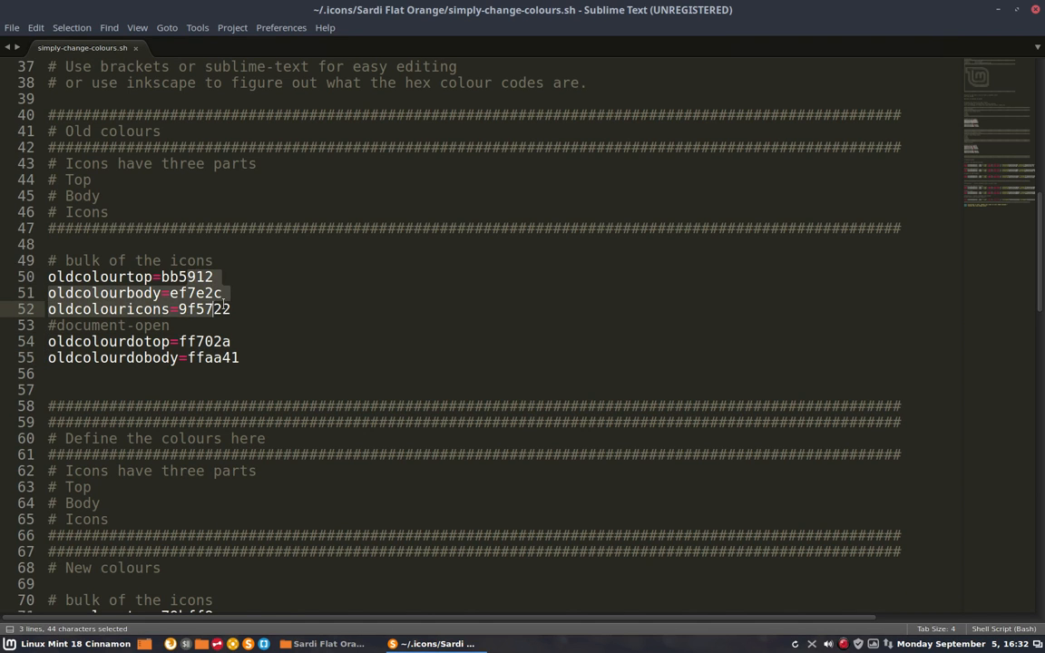
{"action": "scroll", "scroll_direction": "down", "scroll_amount": 3}
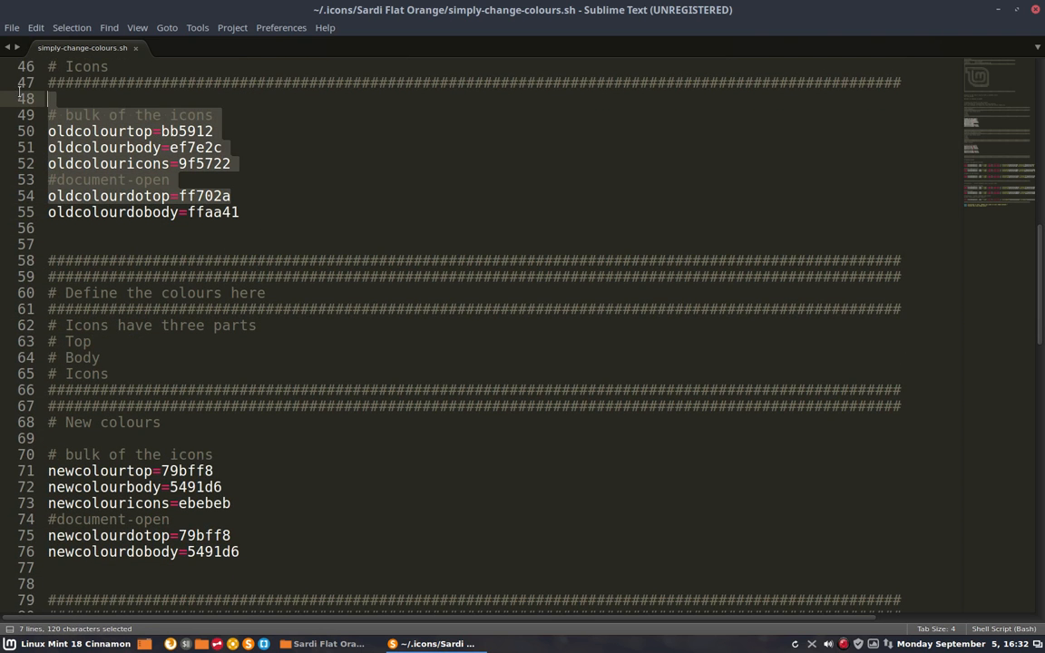
Review the new blue colours 79bff8 and 5491d6 and the find/sed commands, then close Sublime Text.
{"action": "scroll", "scroll_direction": "down", "scroll_amount": 3}
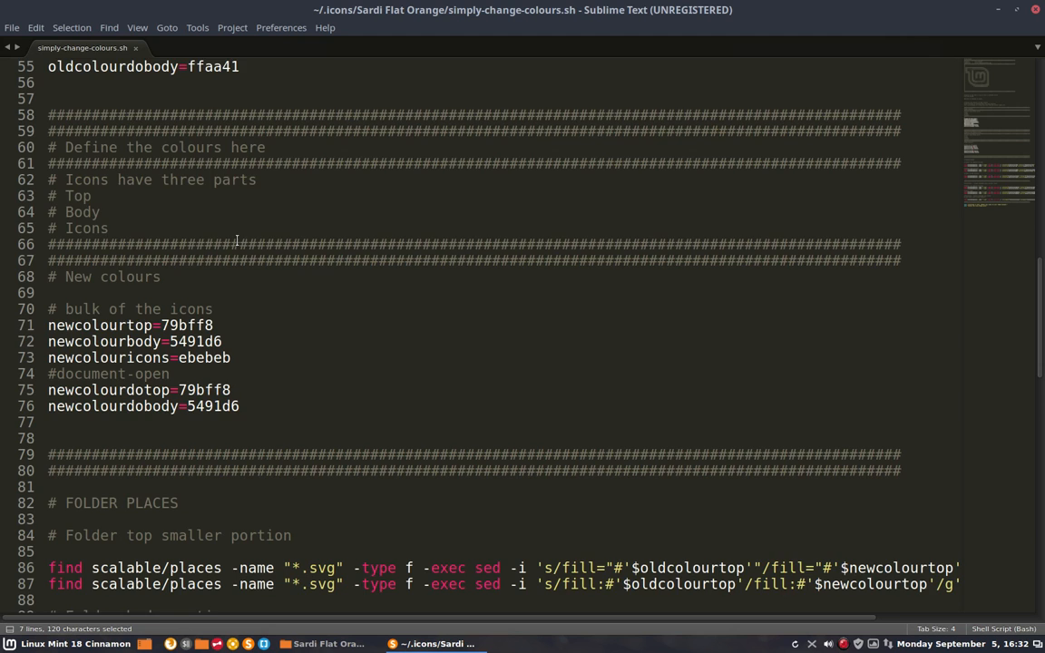
{"action": "scroll", "scroll_direction": "down", "scroll_amount": 3}
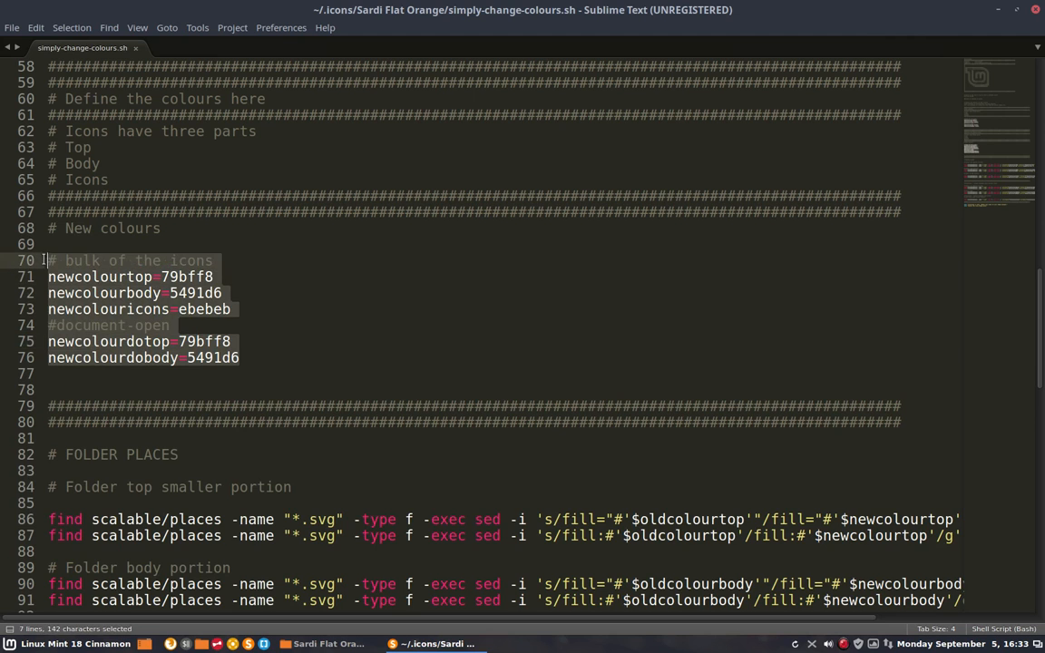
{"action": "left_click_drag", "start_coordinate": [47, 260], "coordinate": [48, 99]}
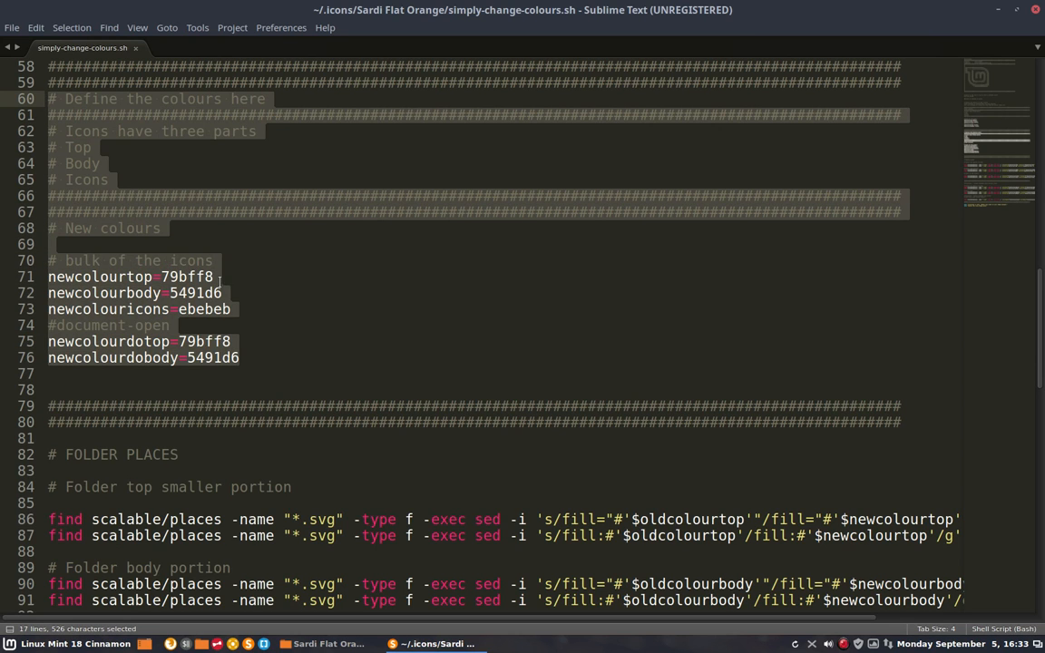
{"action": "left_click", "coordinate": [195, 292]}
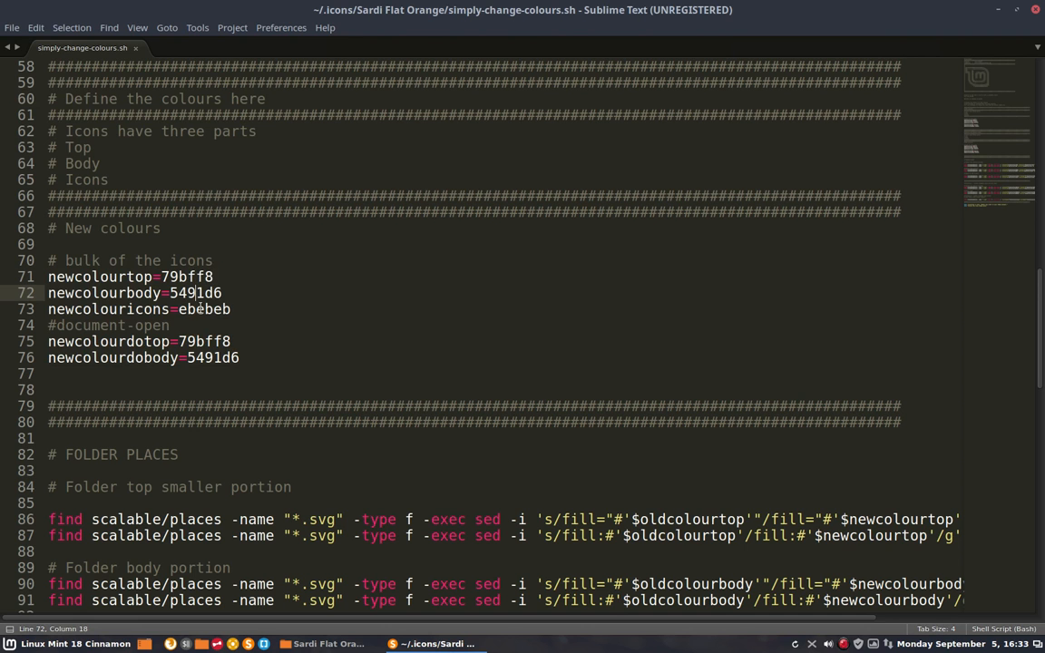
{"action": "left_click", "coordinate": [209, 357]}
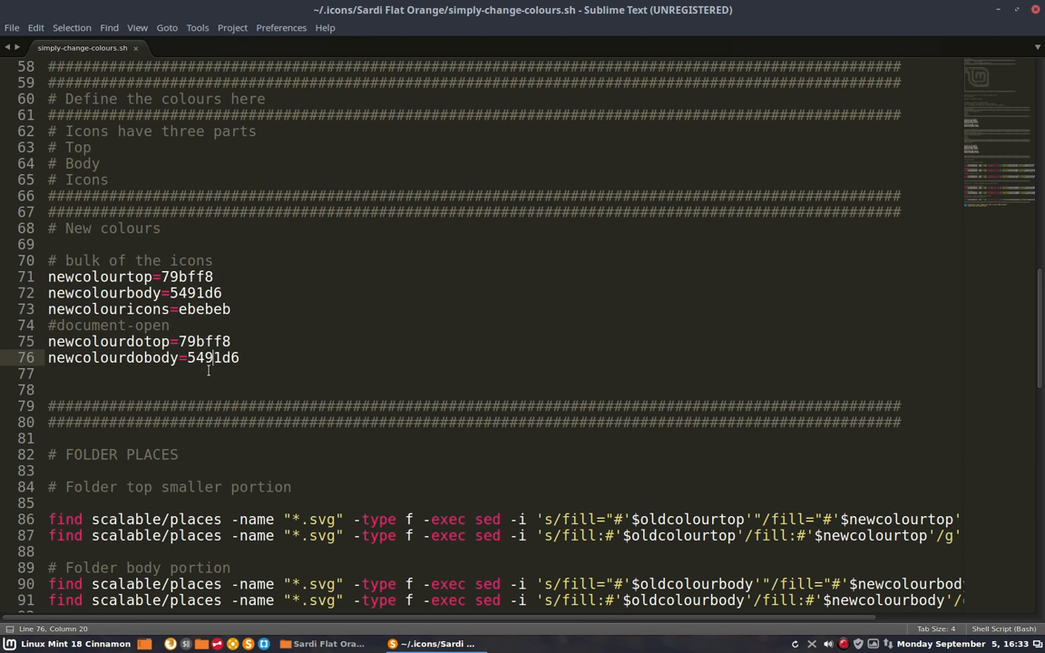
{"action": "scroll", "scroll_direction": "down", "scroll_amount": 3}
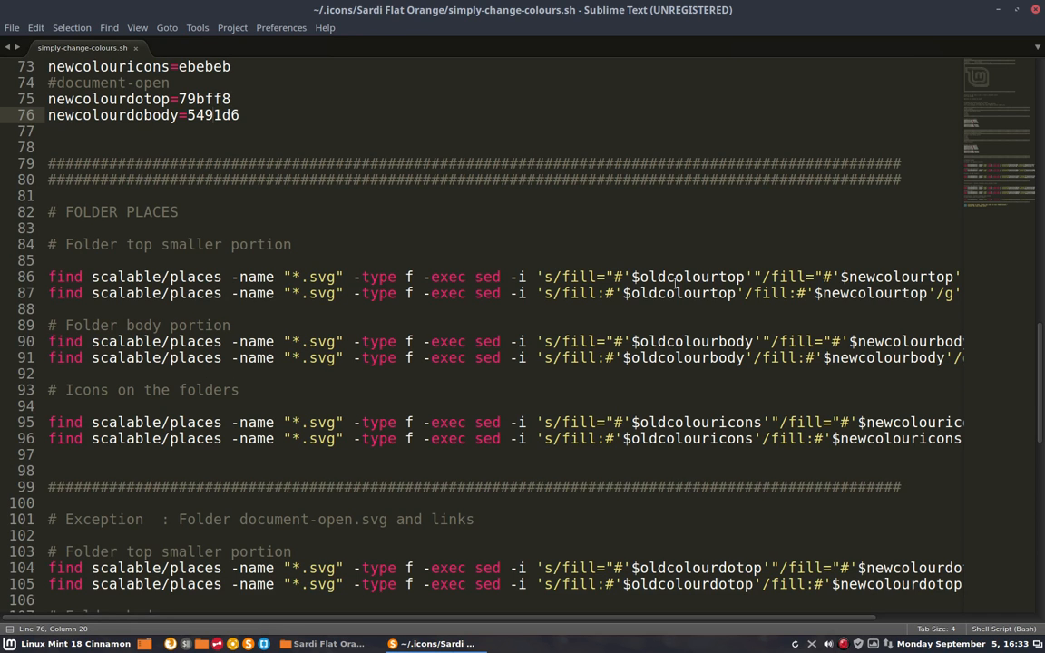
{"action": "left_click", "coordinate": [656, 277]}
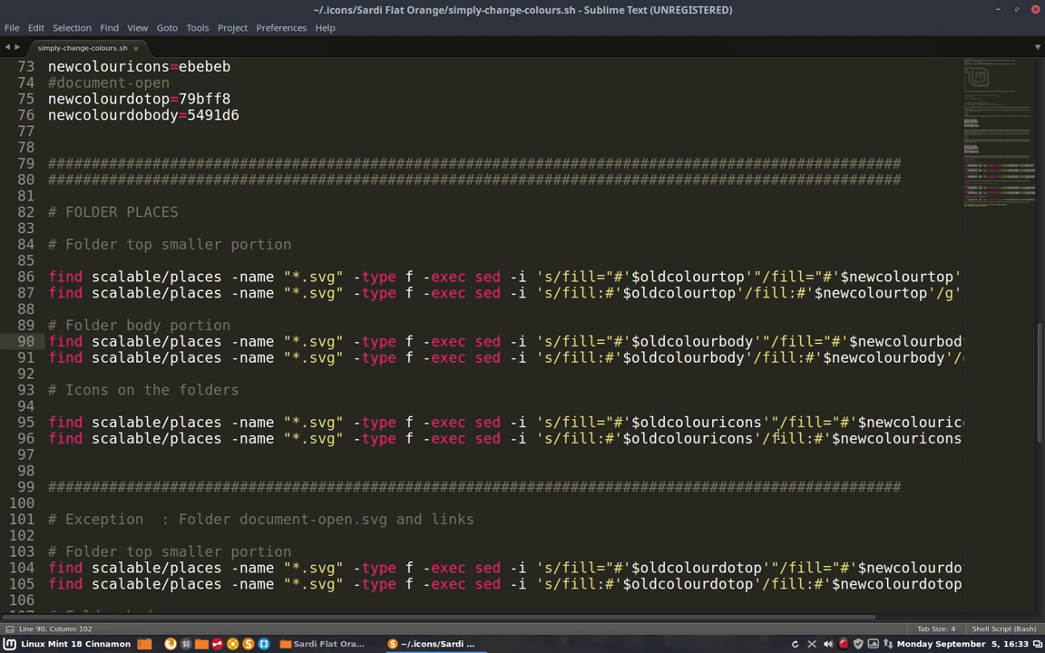
{"action": "scroll", "scroll_direction": "down", "scroll_amount": 3}
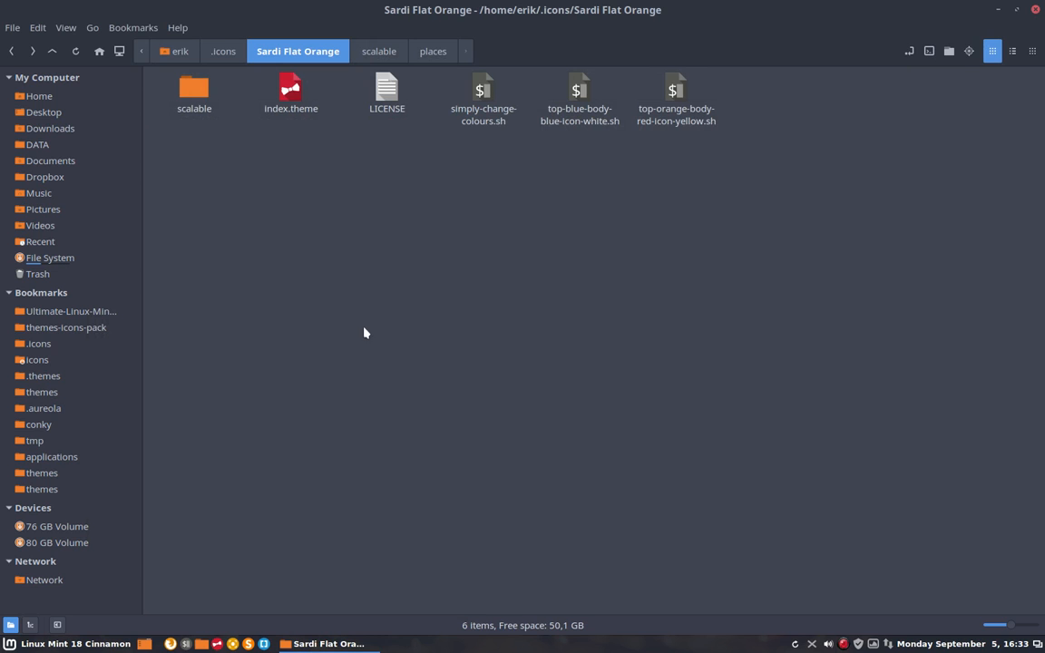
{"action": "mouse_move", "coordinate": [938, 77]}
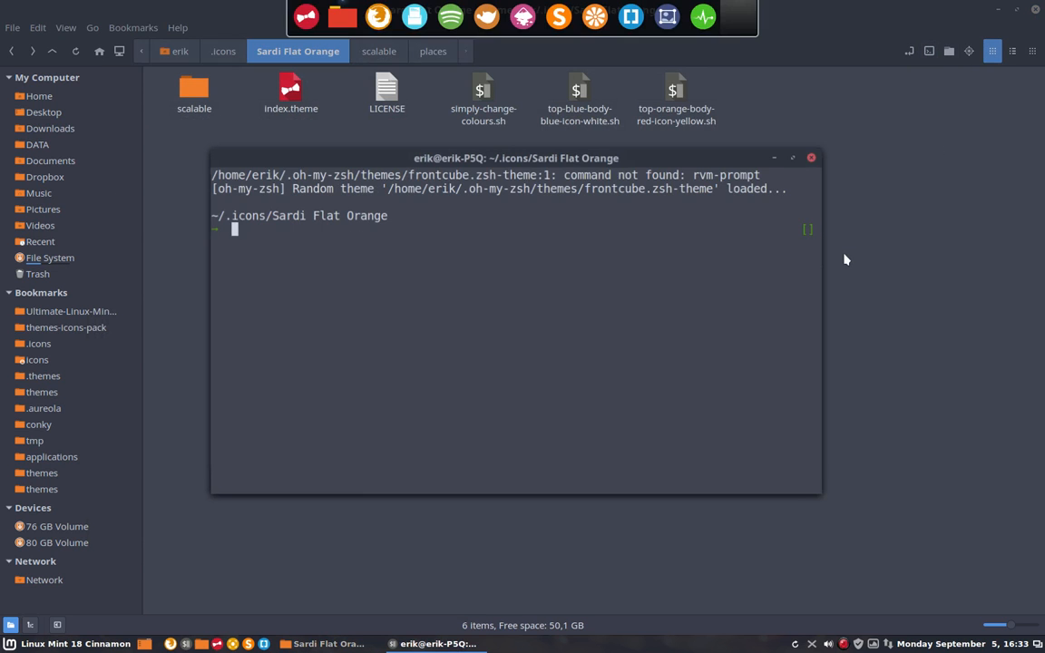
Run ./simply-change-colours.sh in a terminal inside the Sardi Flat Orange folder.
{"action": "type", "text": "./simply-change-colours.sh"}
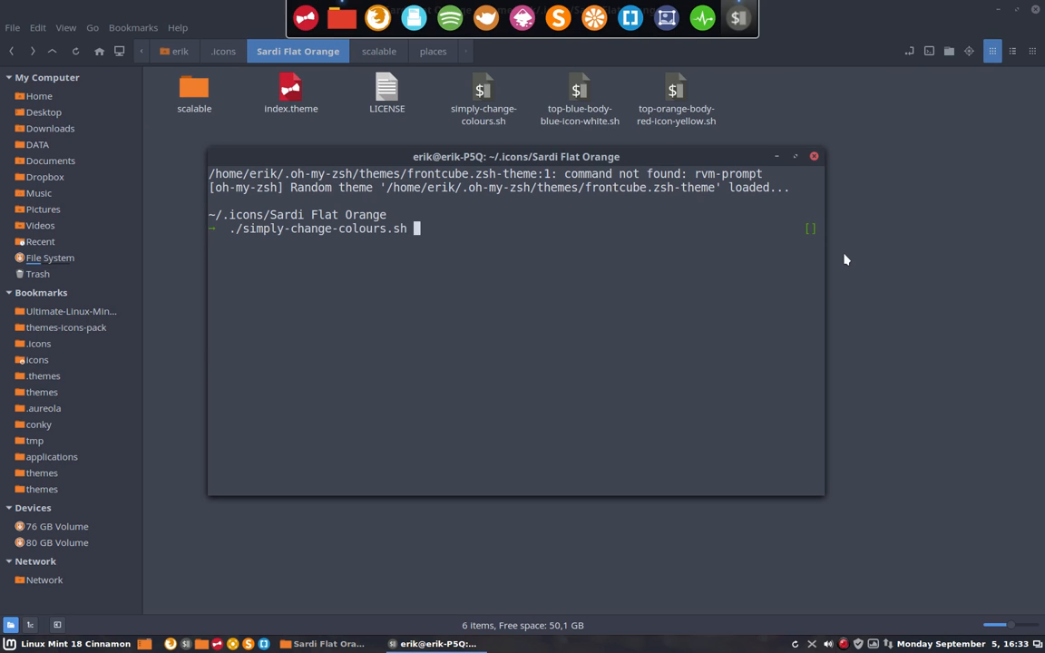
{"action": "key", "text": "Return"}
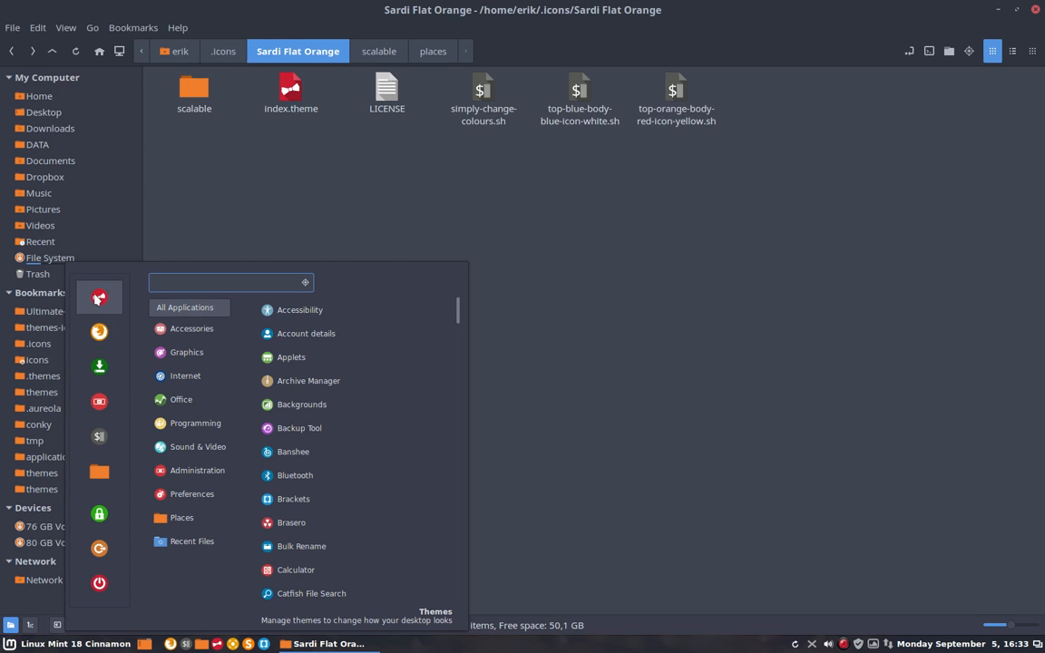
Launch Themes settings and reapply Sardi Flat Orange as the icon theme.
{"action": "left_click", "coordinate": [485, 286]}
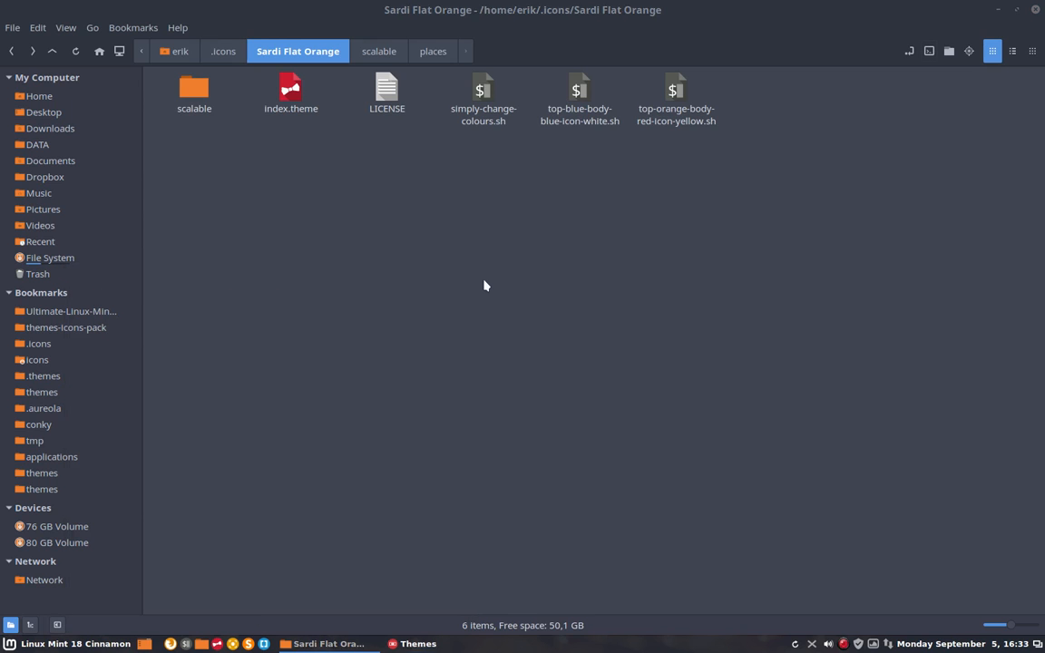
{"action": "left_click", "coordinate": [417, 643]}
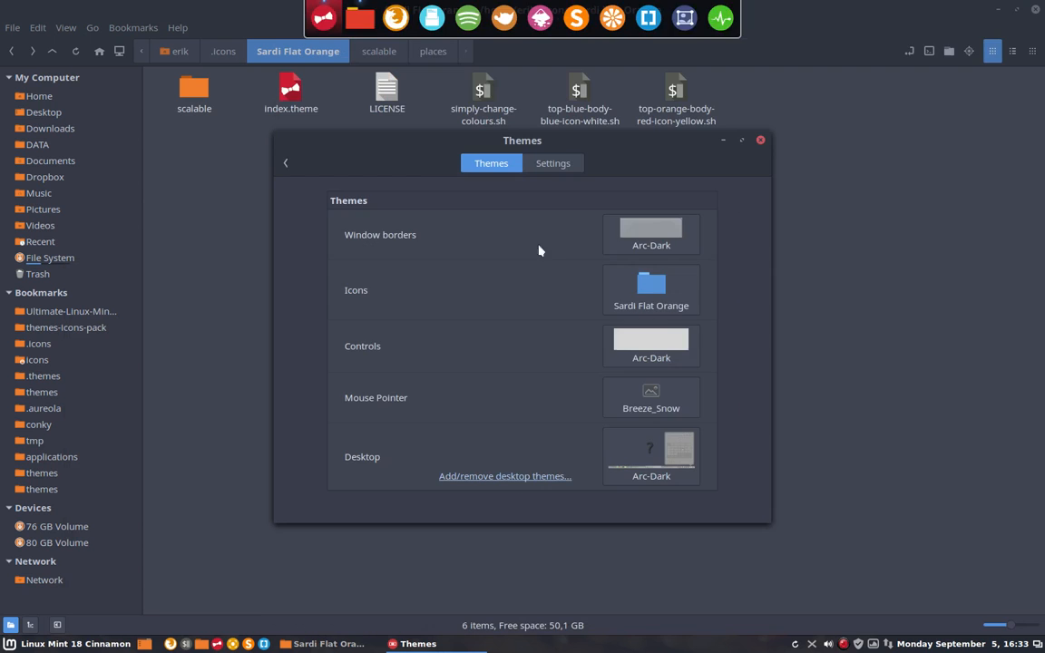
{"action": "left_click", "coordinate": [650, 290]}
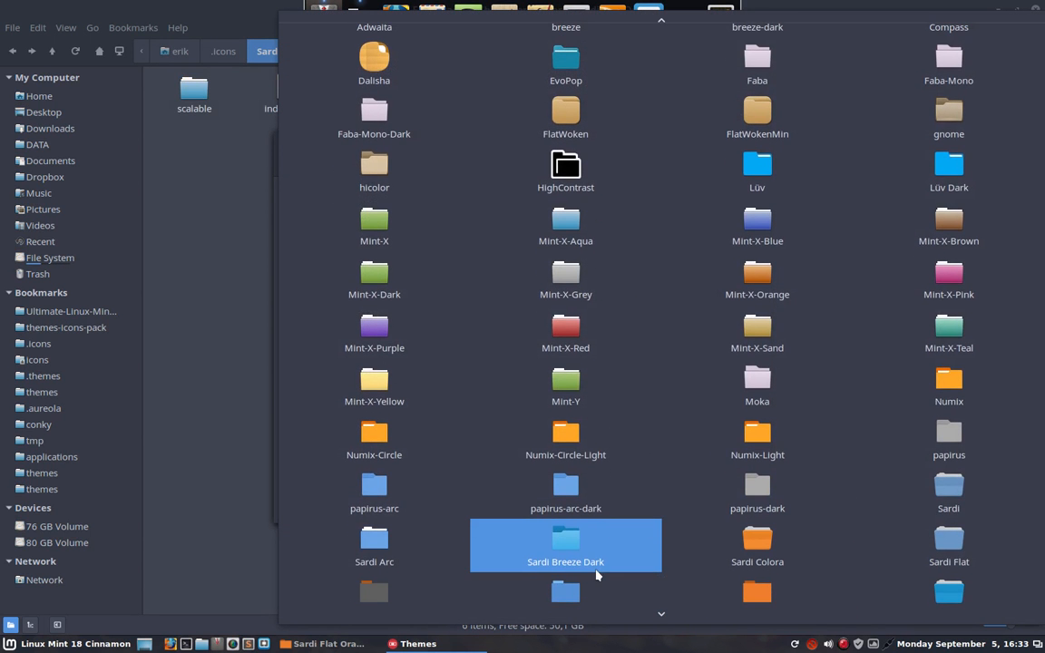
{"action": "scroll", "scroll_direction": "down", "scroll_amount": 3}
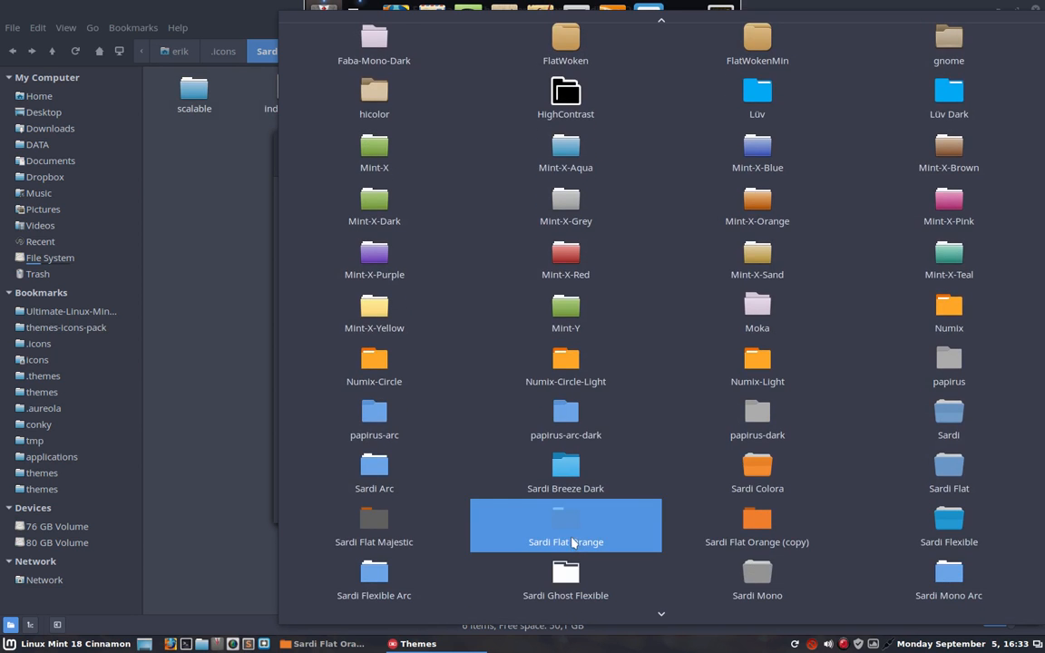
{"action": "double_click", "coordinate": [565, 526]}
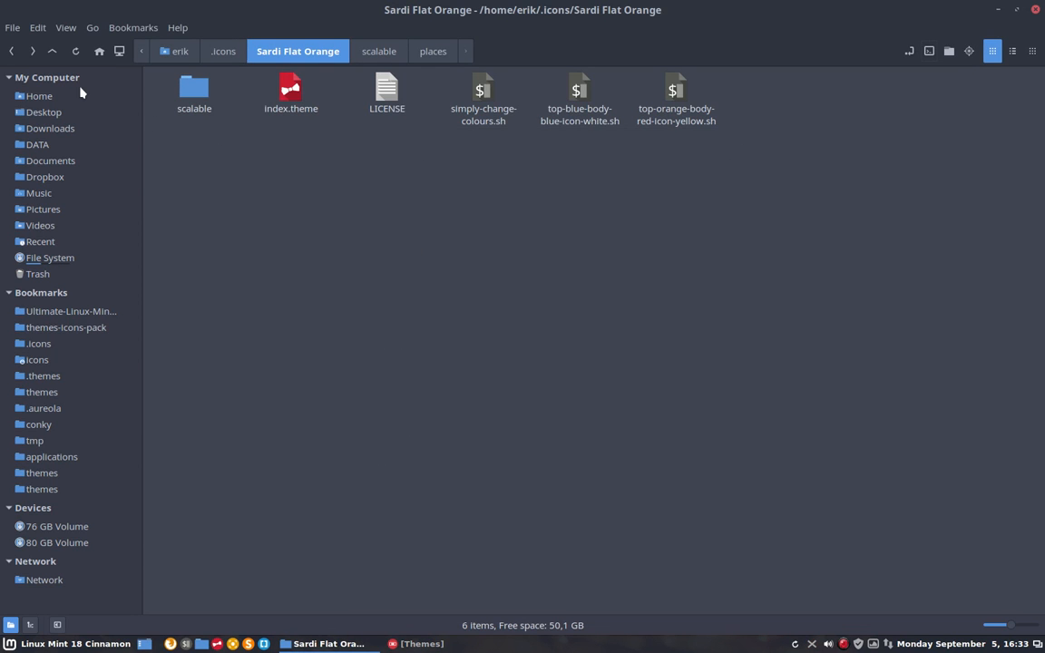
Go to Home, reposition the Nemo window, and open the .icons bookmark.
{"action": "left_click", "coordinate": [39, 95]}
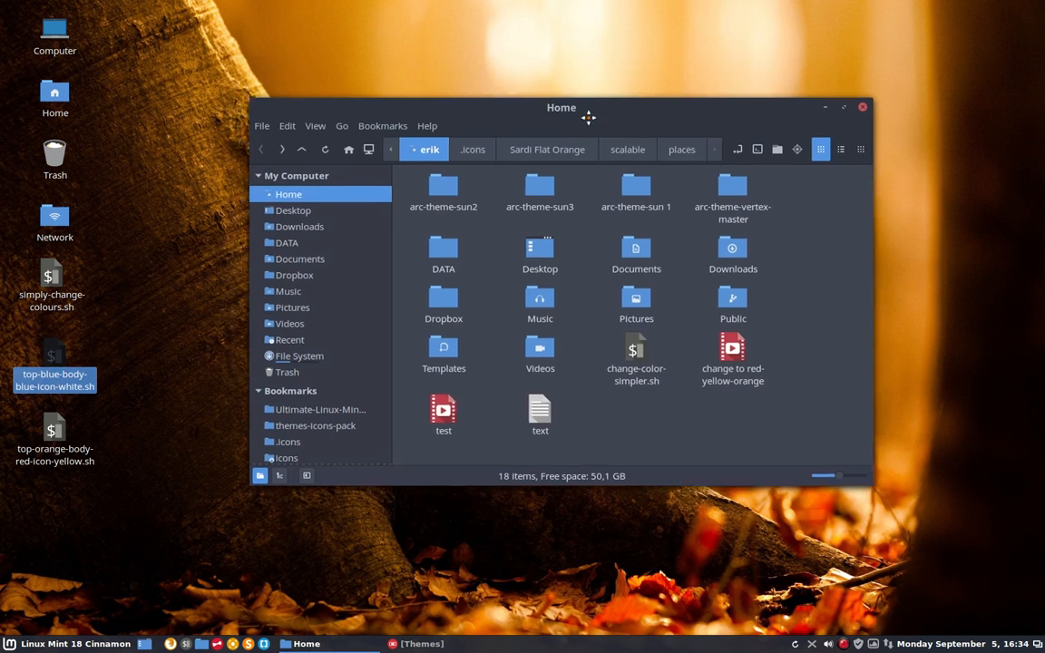
{"action": "left_click_drag", "start_coordinate": [560, 107], "coordinate": [526, 125]}
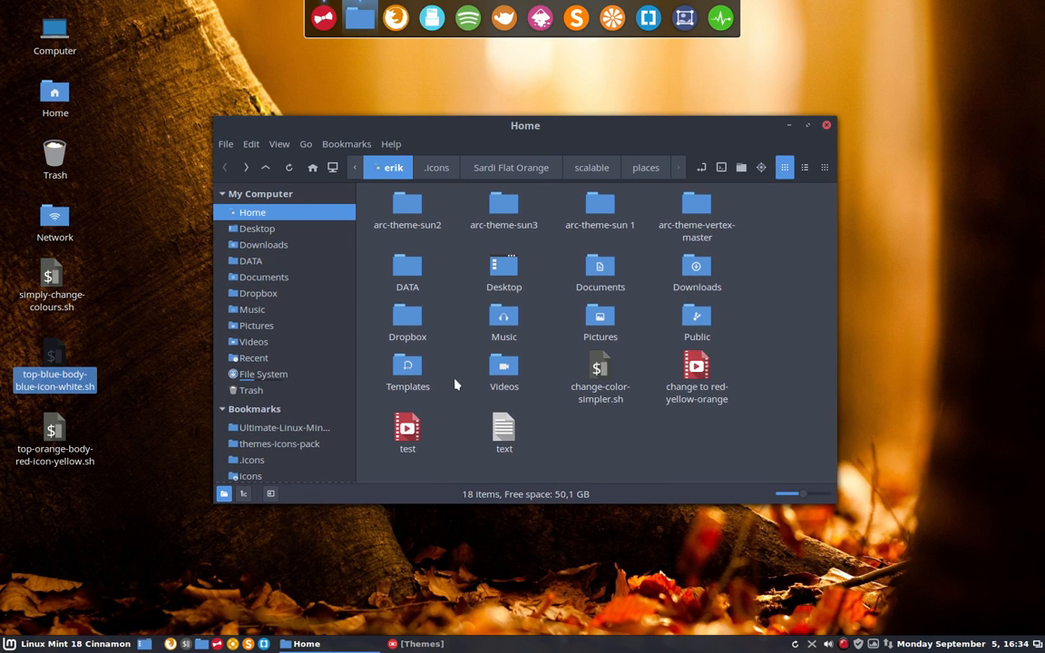
{"action": "mouse_move", "coordinate": [503, 202]}
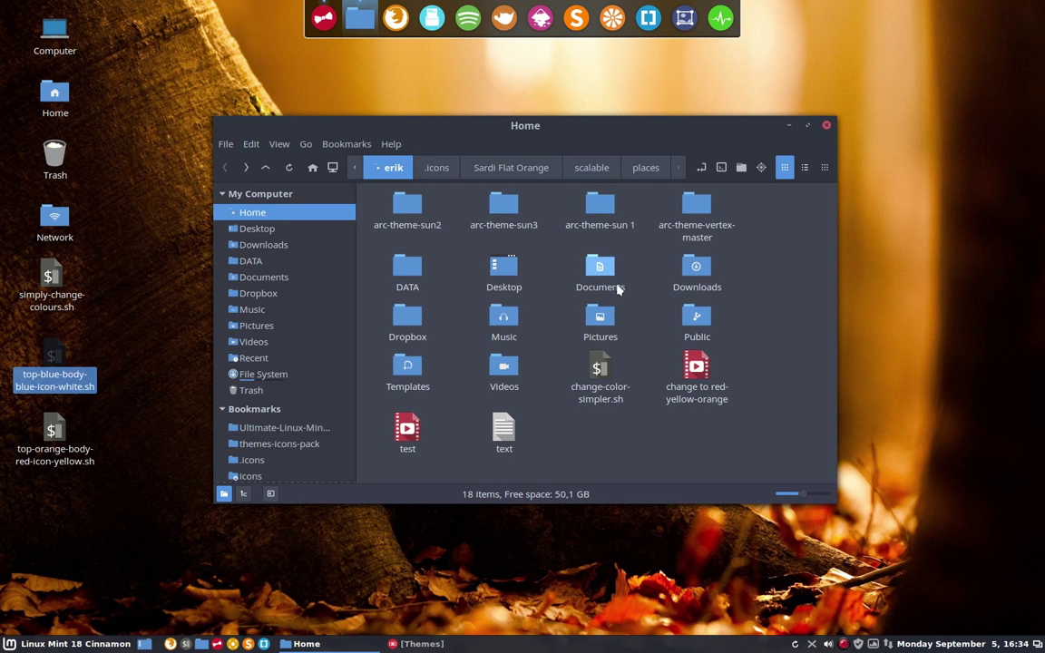
{"action": "mouse_move", "coordinate": [503, 371]}
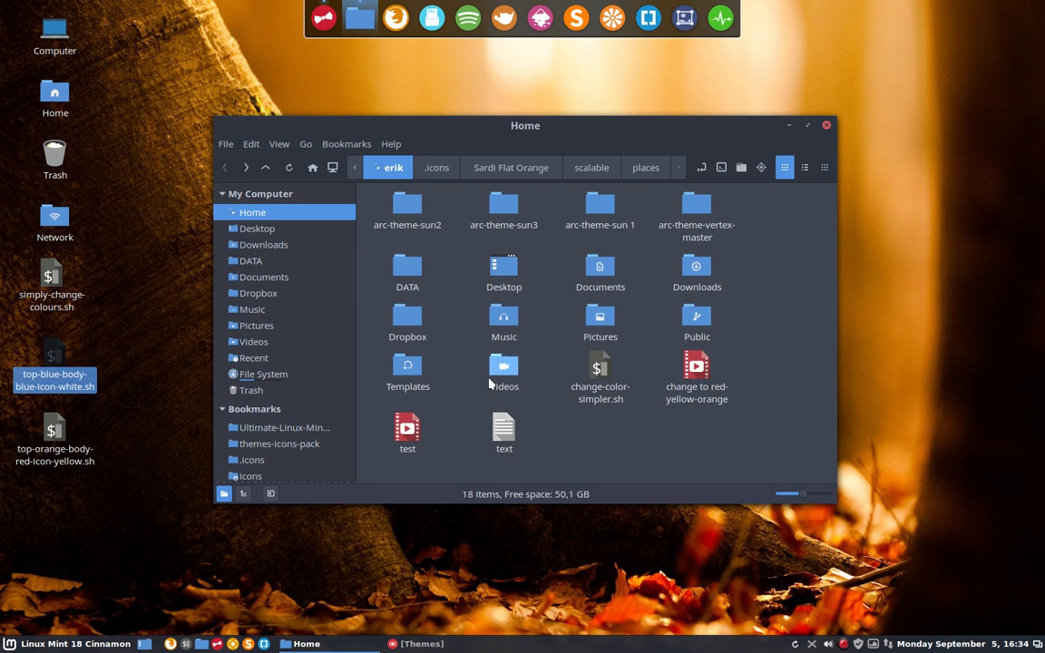
{"action": "mouse_move", "coordinate": [455, 406]}
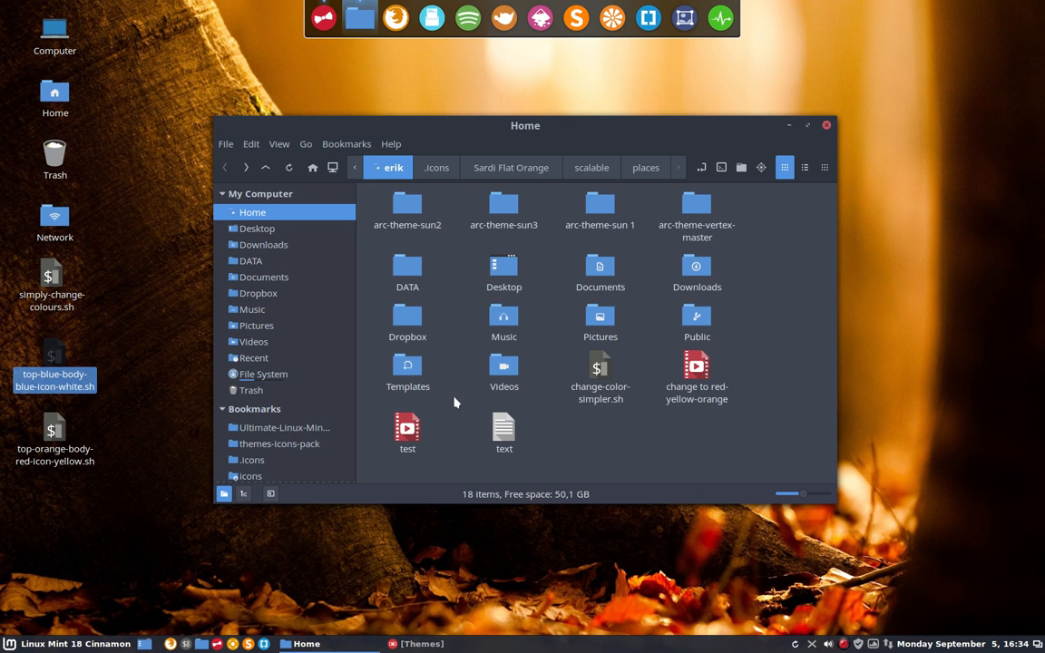
{"action": "left_click", "coordinate": [252, 460]}
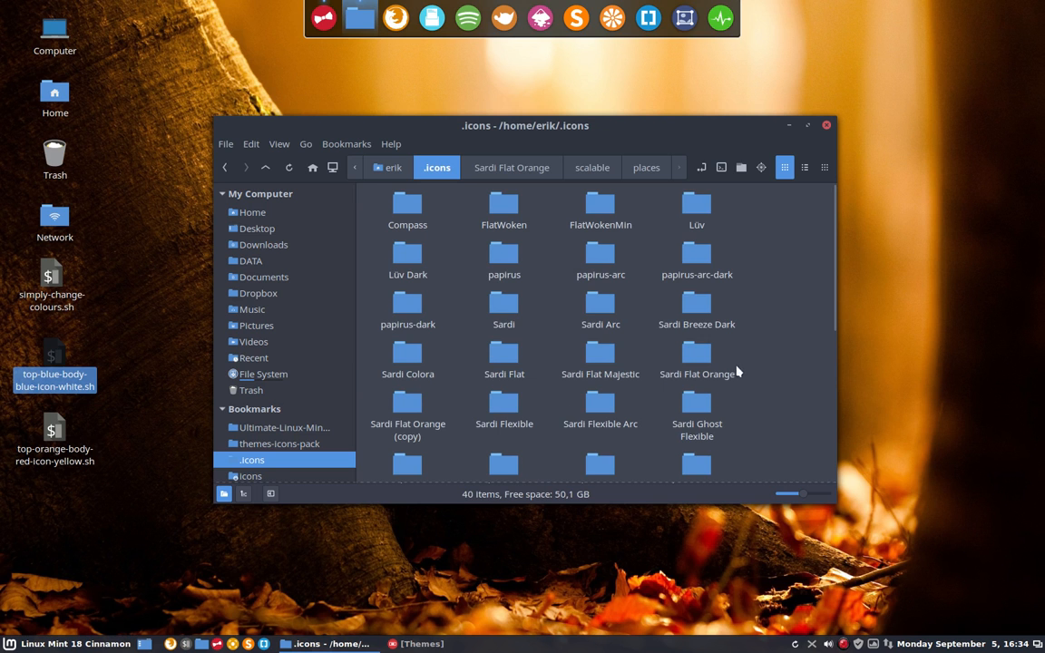
Open Sardi Flat Orange and scroll through its blue places icons.
{"action": "double_click", "coordinate": [697, 354]}
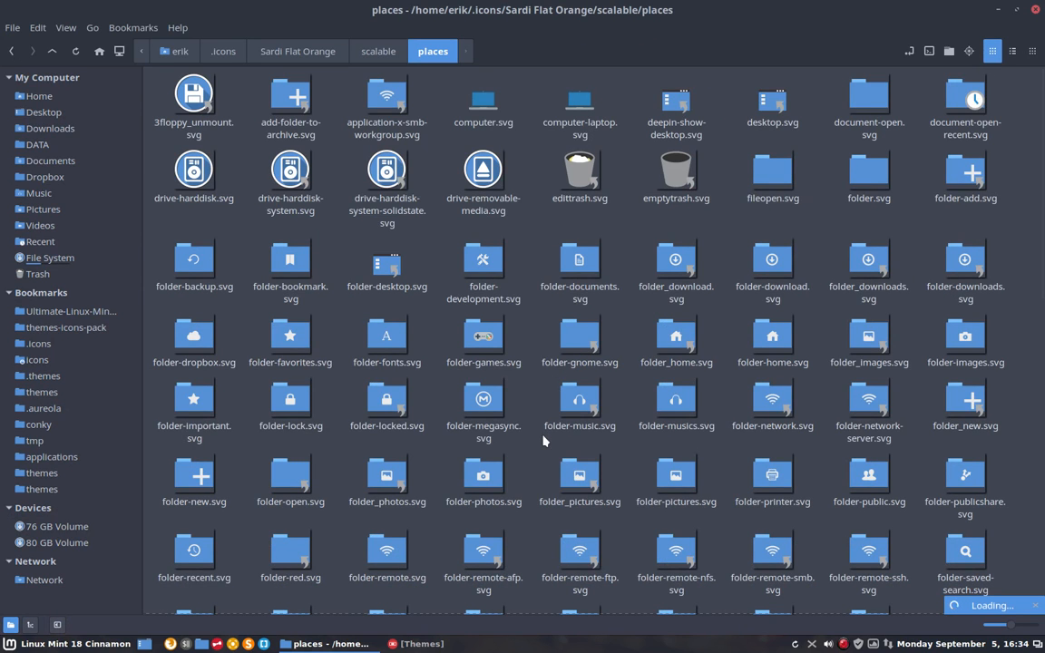
{"action": "scroll", "scroll_direction": "down", "scroll_amount": 3}
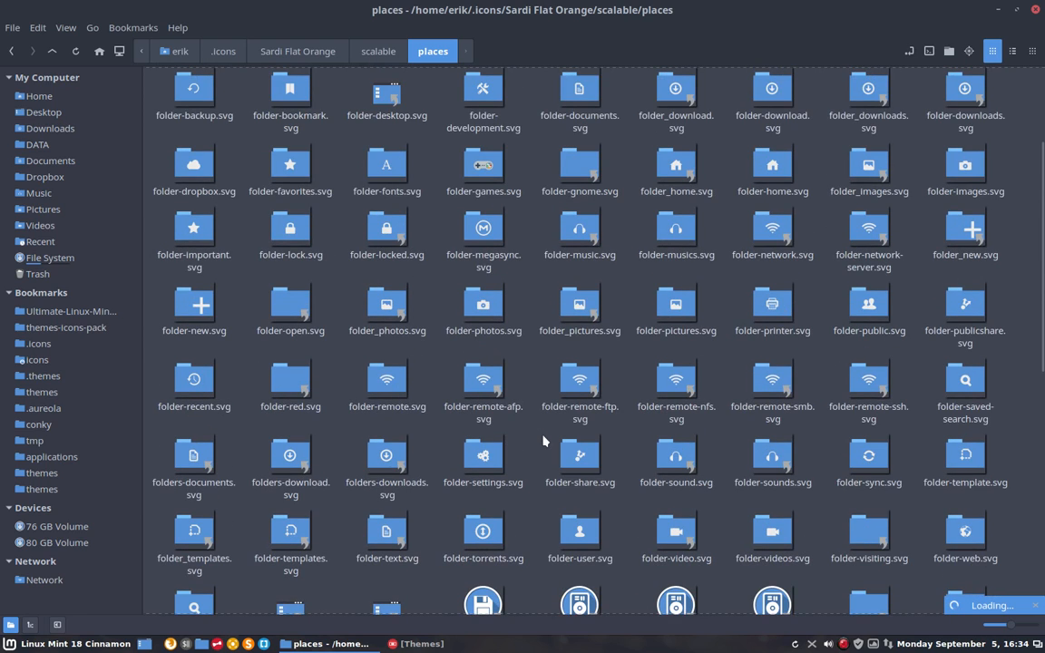
{"action": "scroll", "scroll_direction": "down", "scroll_amount": 3}
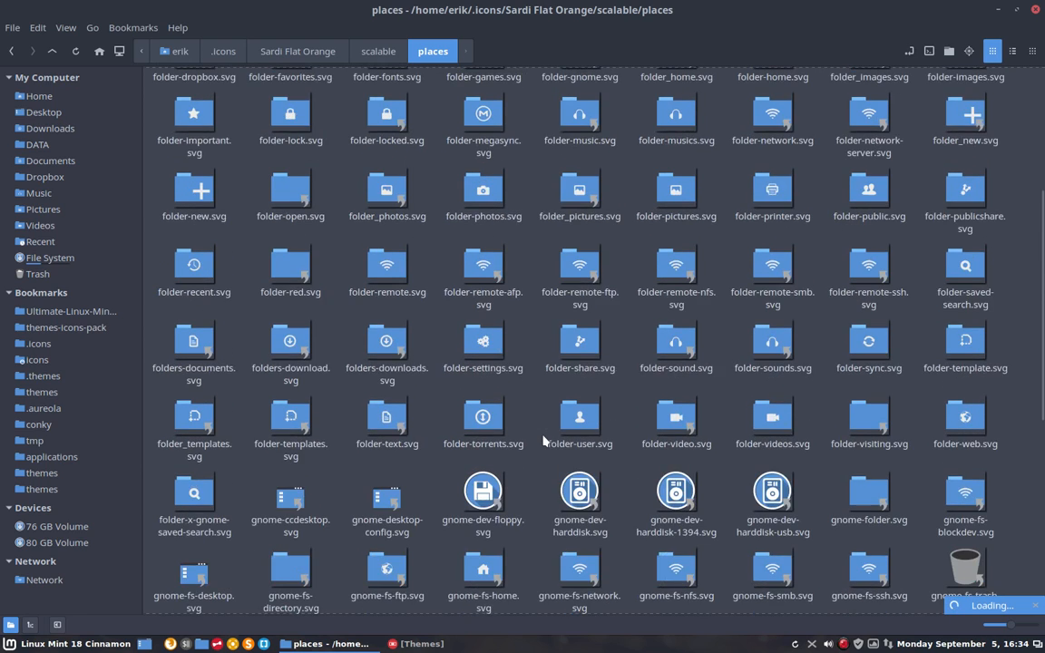
{"action": "scroll", "scroll_direction": "down", "scroll_amount": 3}
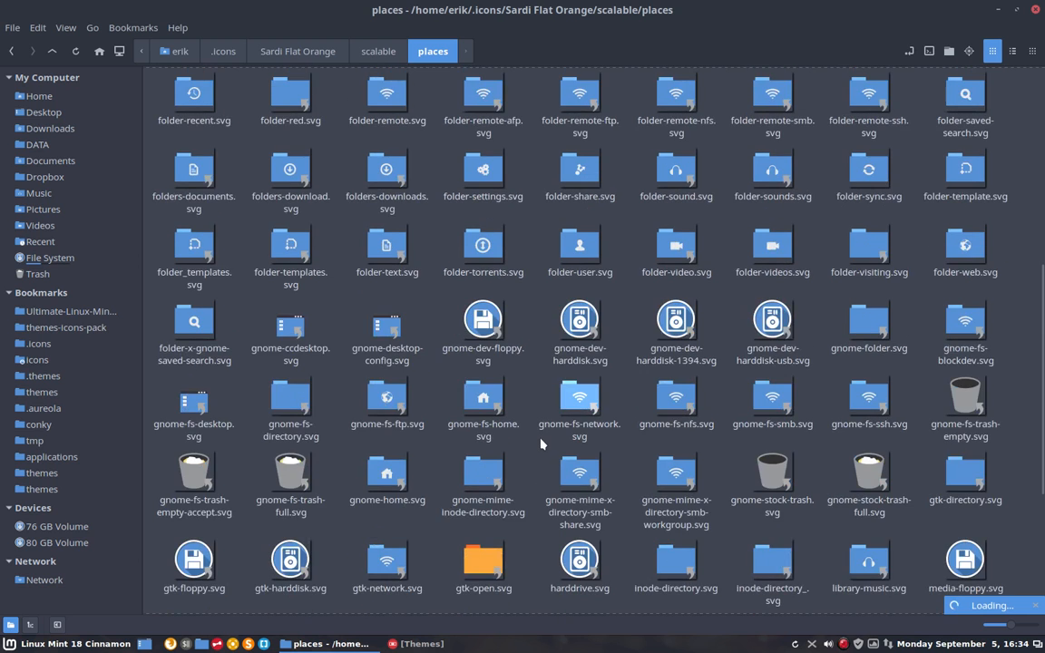
{"action": "scroll", "scroll_direction": "down", "scroll_amount": 3}
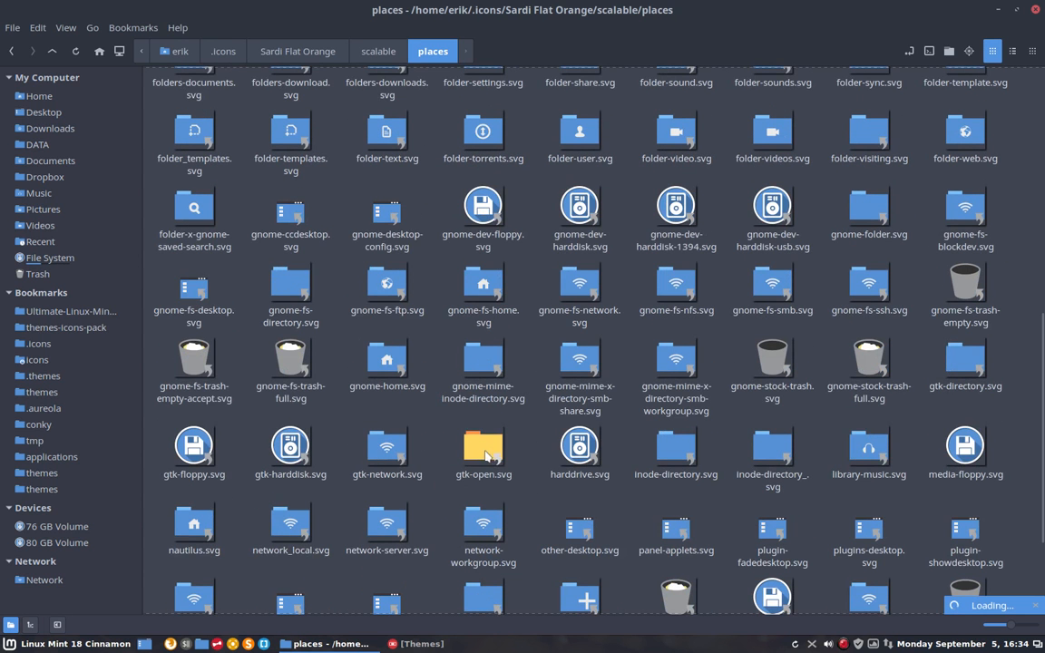
Open the still-orange gtk-open.svg in Inkscape and close it again.
{"action": "left_click", "coordinate": [483, 445]}
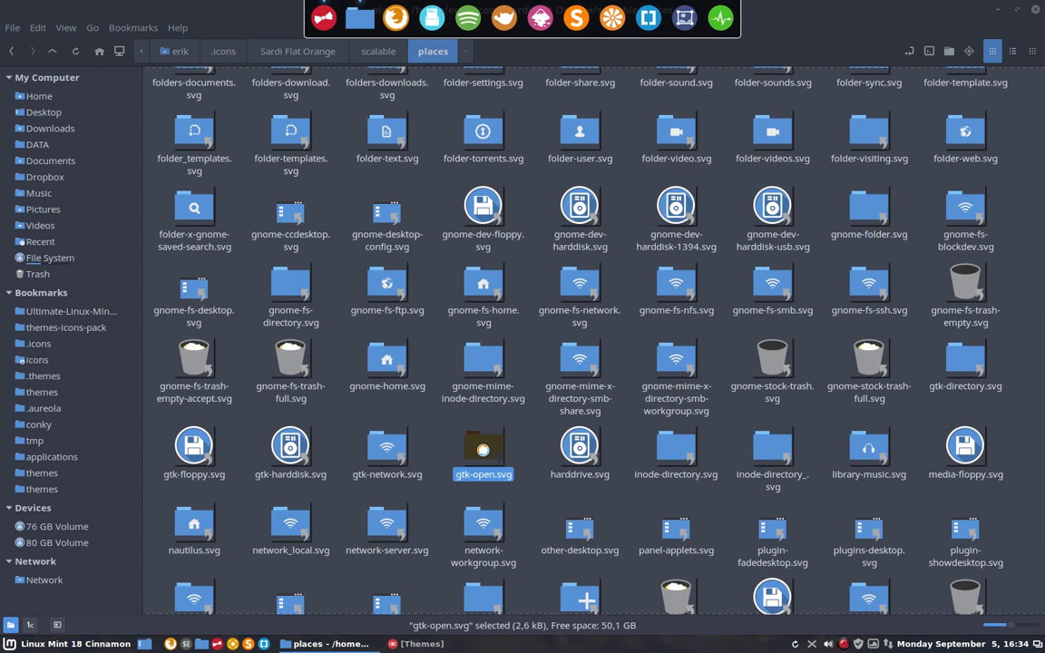
{"action": "double_click", "coordinate": [483, 449]}
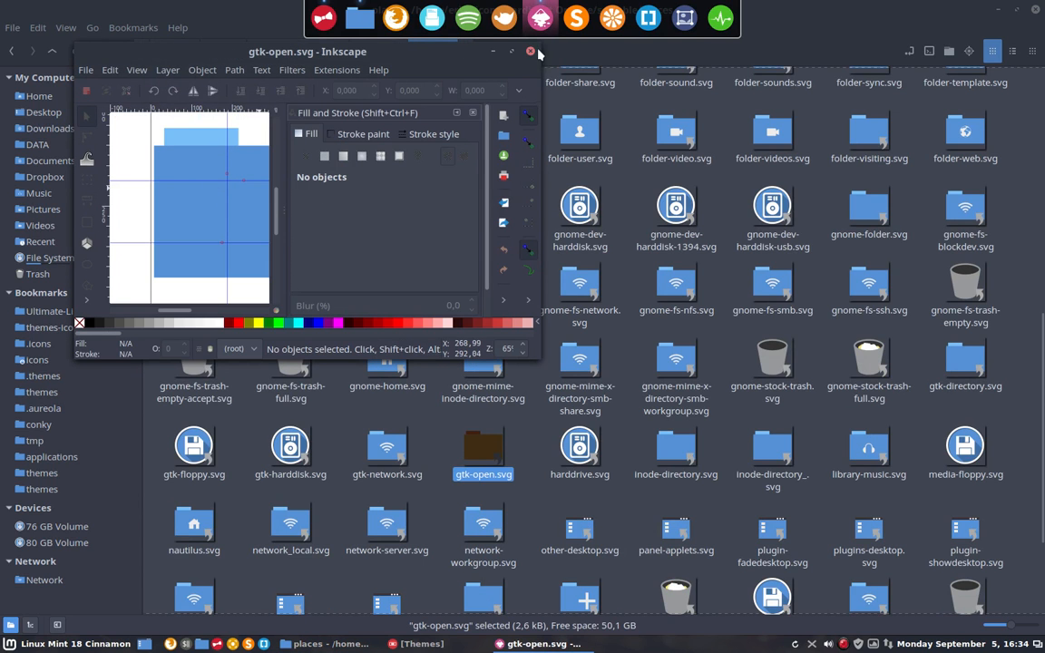
{"action": "left_click", "coordinate": [529, 51]}
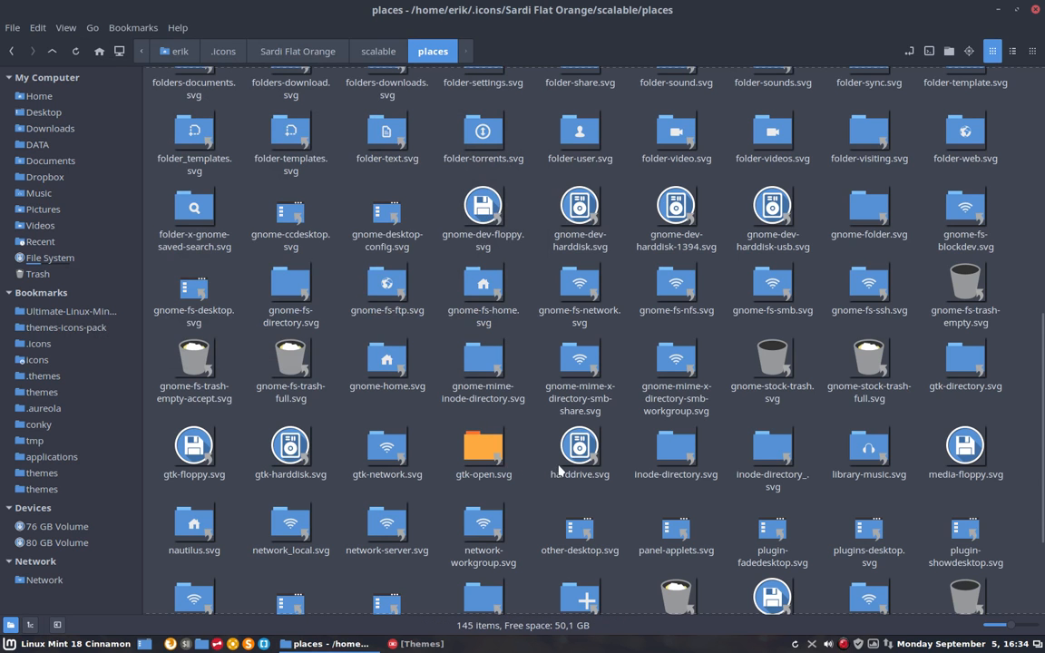
Scroll back up through the places icons and return to the Sardi Flat Orange folder.
{"action": "scroll", "scroll_direction": "down", "scroll_amount": 3}
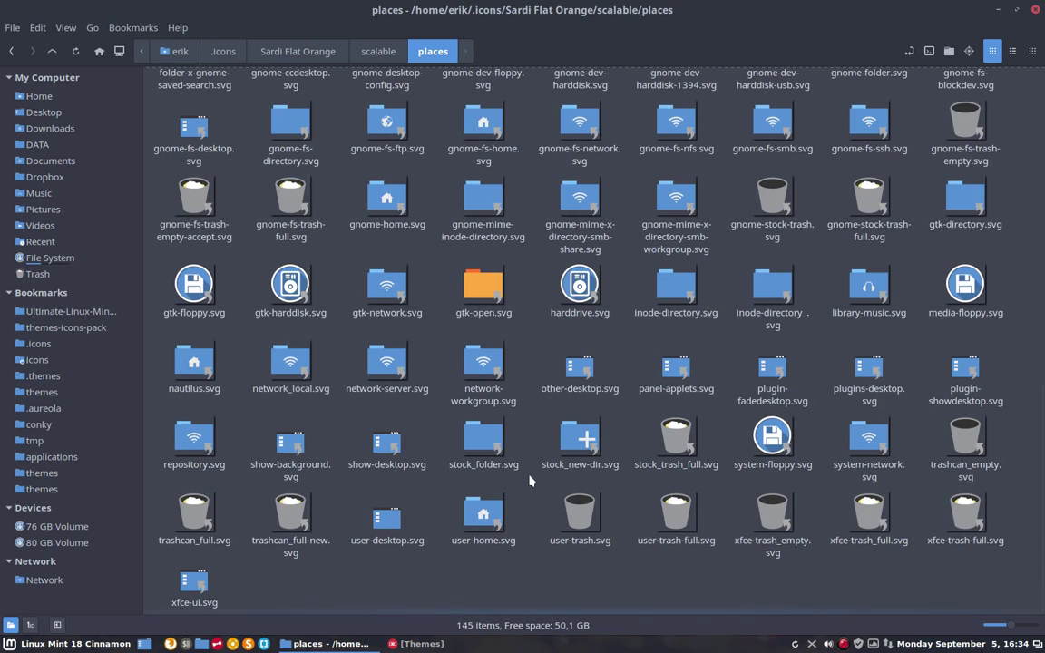
{"action": "scroll", "scroll_direction": "up", "scroll_amount": 3}
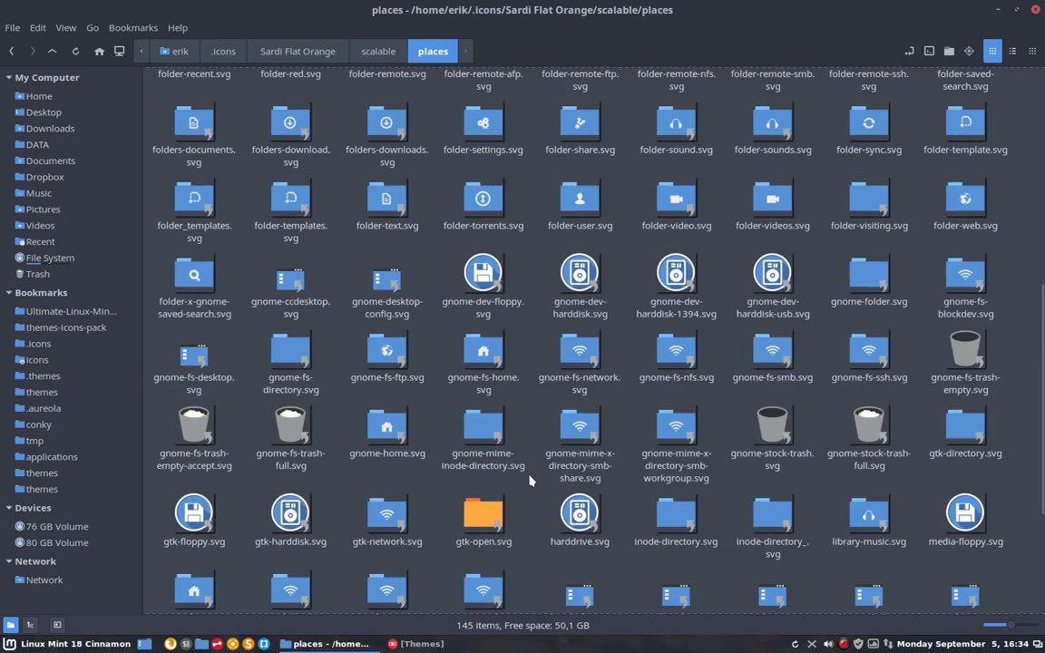
{"action": "scroll", "scroll_direction": "up", "scroll_amount": 3}
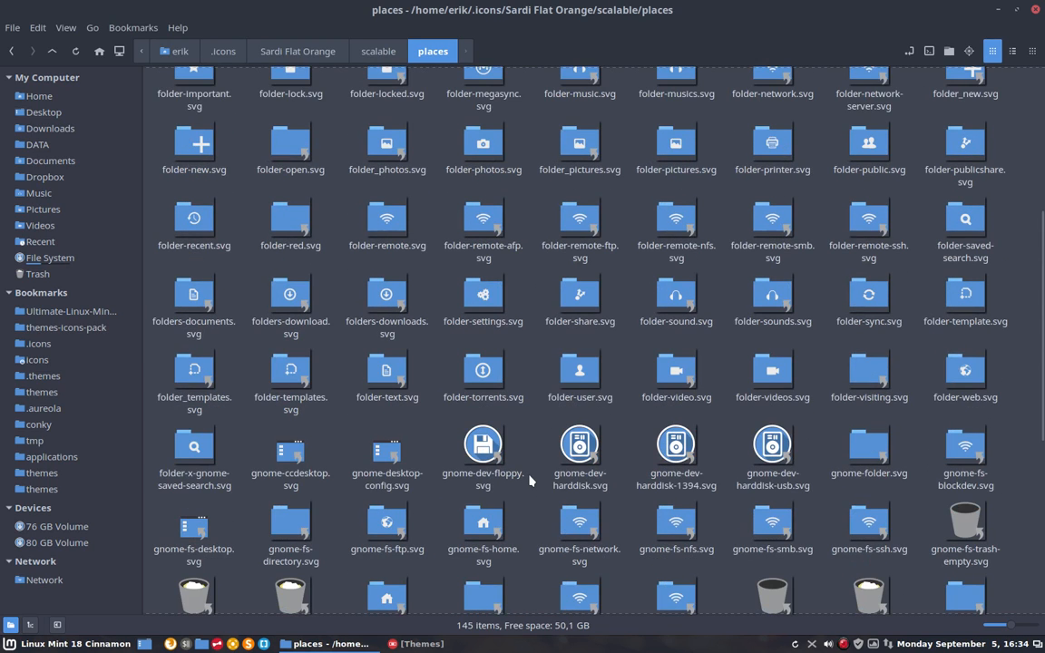
{"action": "scroll", "scroll_direction": "up", "scroll_amount": 3}
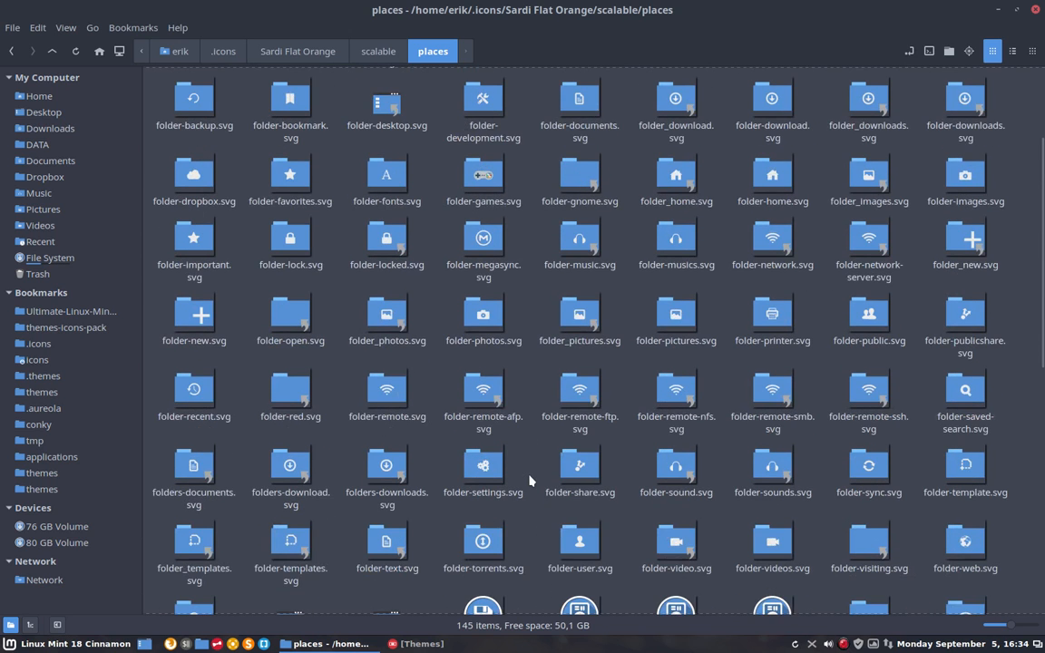
{"action": "scroll", "scroll_direction": "up", "scroll_amount": 3}
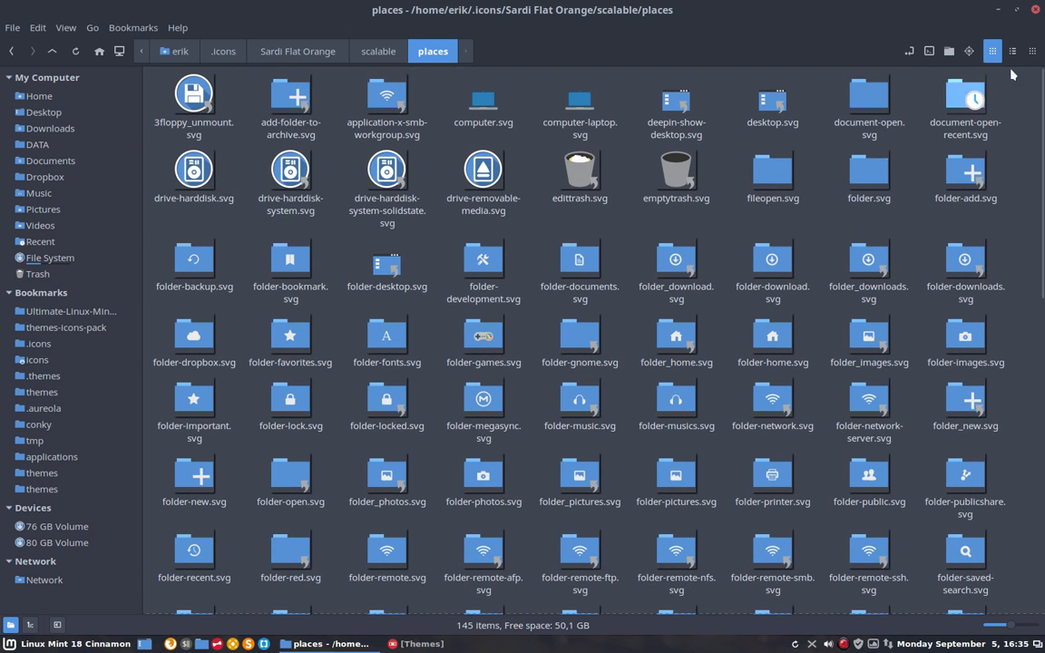
{"action": "left_click", "coordinate": [297, 51]}
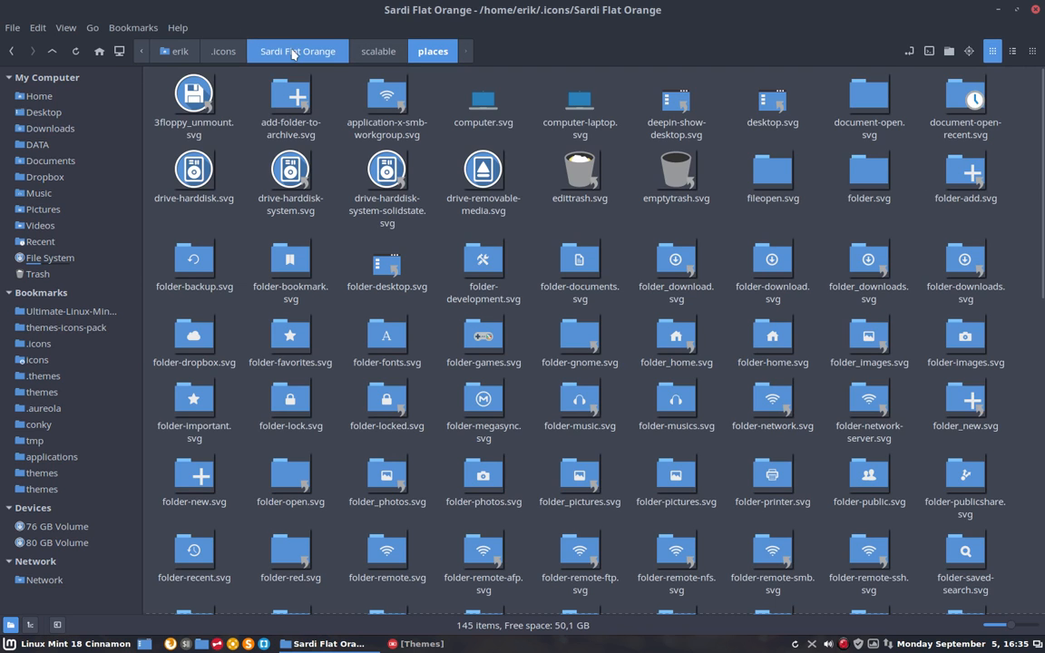
Rename the Sardi Flat Orange folder in .icons to Sardi Flat Blue and open it.
{"action": "left_click", "coordinate": [223, 51]}
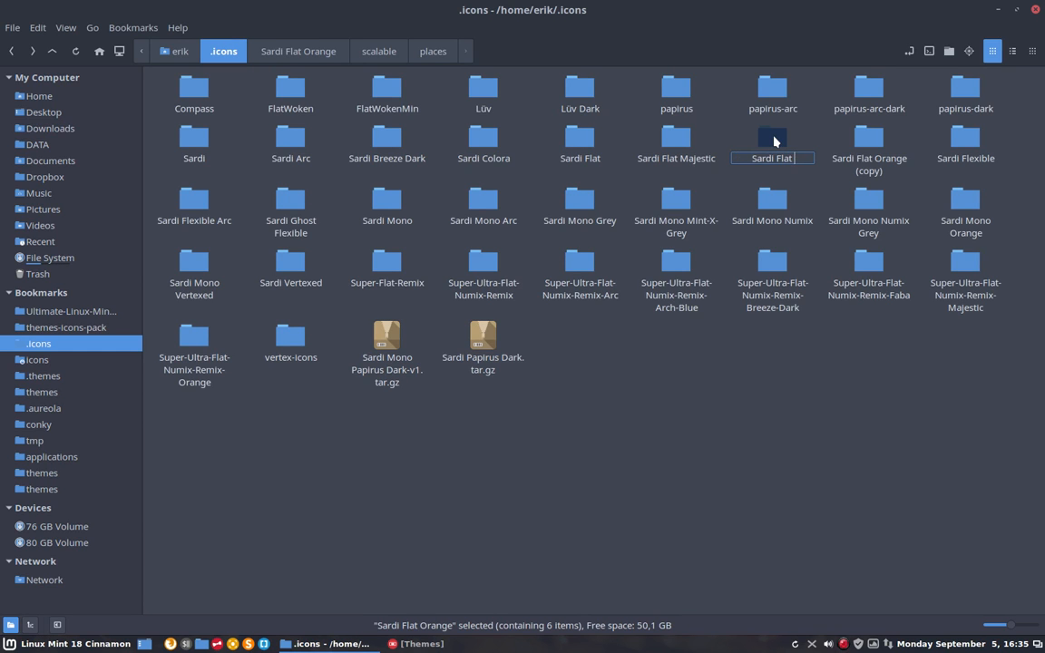
{"action": "type", "text": "Blue"}
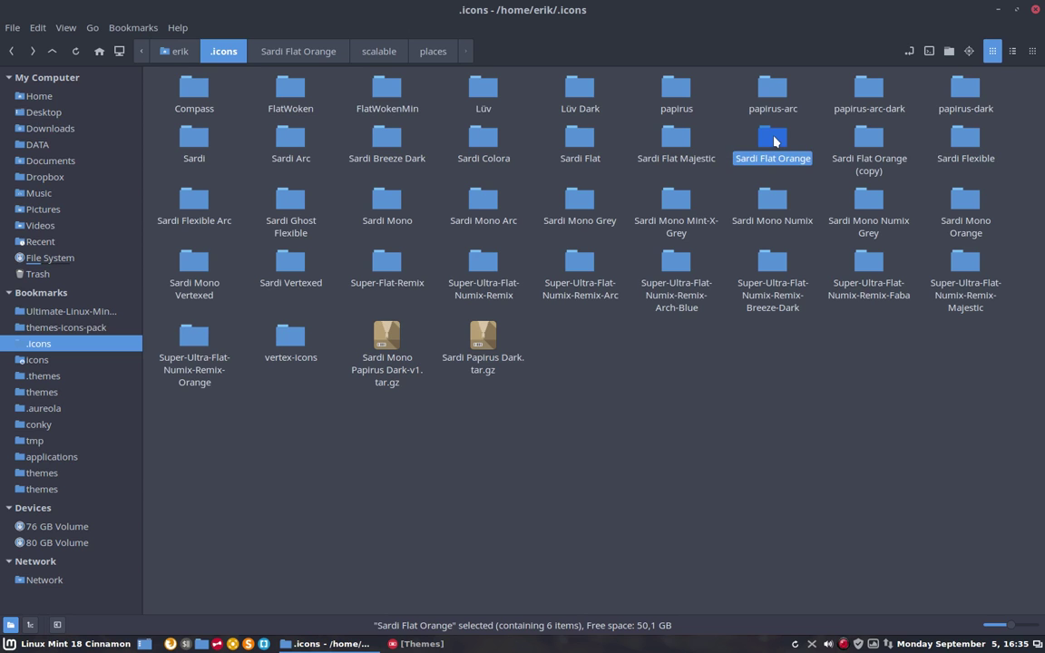
{"action": "left_click", "coordinate": [676, 145]}
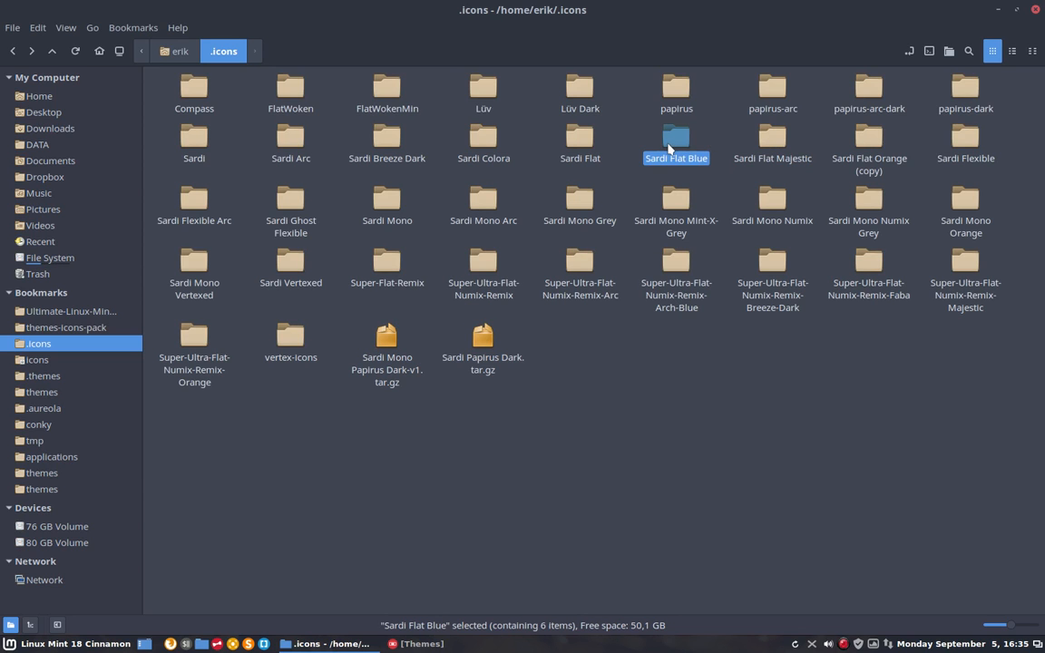
{"action": "double_click", "coordinate": [675, 141]}
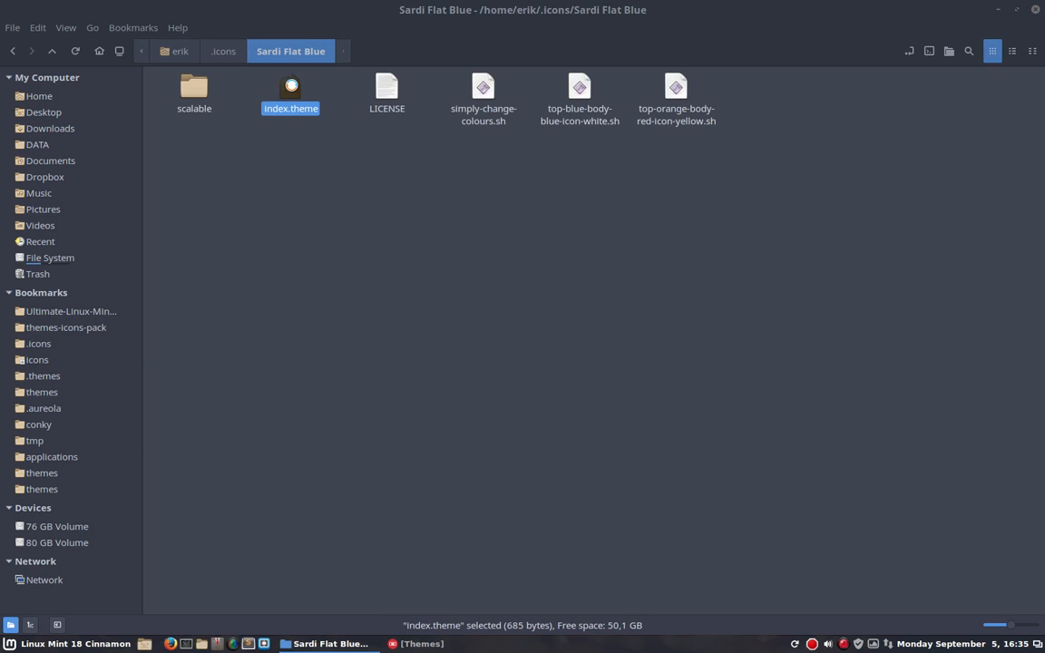
Change index.theme's Name line to Sardi Flat Blue, save it, and close Sublime Text.
{"action": "double_click", "coordinate": [290, 91]}
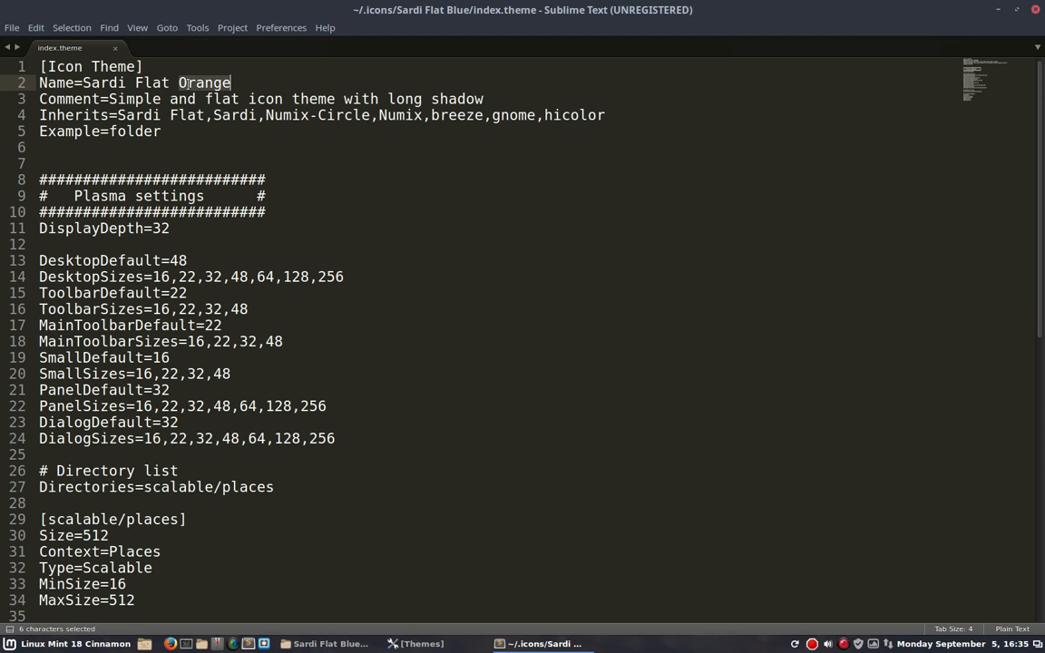
{"action": "type", "text": "Blue"}
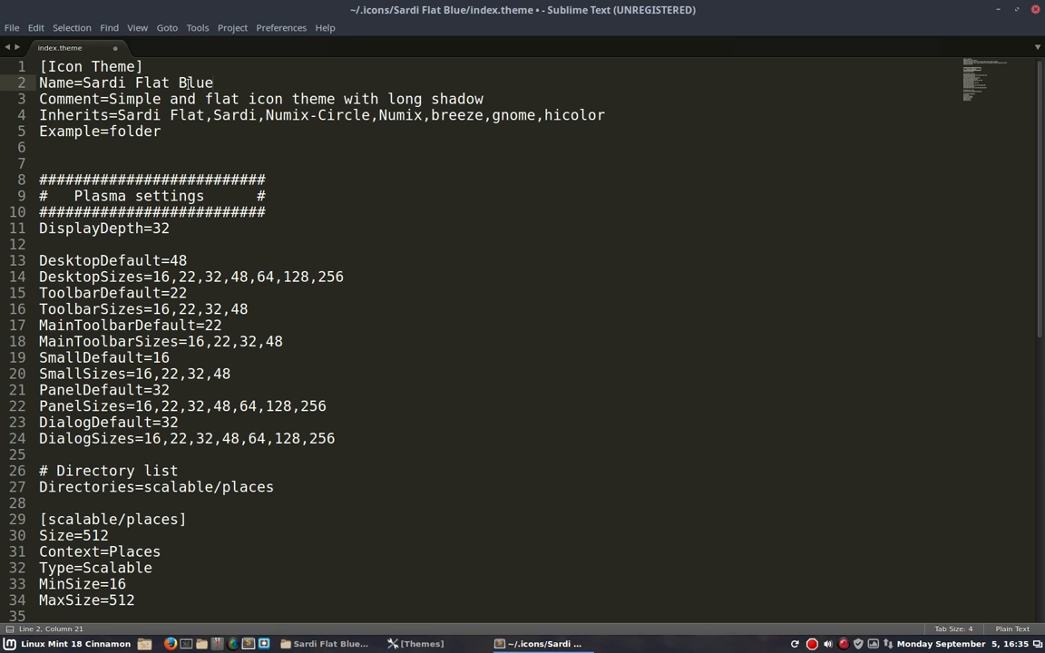
{"action": "key", "text": "ctrl+s"}
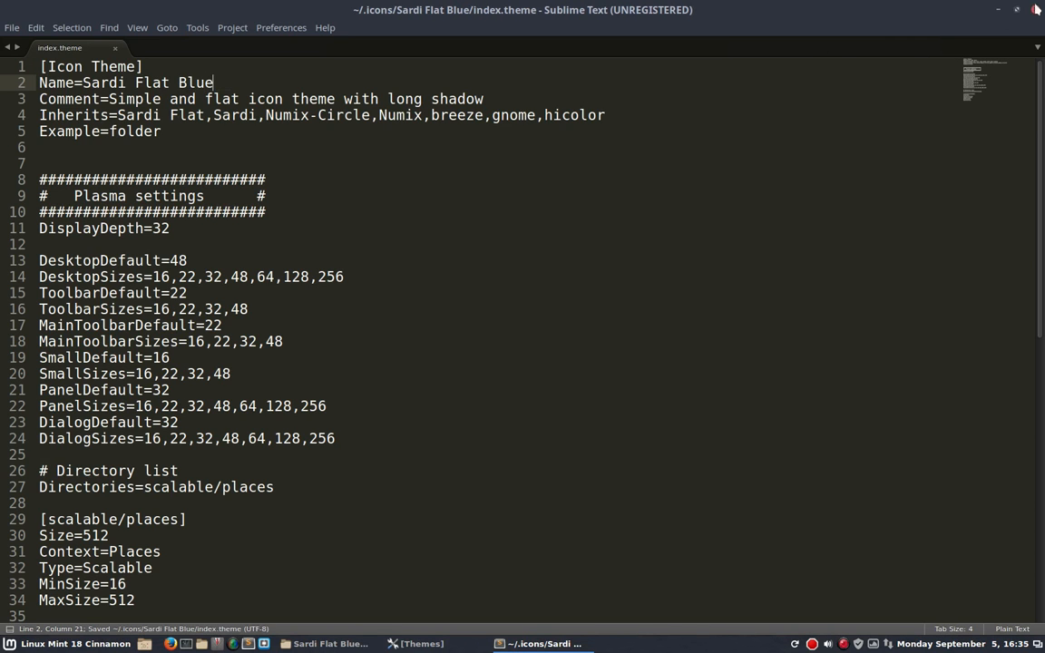
{"action": "left_click", "coordinate": [330, 643]}
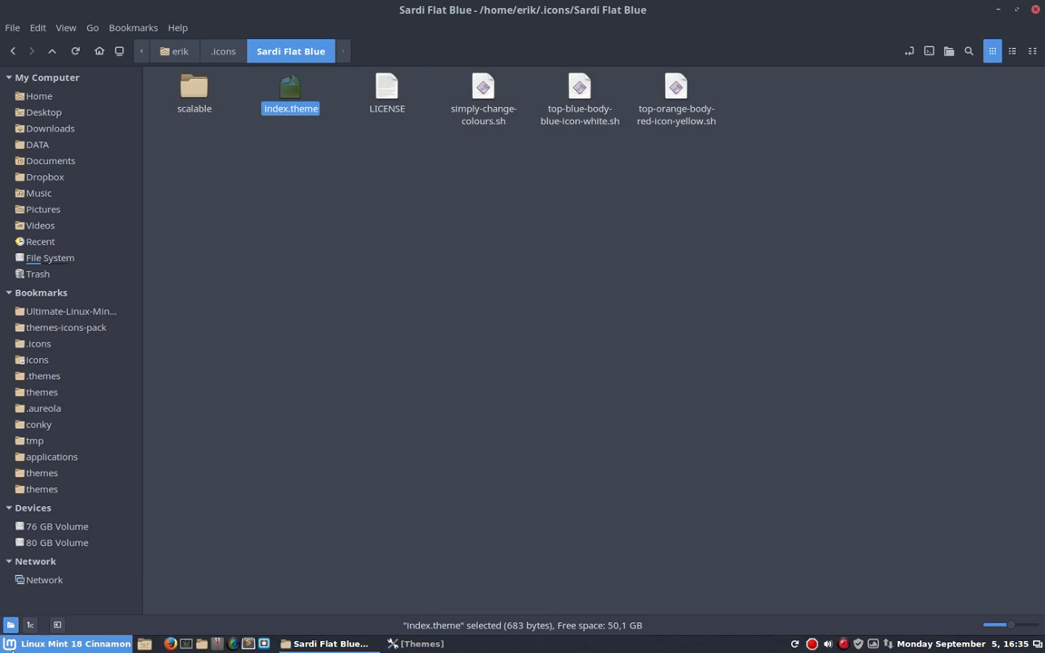
Choose Sardi Flat Blue as the icon theme in Cinnamon Themes settings, then close Themes.
{"action": "left_click", "coordinate": [9, 643]}
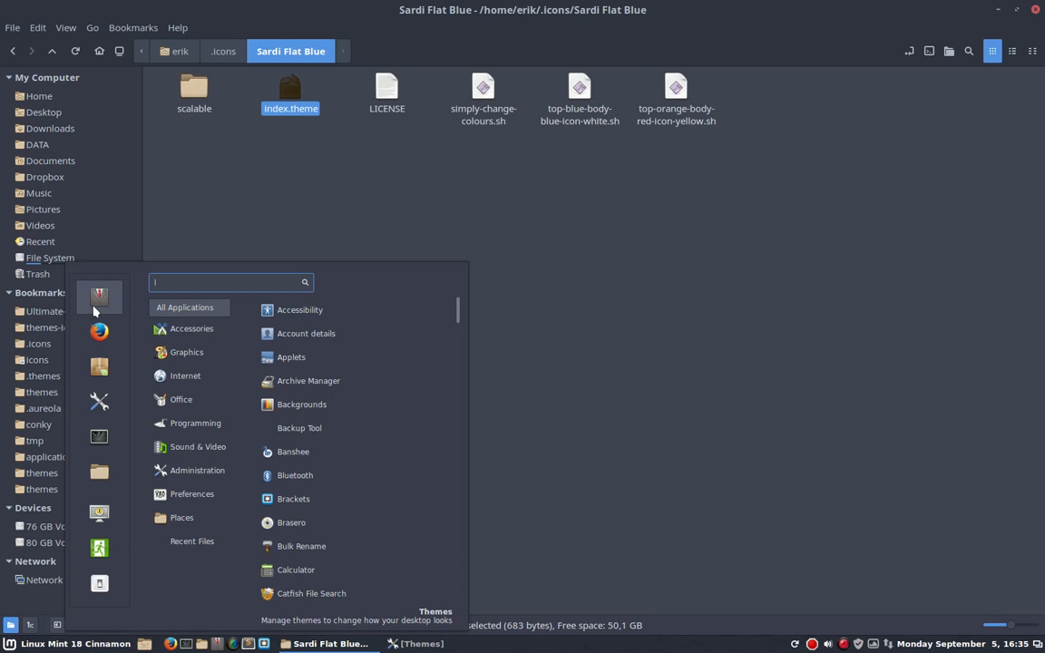
{"action": "left_click", "coordinate": [539, 296]}
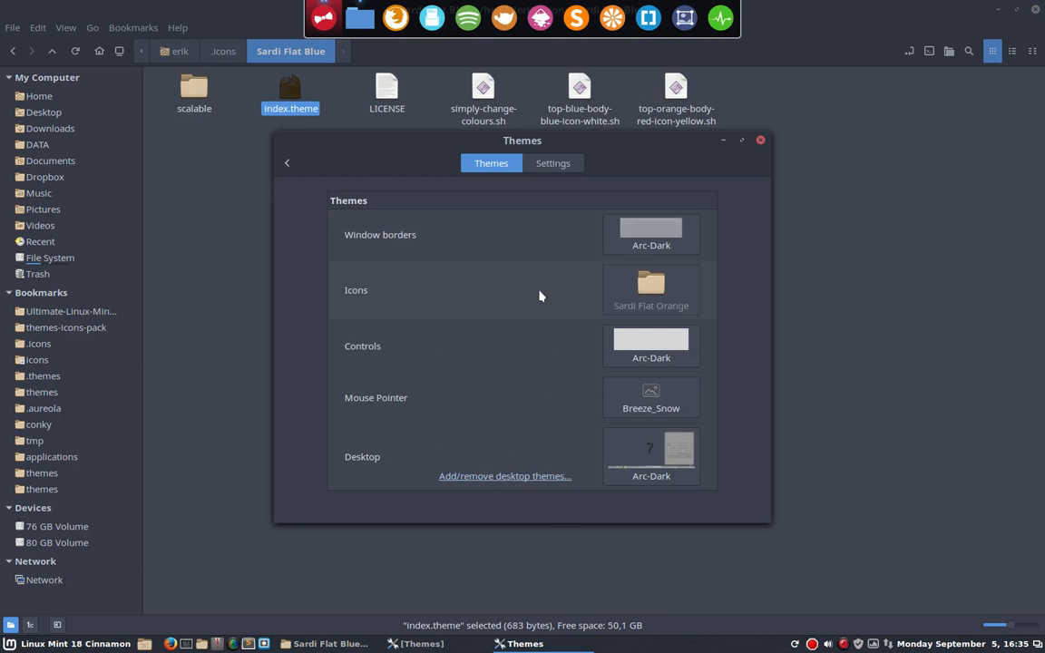
{"action": "left_click", "coordinate": [651, 291]}
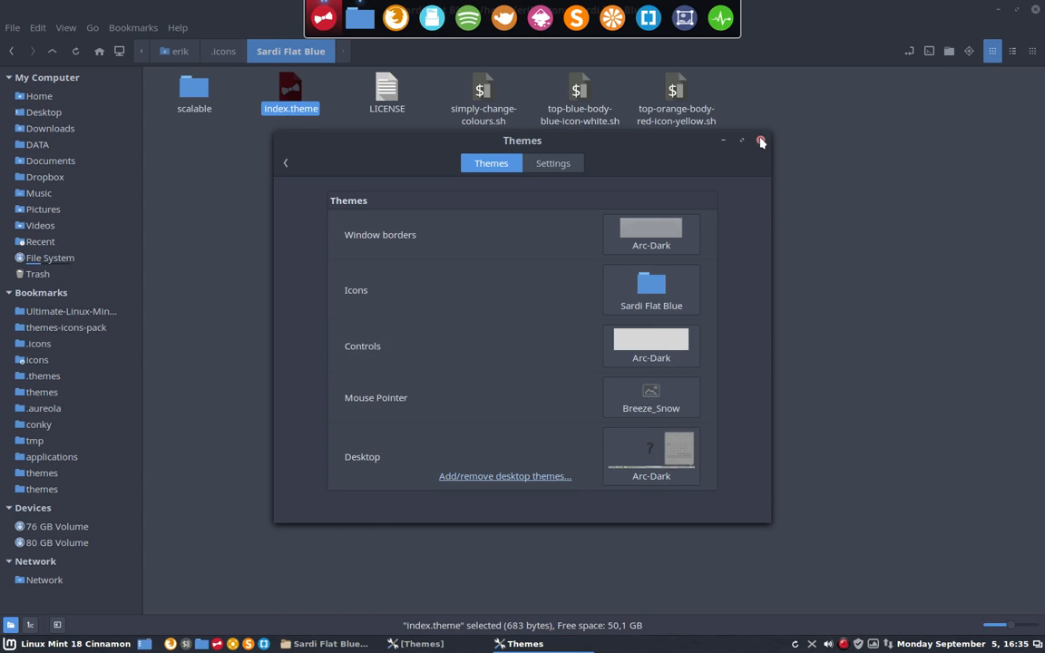
{"action": "left_click", "coordinate": [761, 140]}
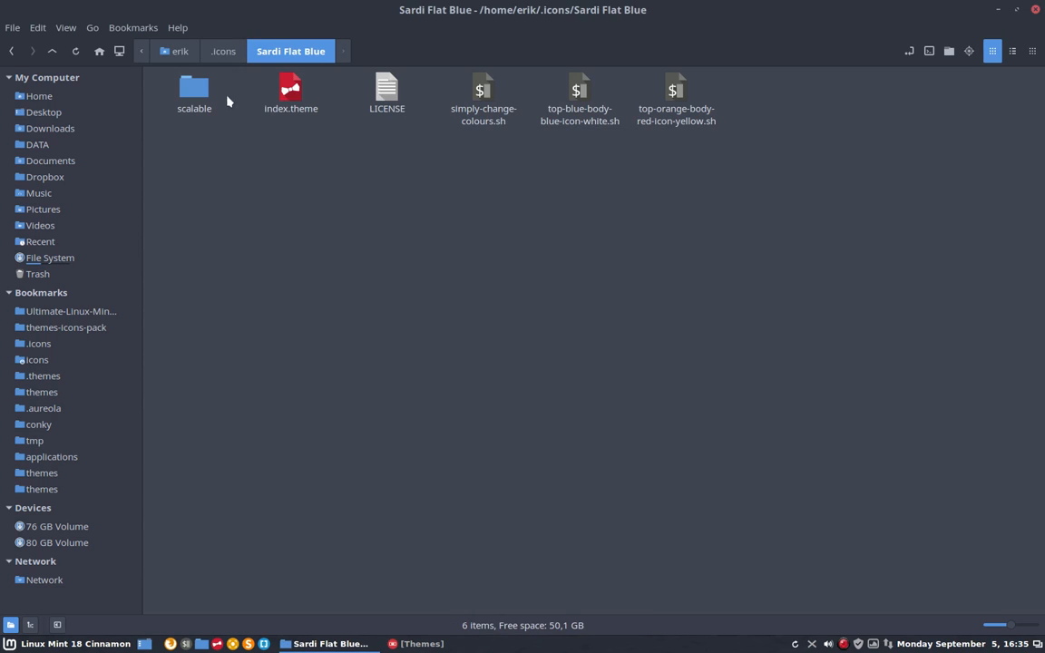
Return to the .icons folder and clear the selection.
{"action": "left_click", "coordinate": [222, 50]}
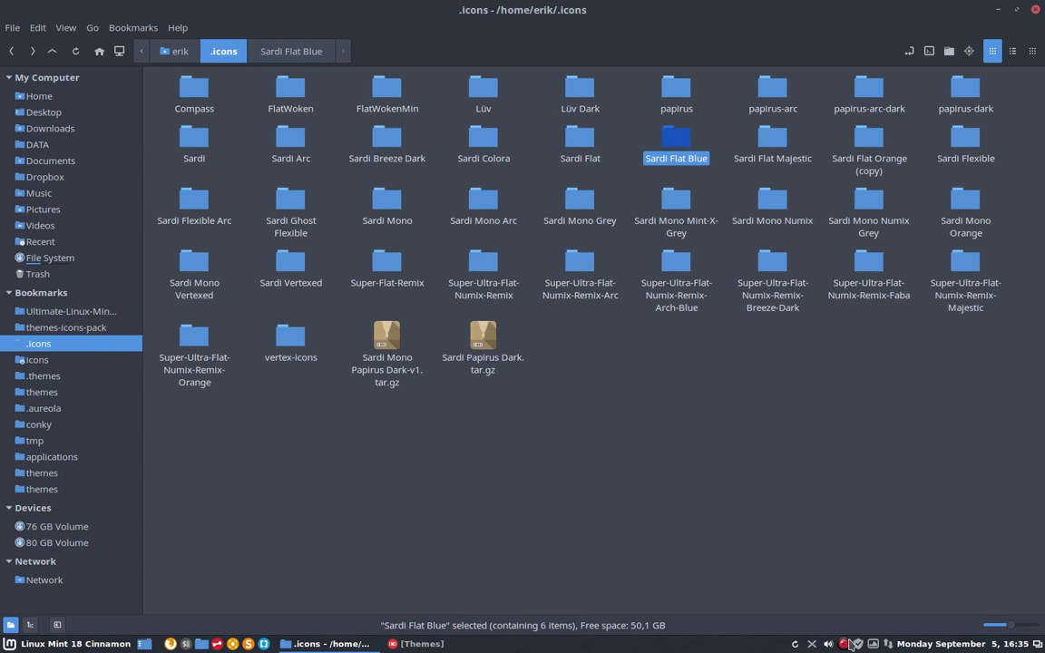
{"action": "left_click", "coordinate": [799, 430]}
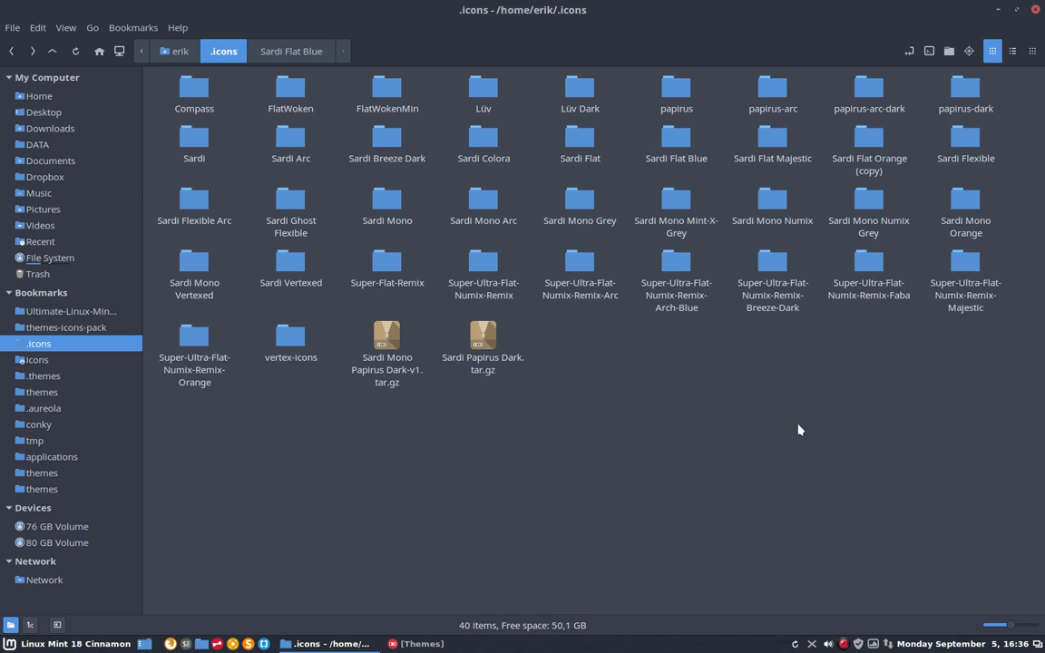
{"action": "mouse_move", "coordinate": [802, 441]}
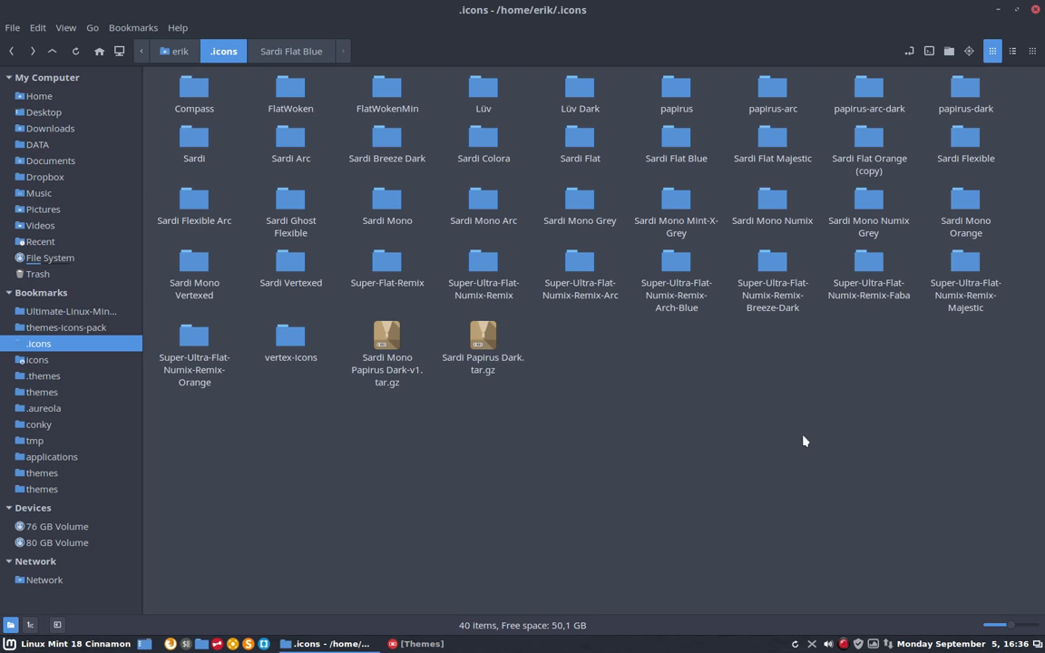
{"action": "mouse_move", "coordinate": [819, 505]}
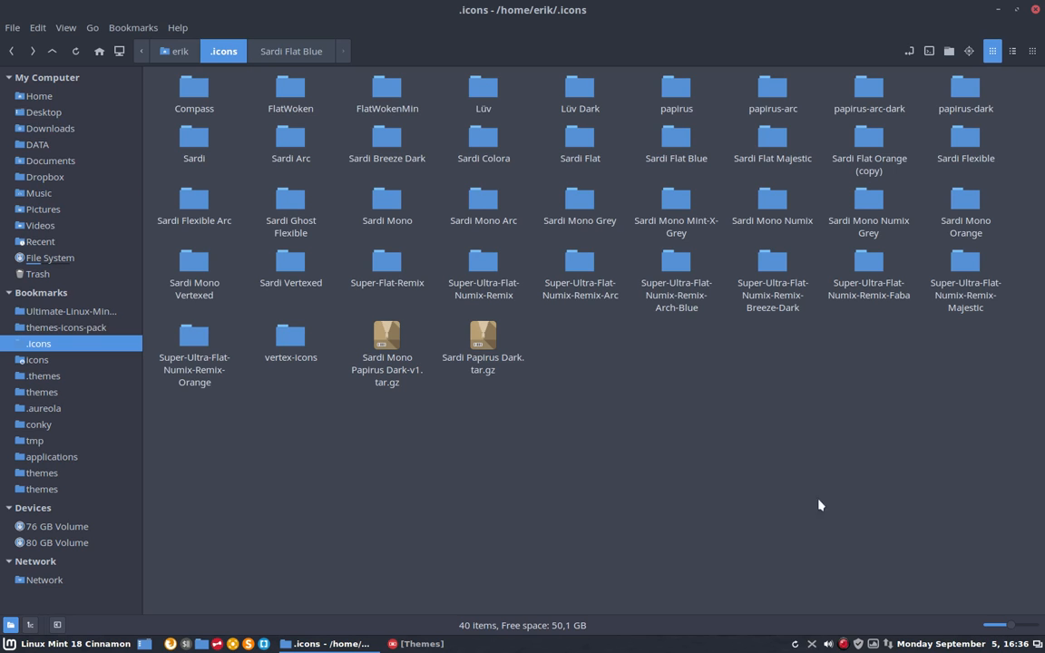